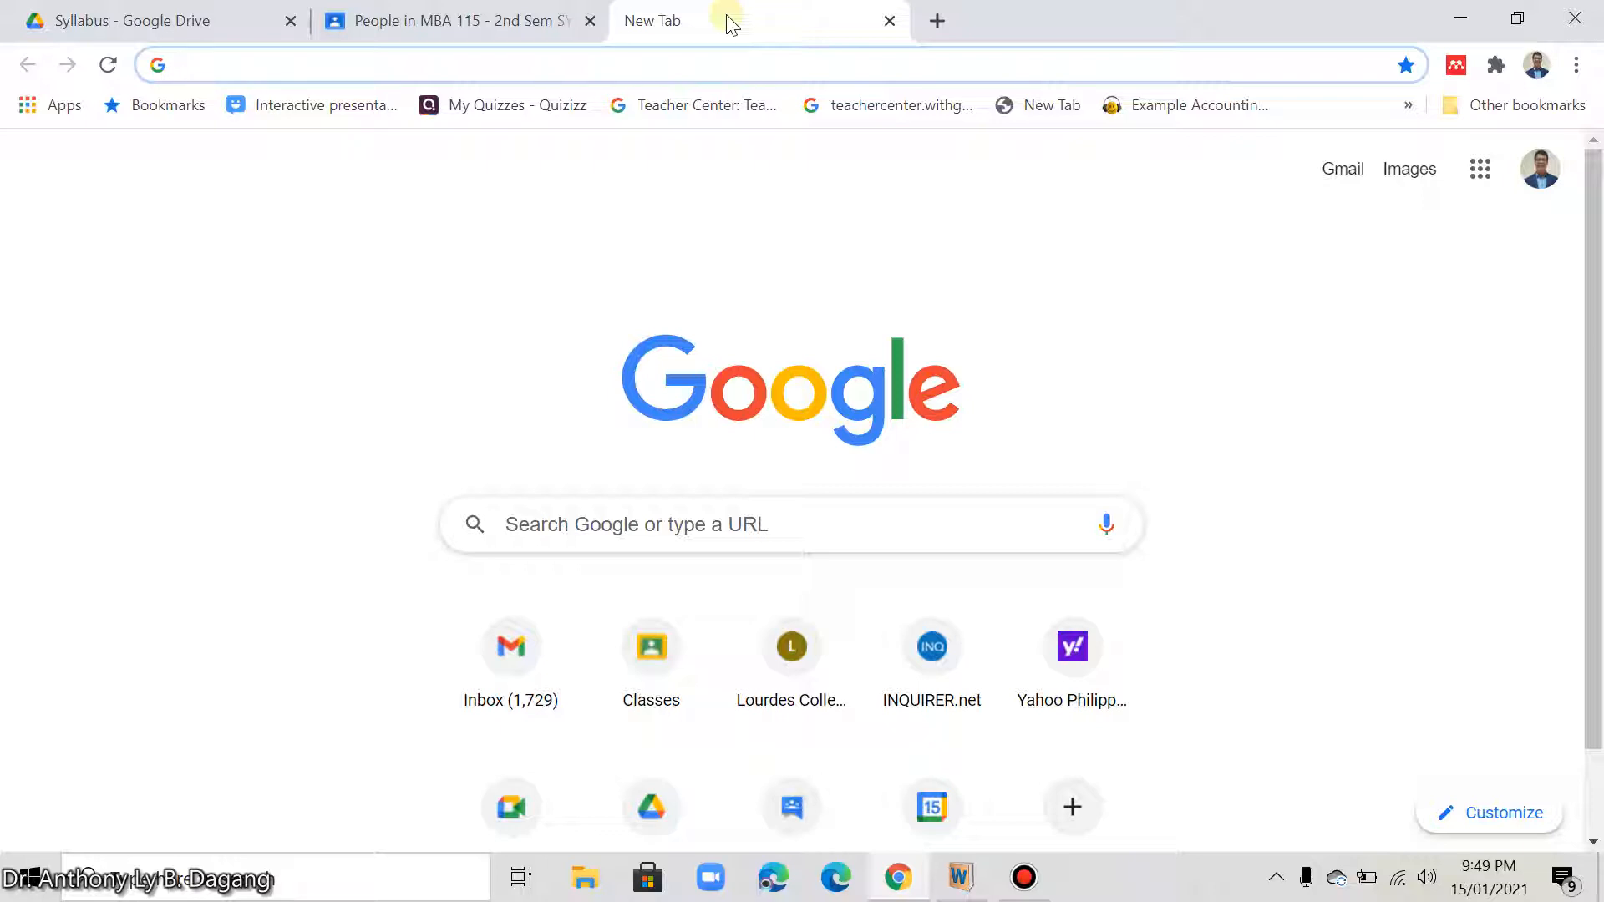
left_click(409, 65)
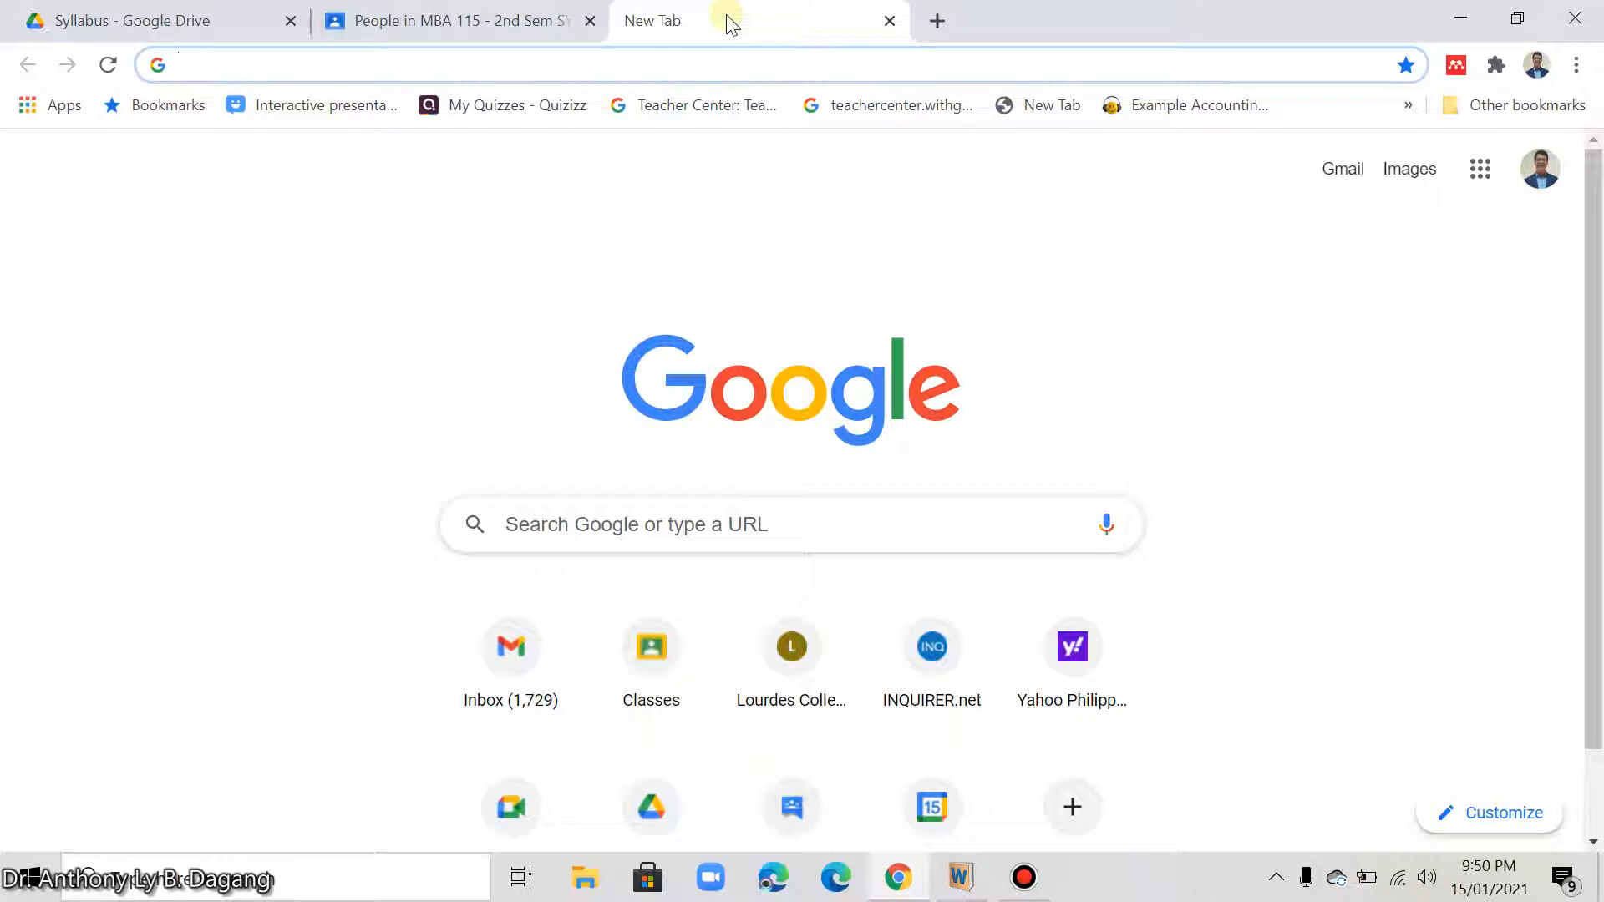
left_click(409, 65)
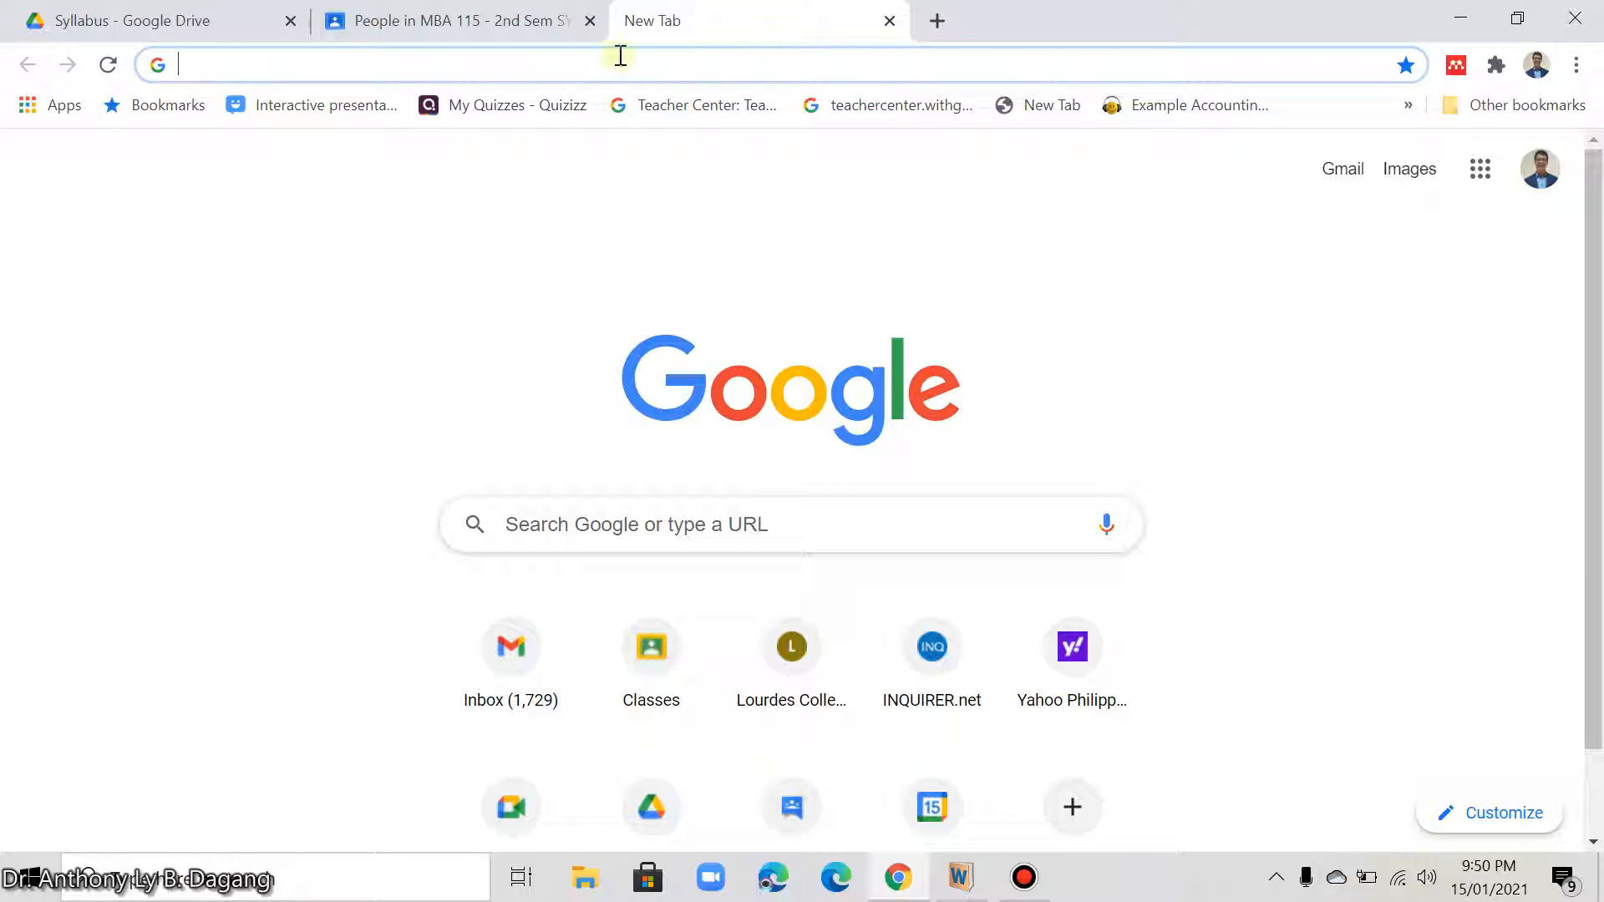
left_click(613, 65)
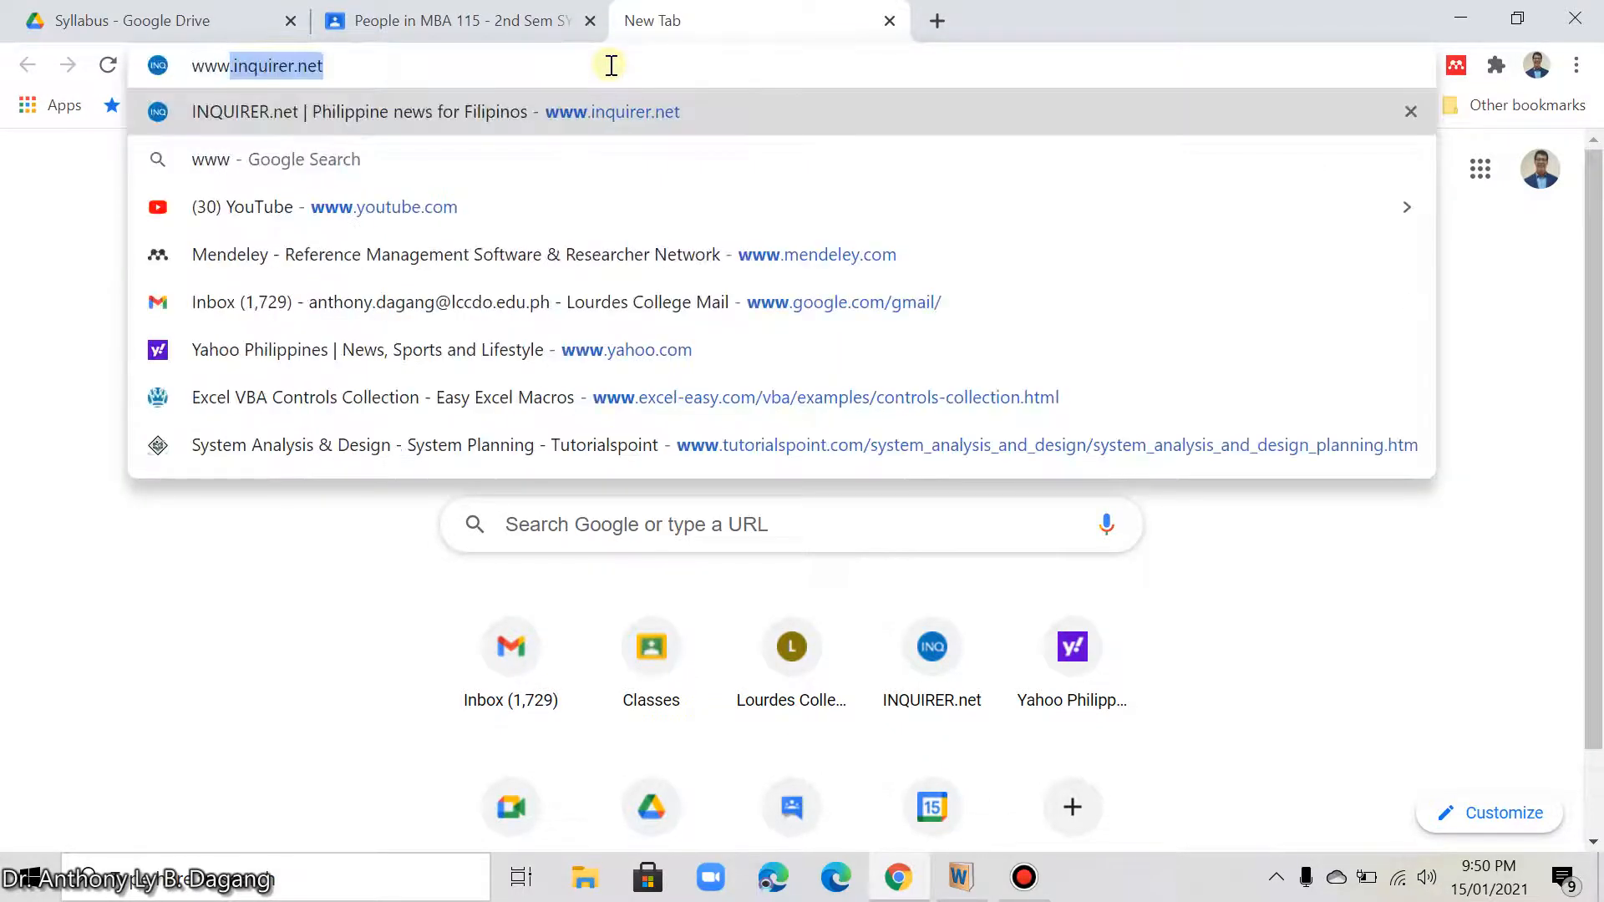
type("www.mendeley.com")
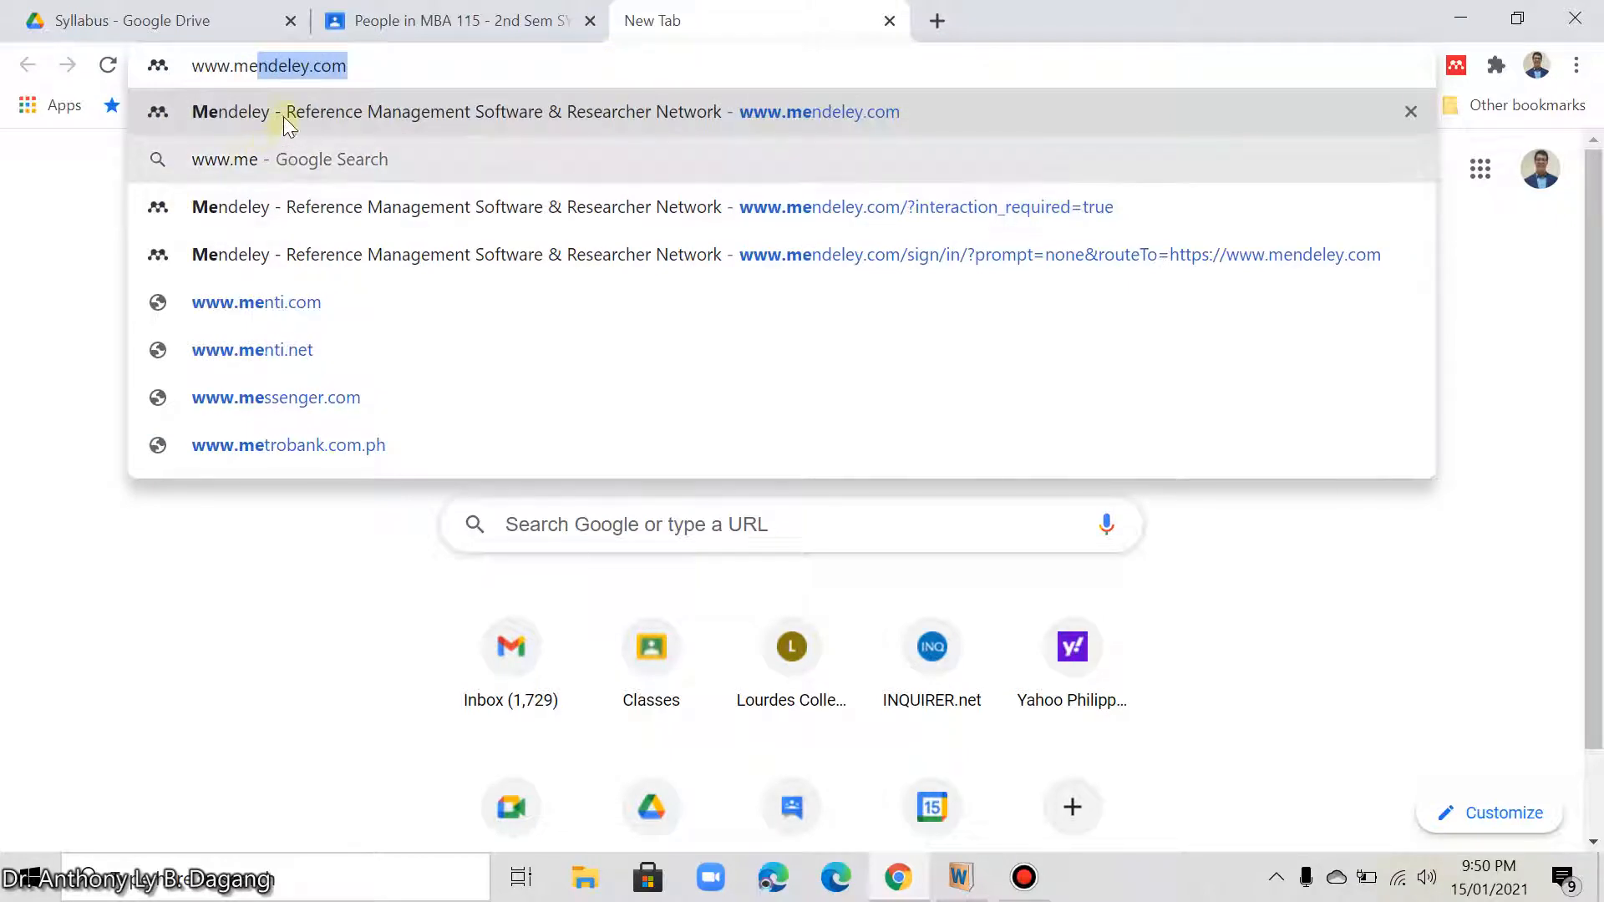
left_click(461, 112)
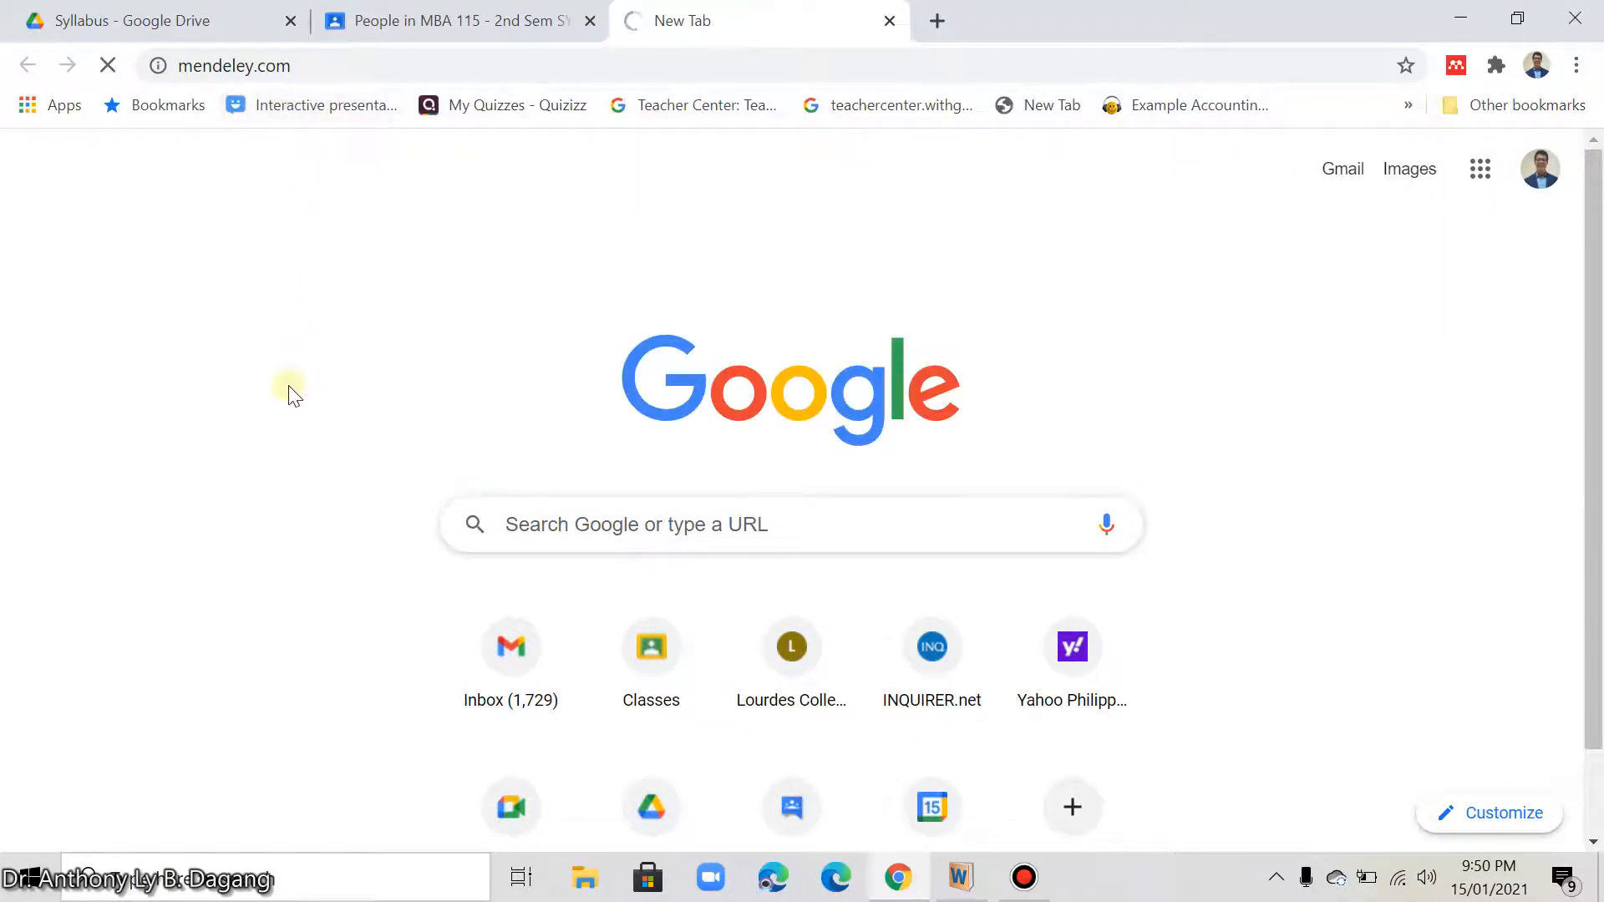
mouse_move(788, 25)
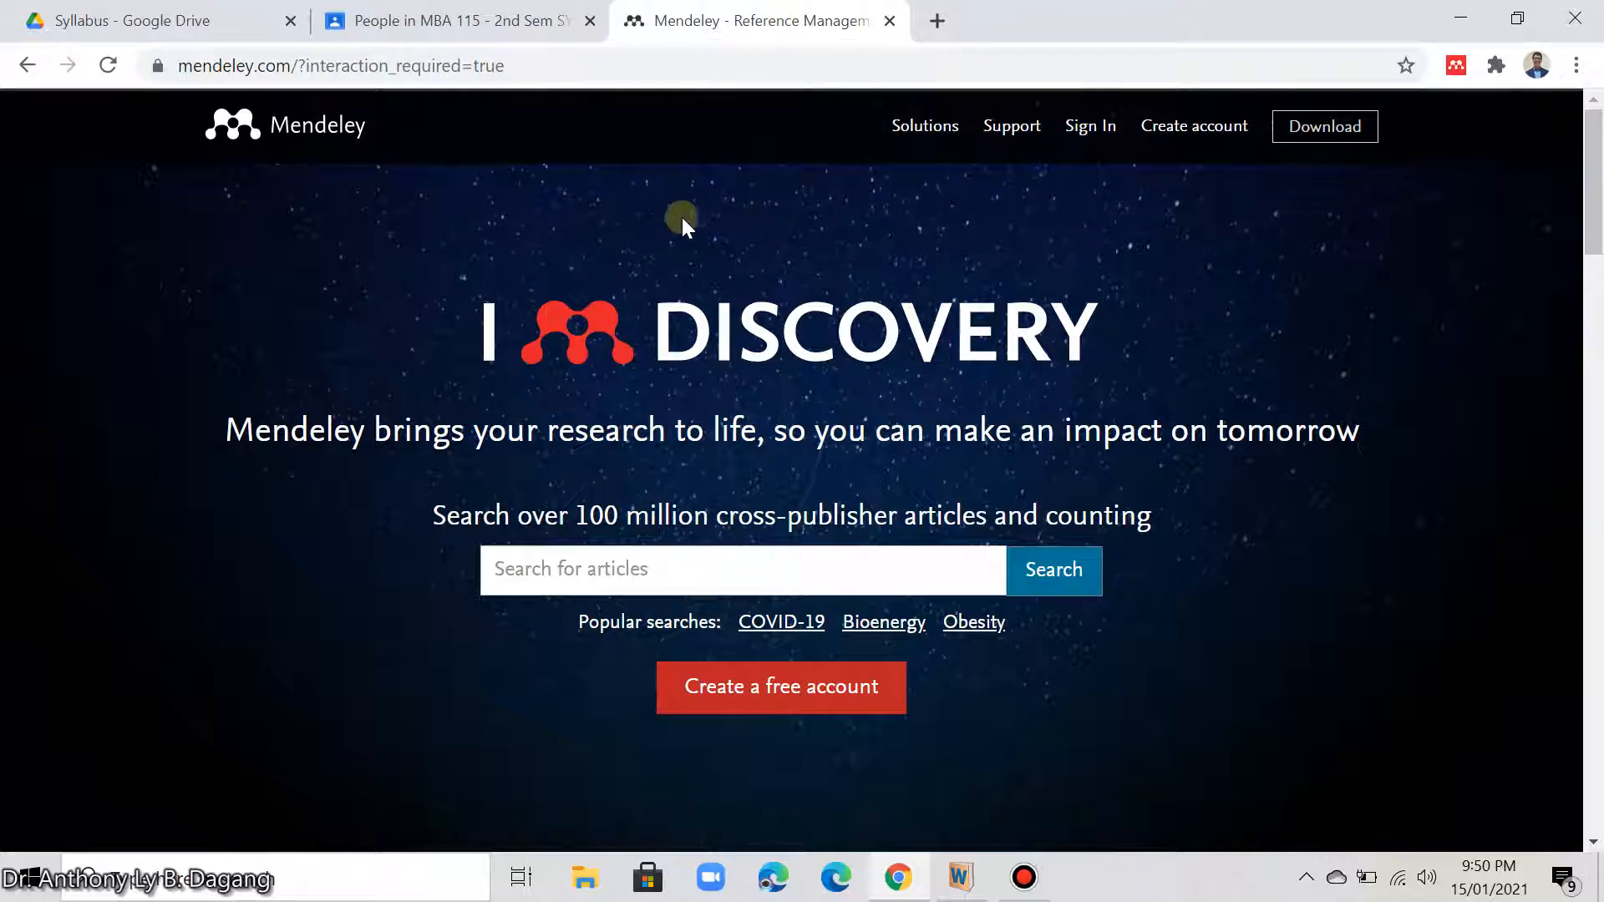
mouse_move(323, 420)
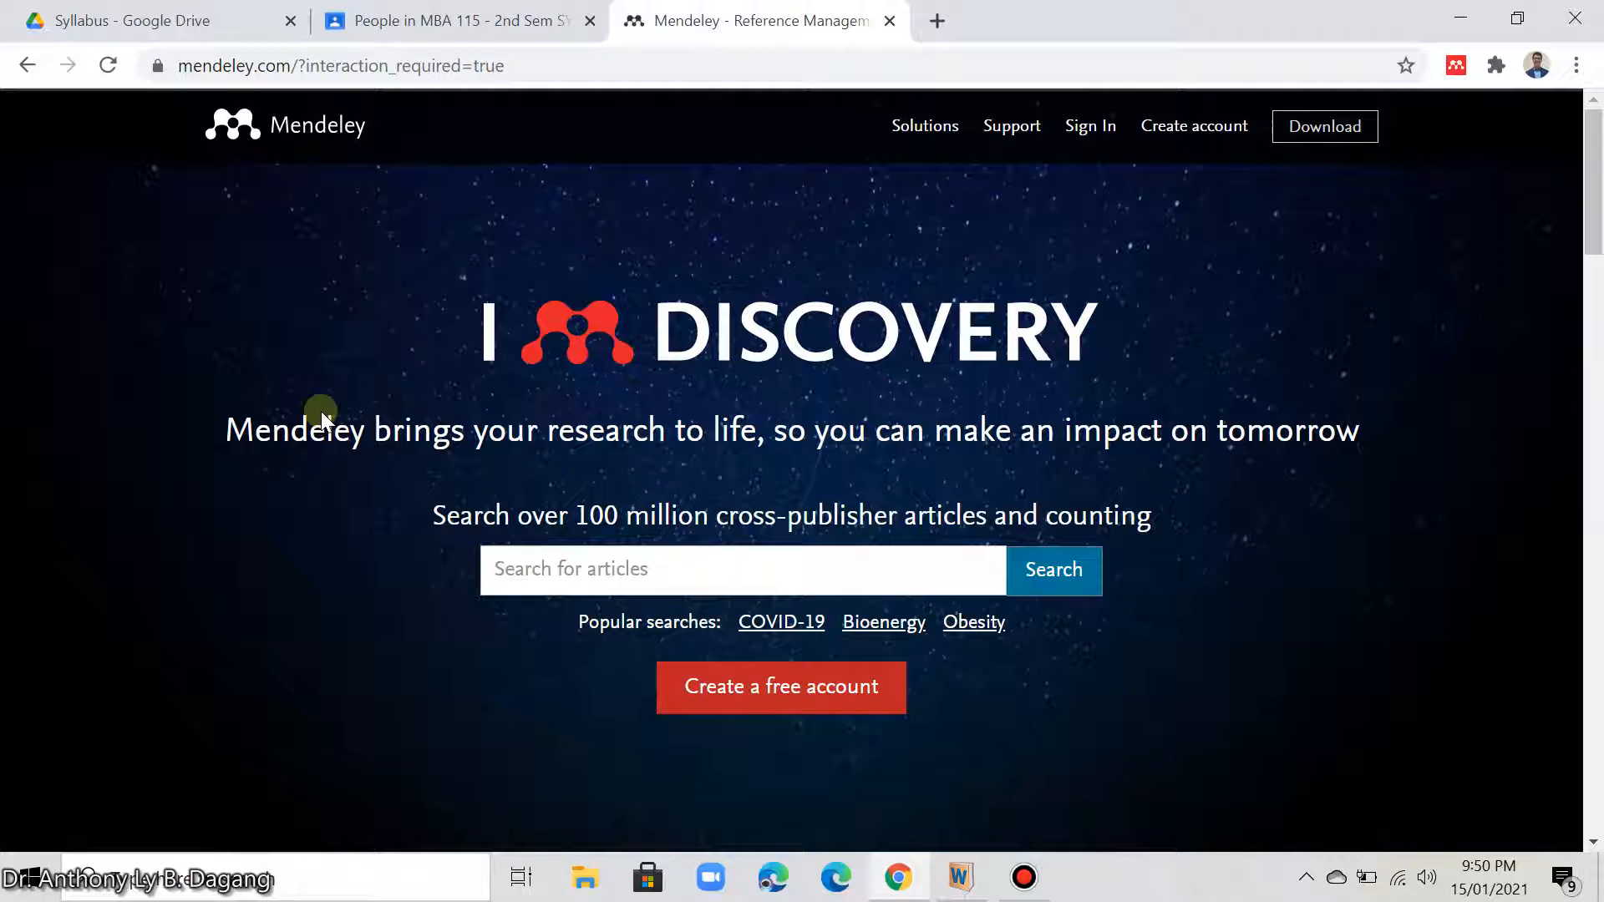
mouse_move(1228, 386)
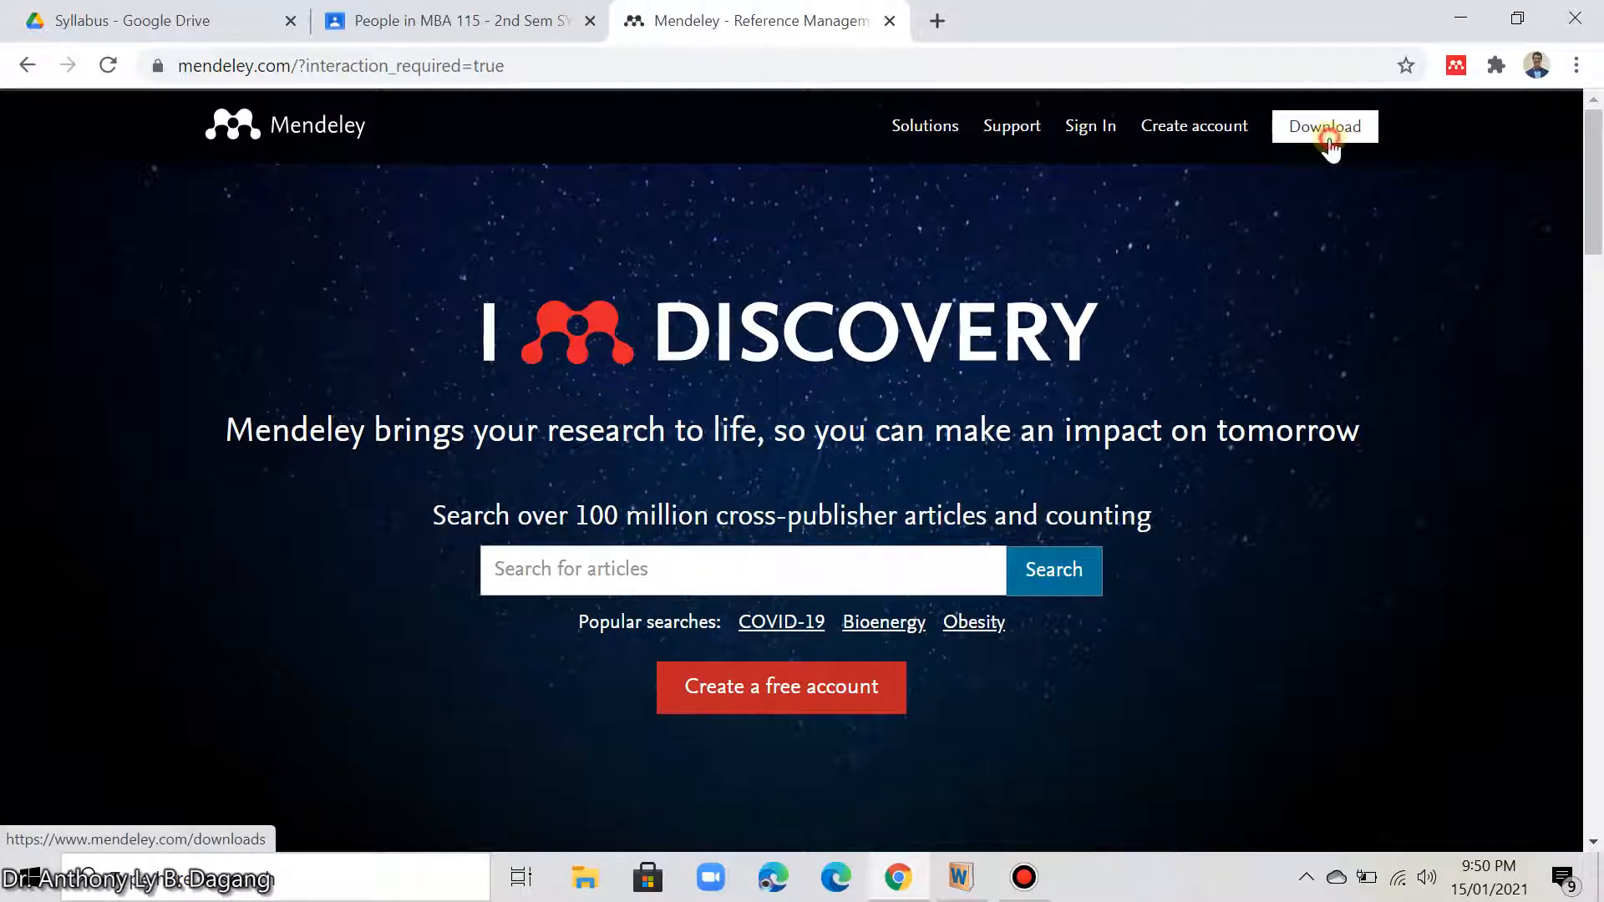
Go to the Download Mendeley Desktop for Windows page from the site header
left_click(1323, 125)
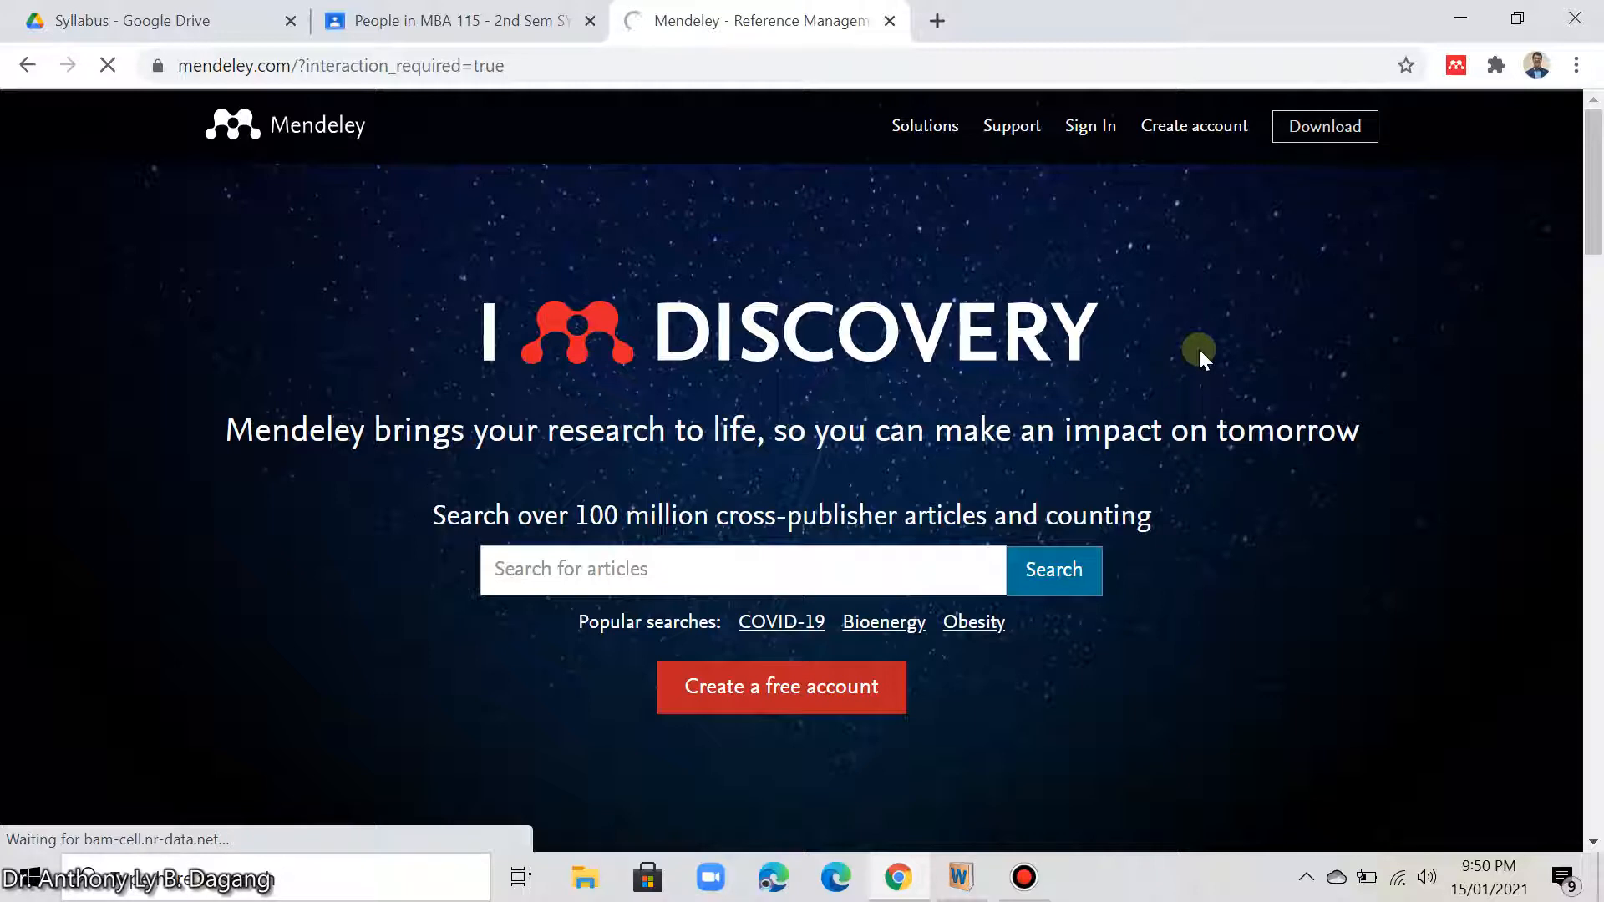
left_click(1323, 125)
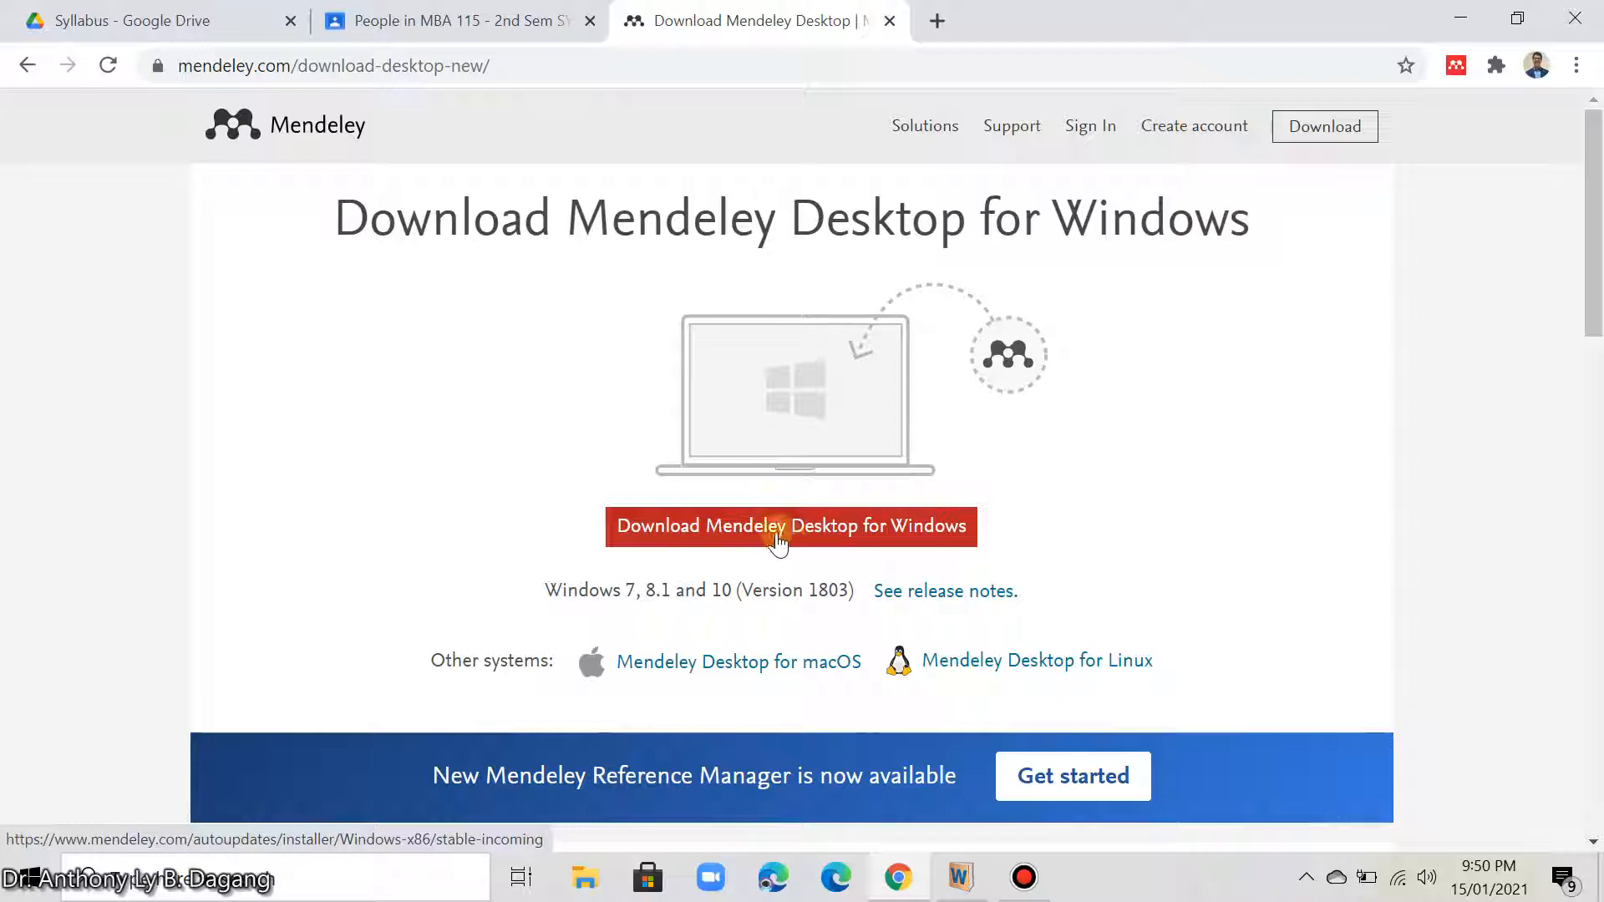
mouse_move(803, 553)
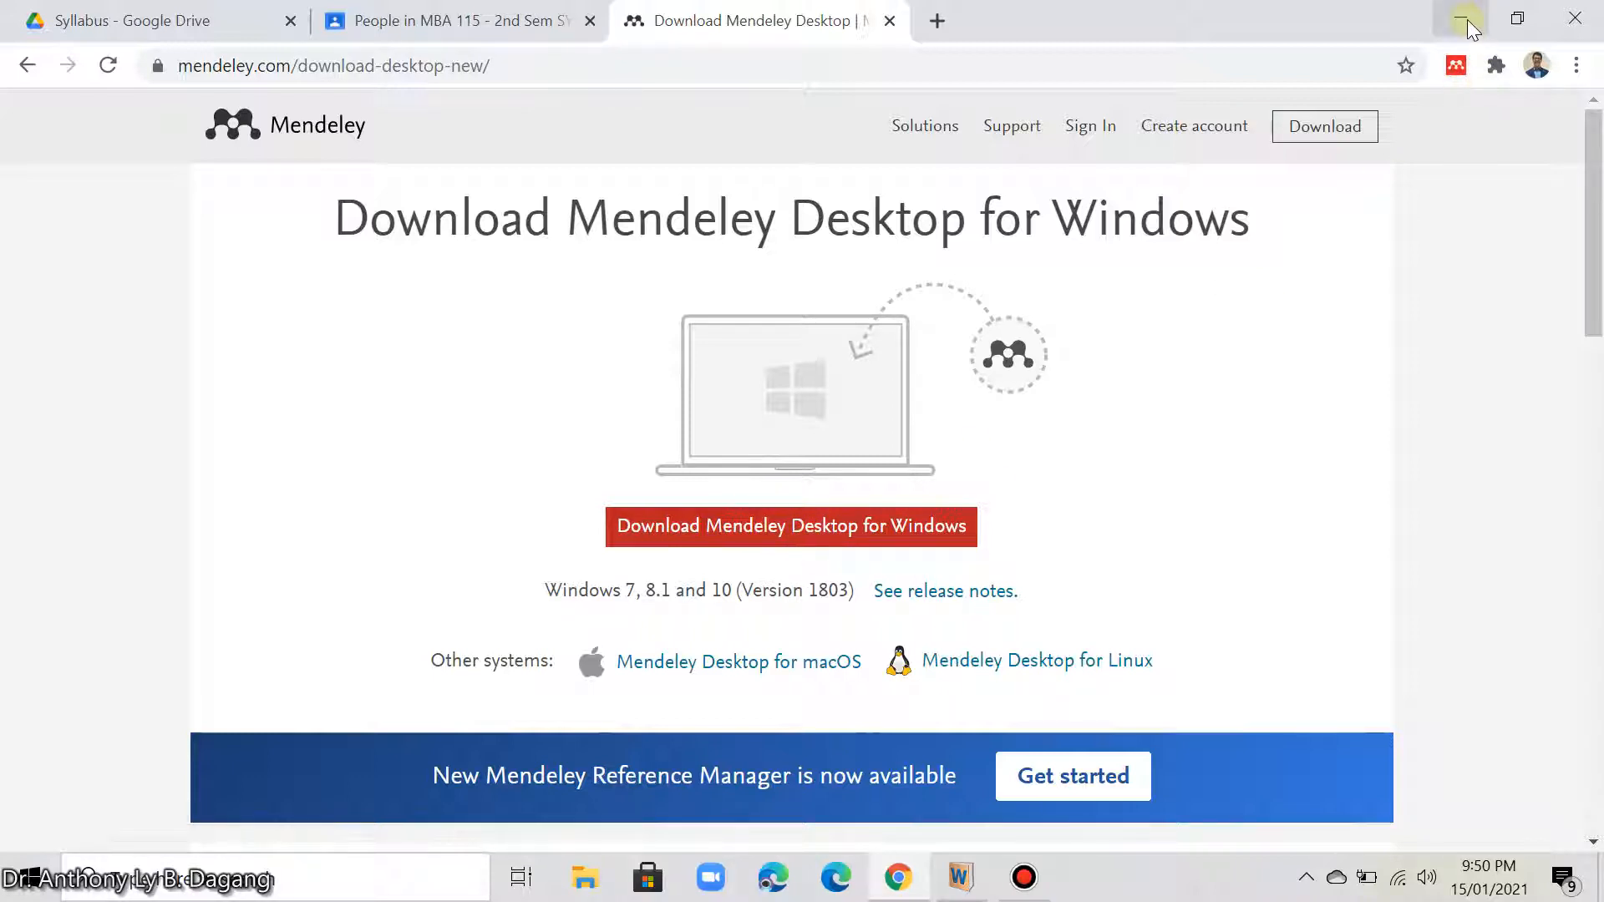
mouse_move(1466, 20)
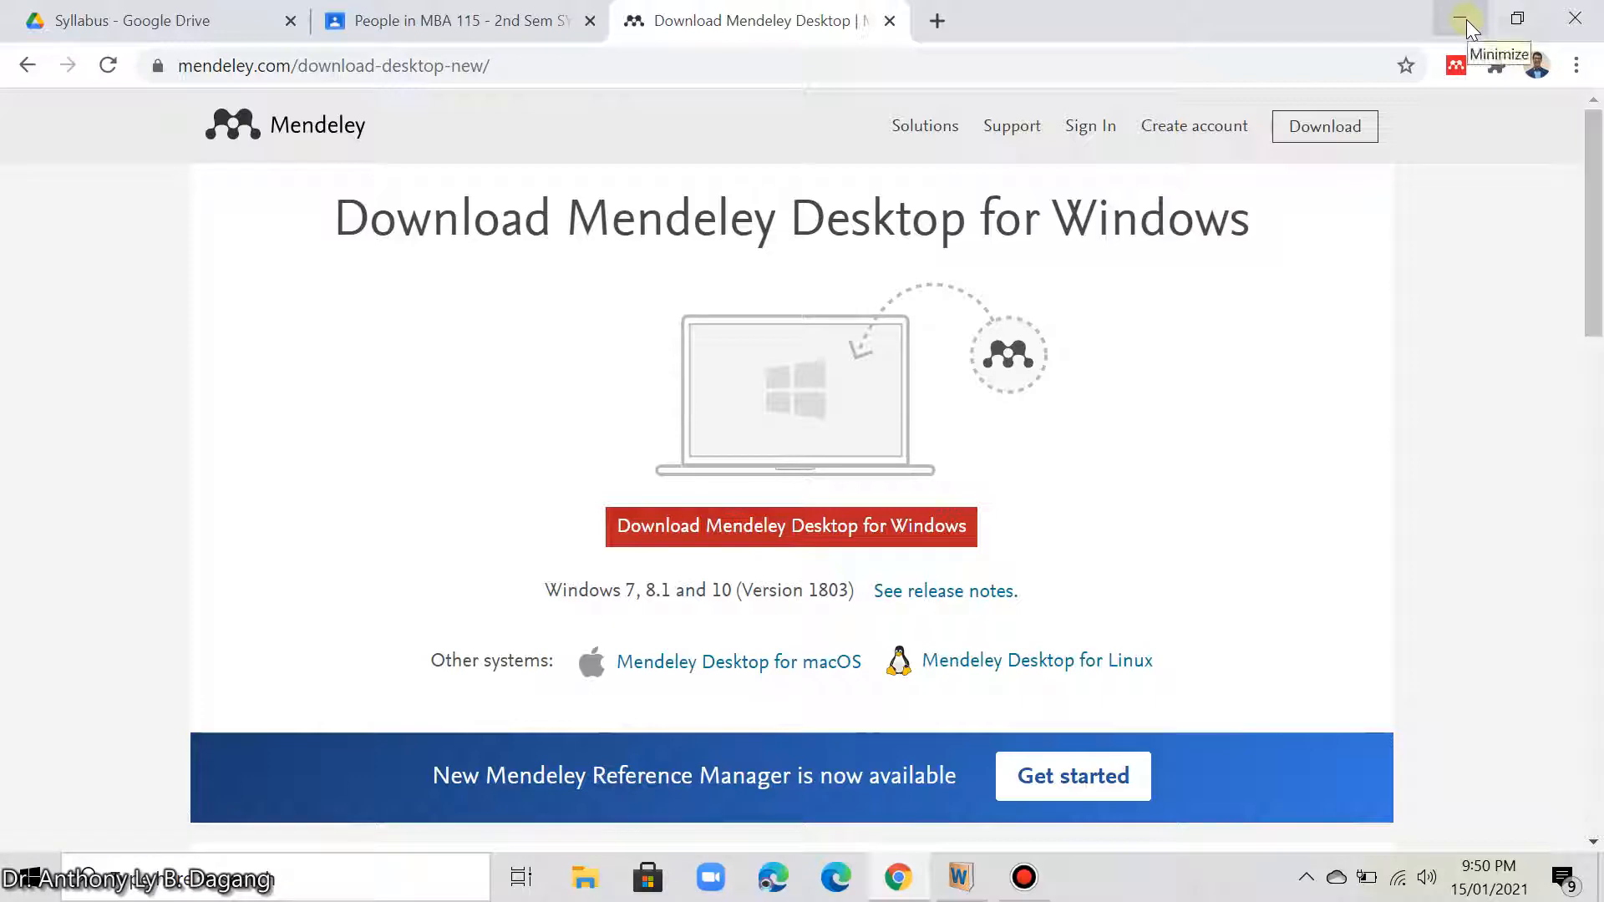
Minimize the browser and locate the Mendeley Desktop installer in the Downloads folder
left_click(1466, 18)
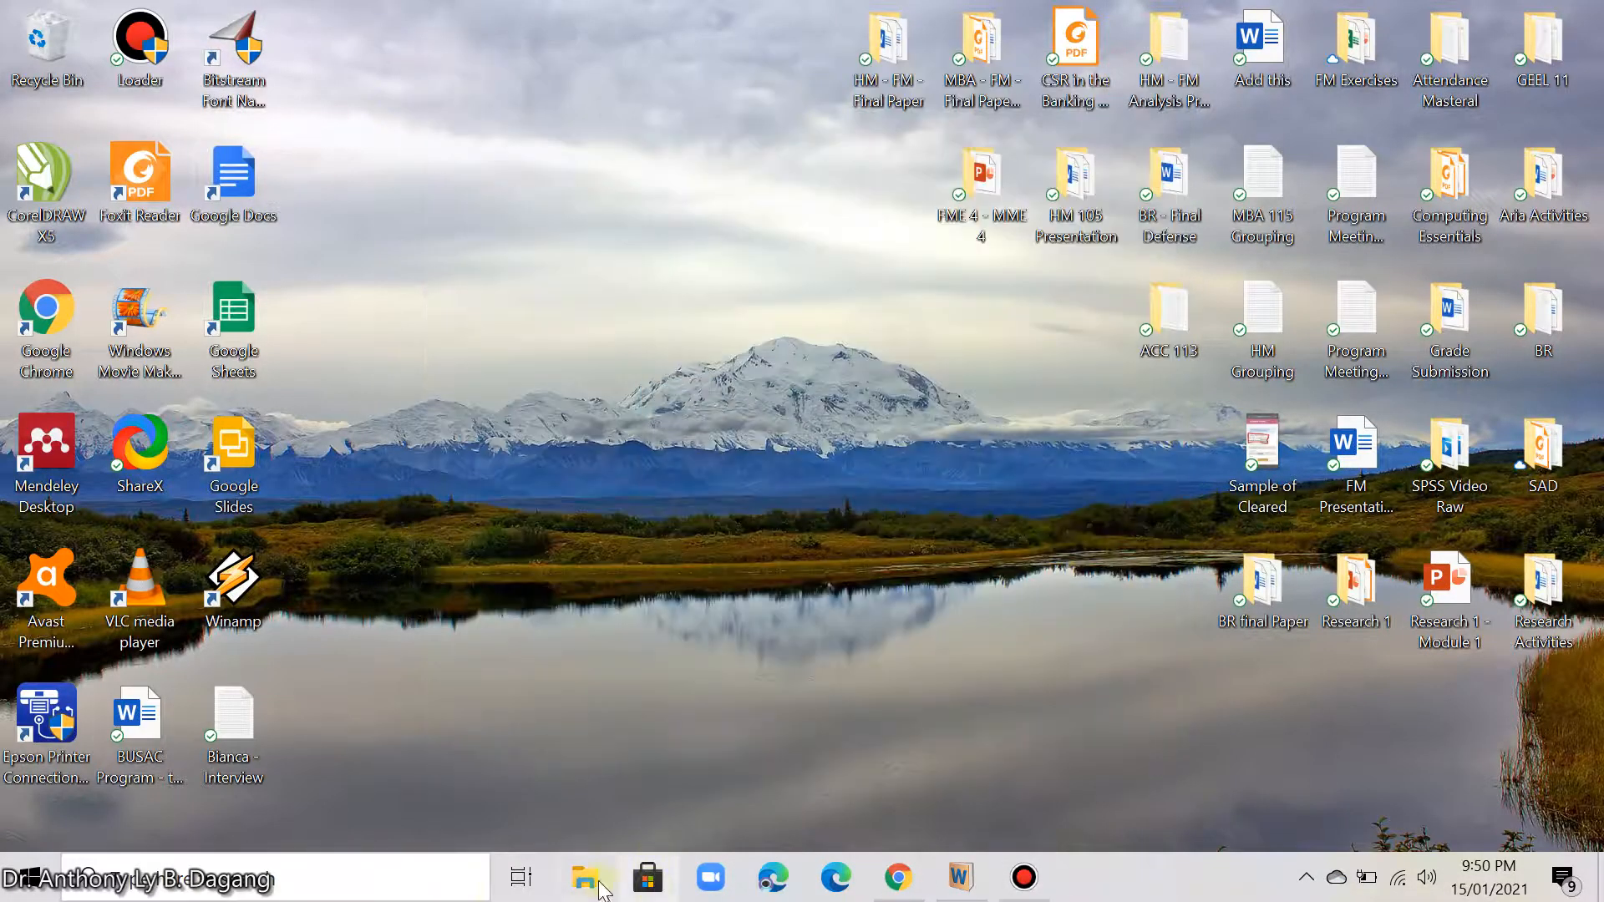
left_click(587, 877)
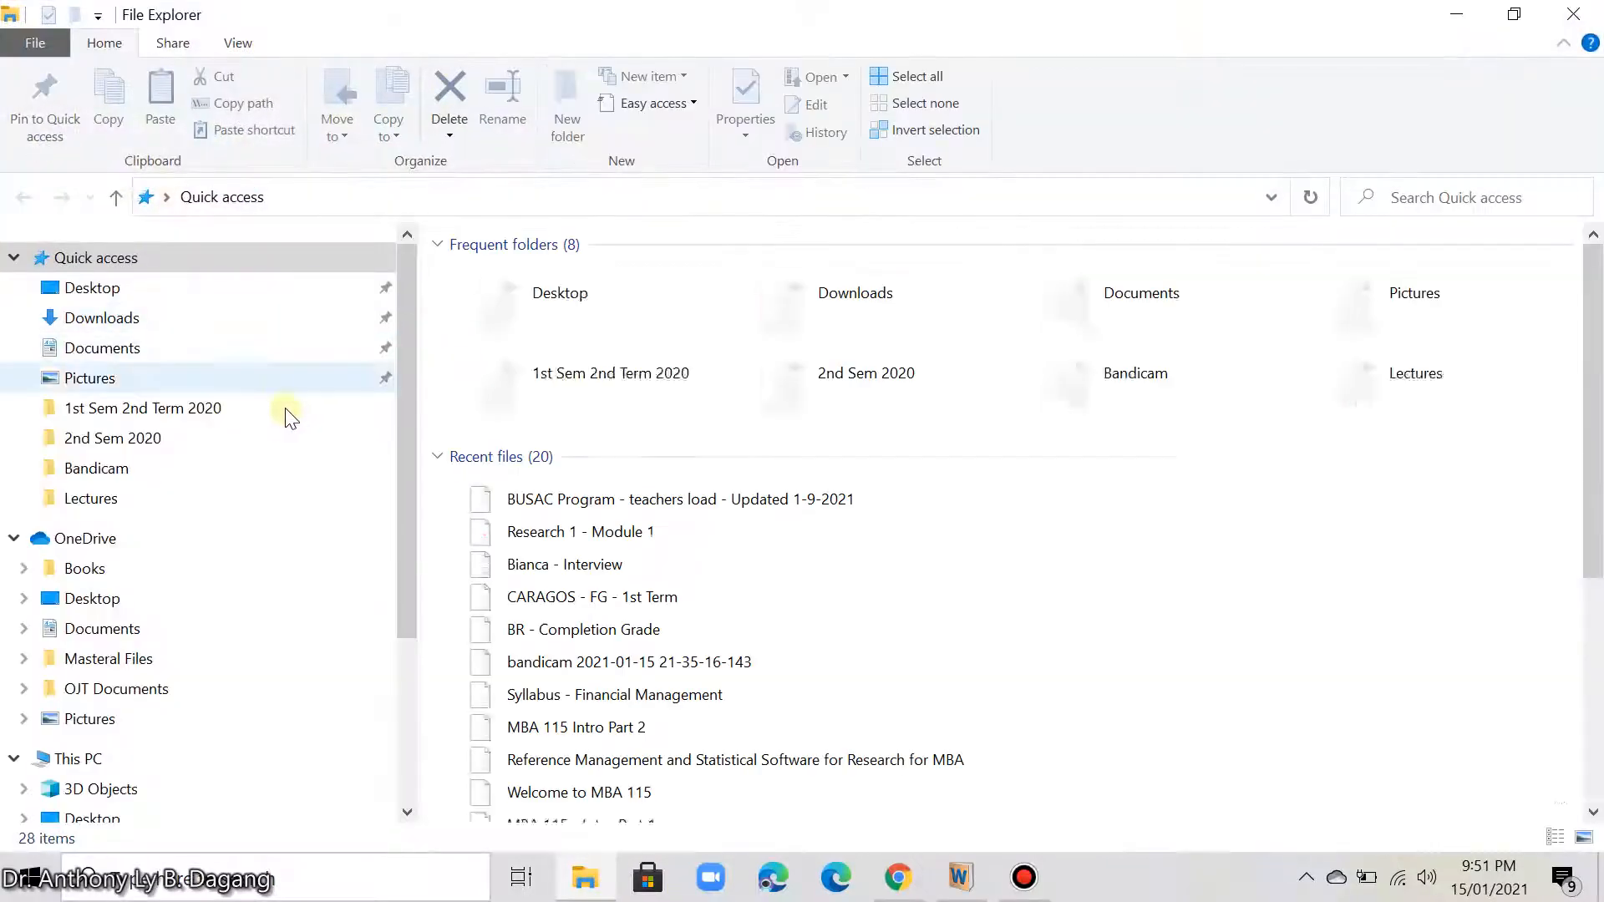
left_click(102, 318)
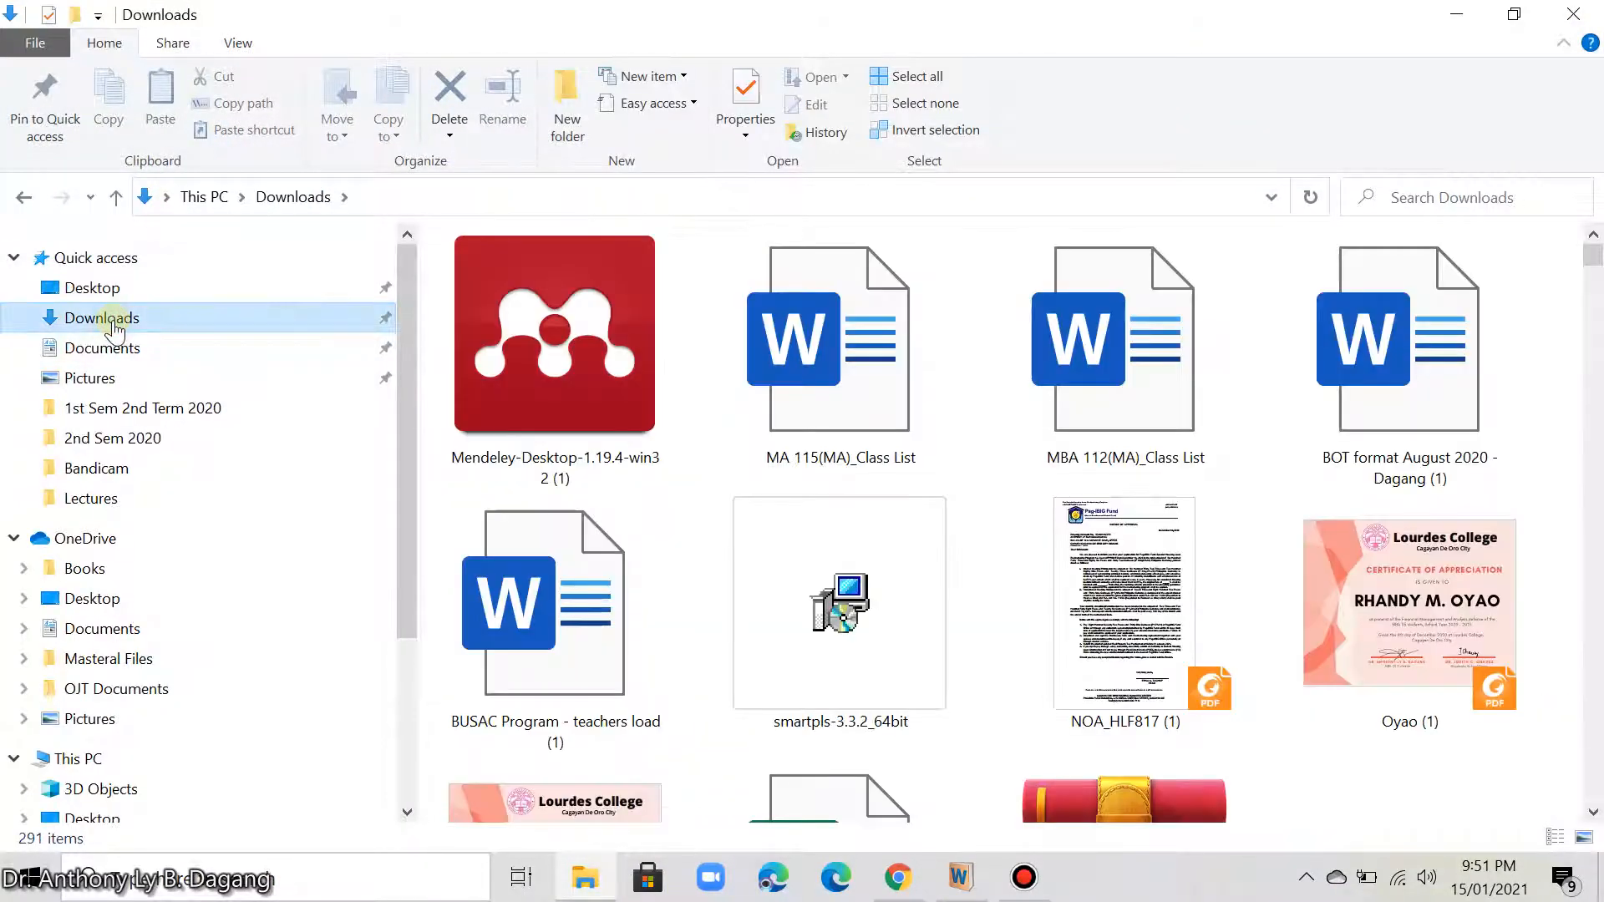
left_click(555, 337)
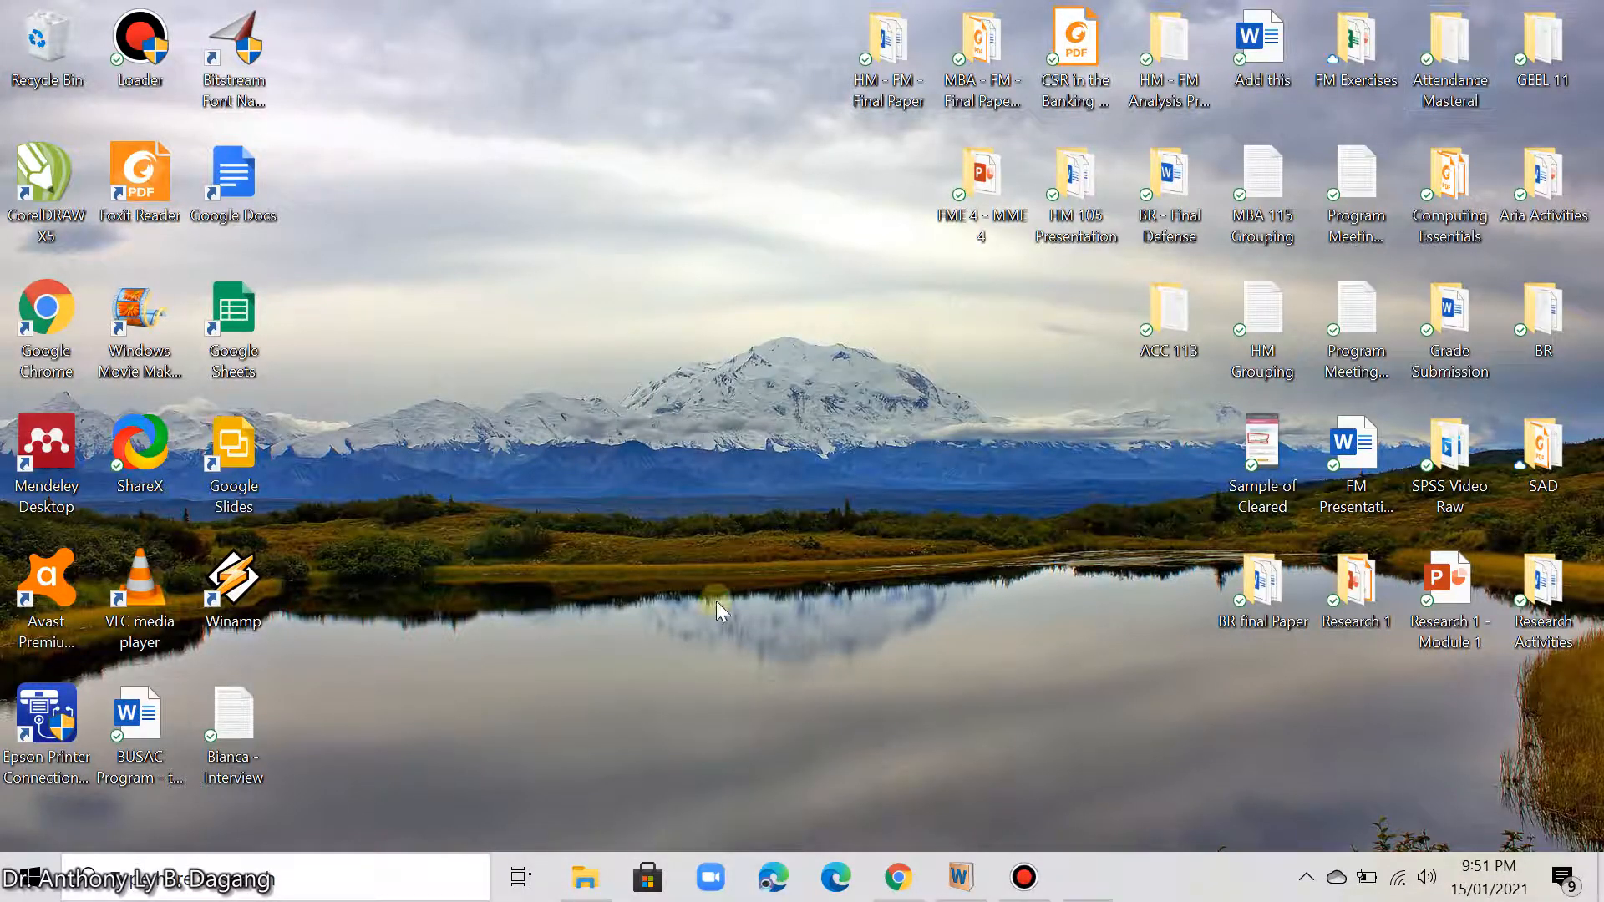
Run the installer, accept the license, keep the default folder and Start Menu shortcut, and install
double_click(47, 448)
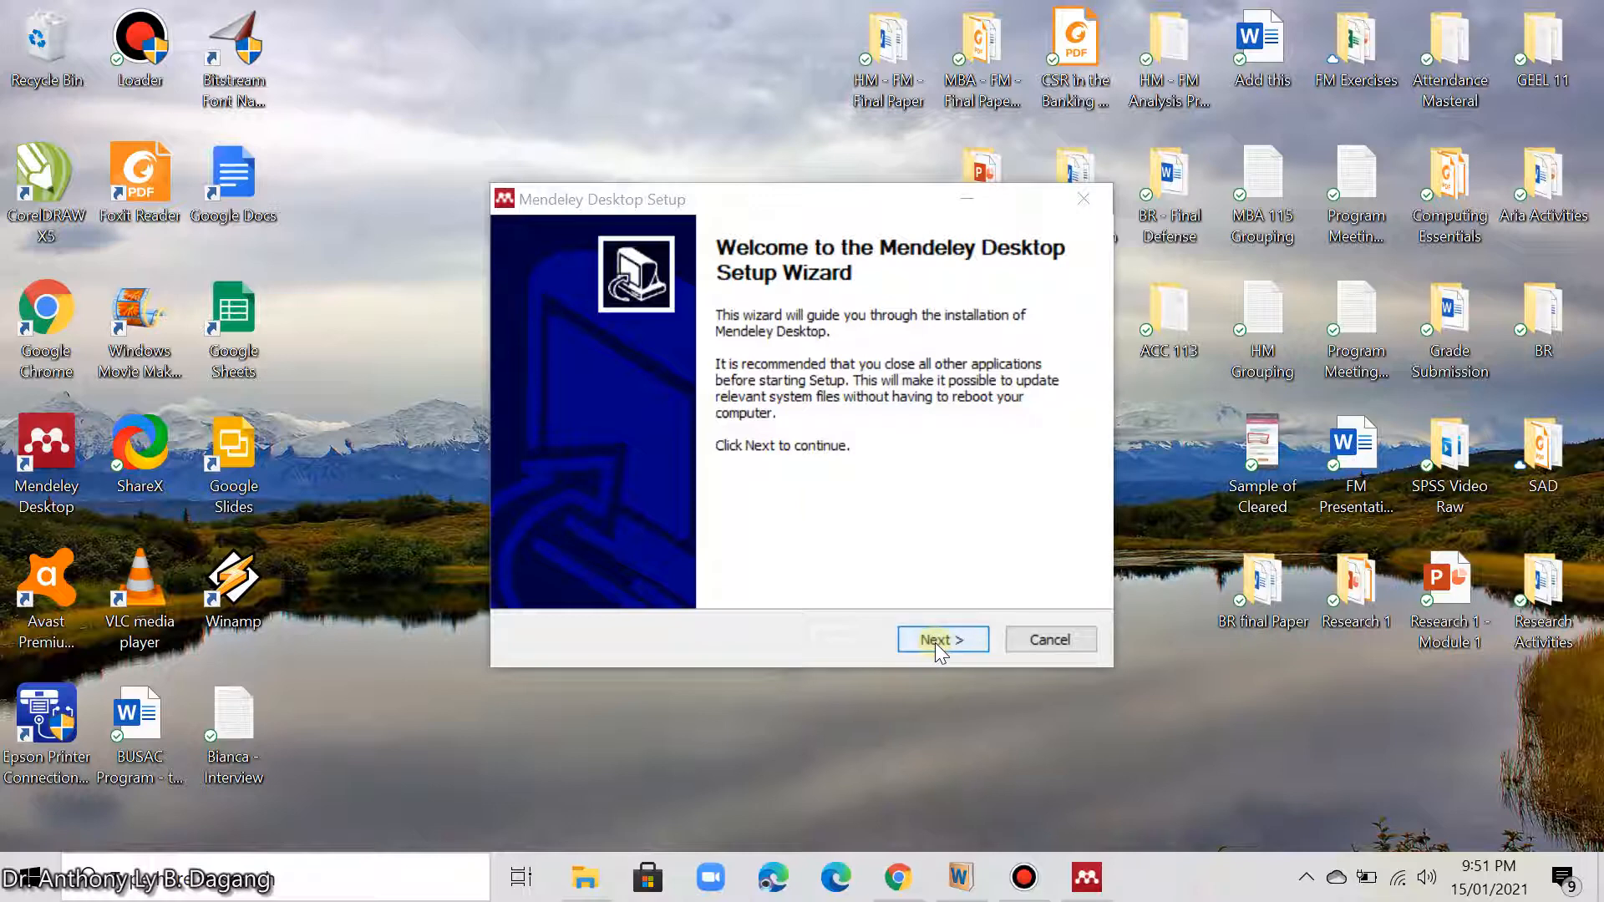
left_click(941, 640)
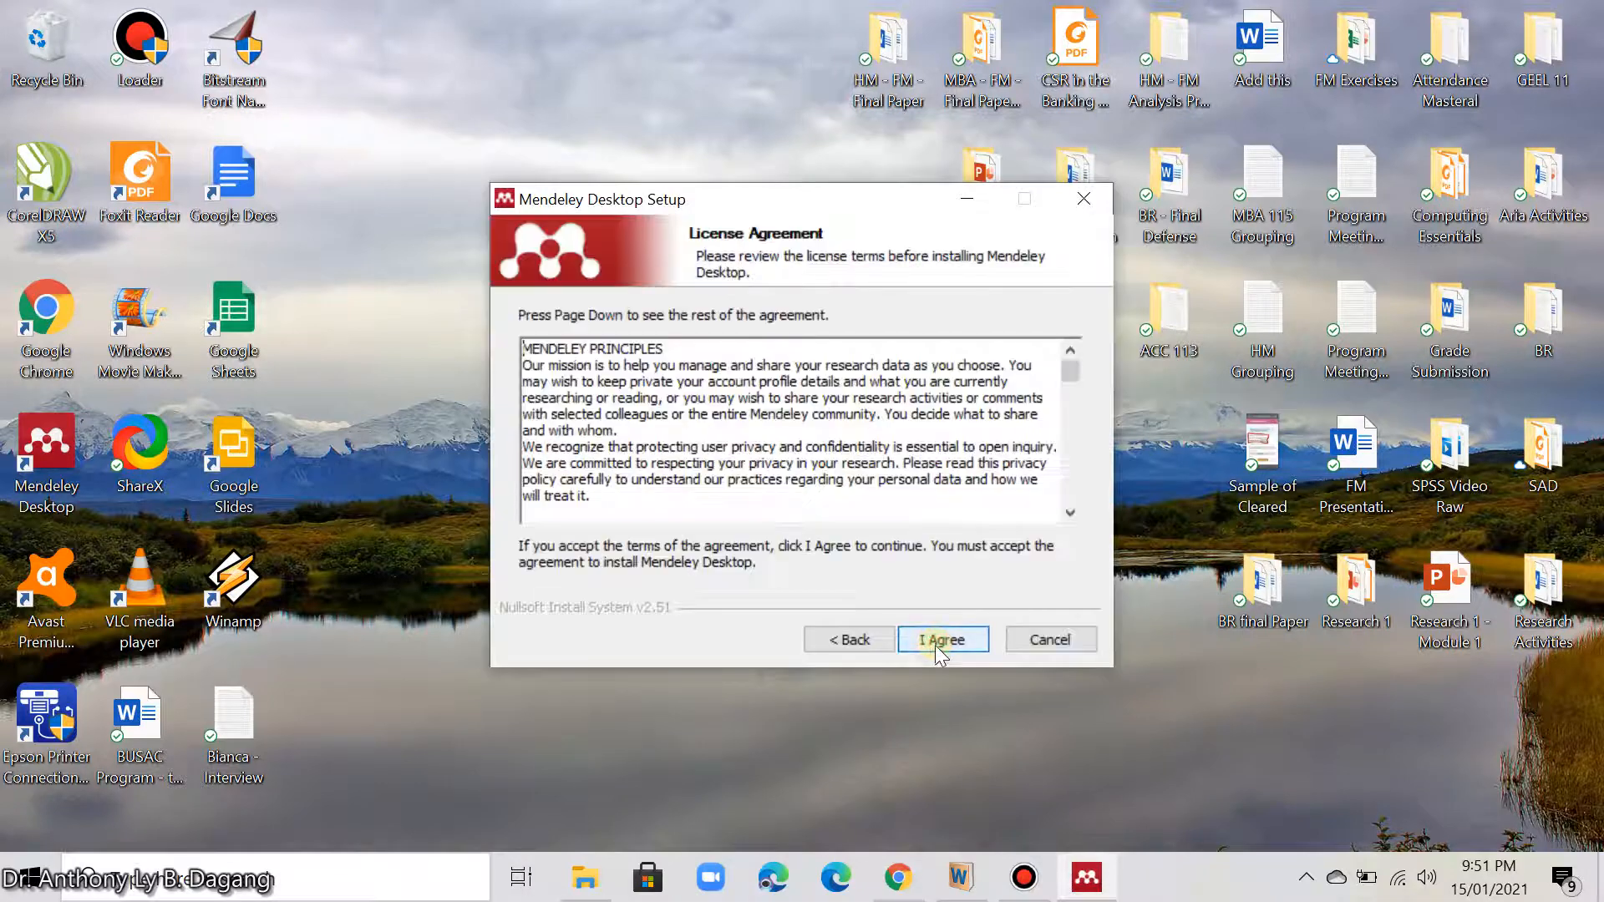
left_click(942, 638)
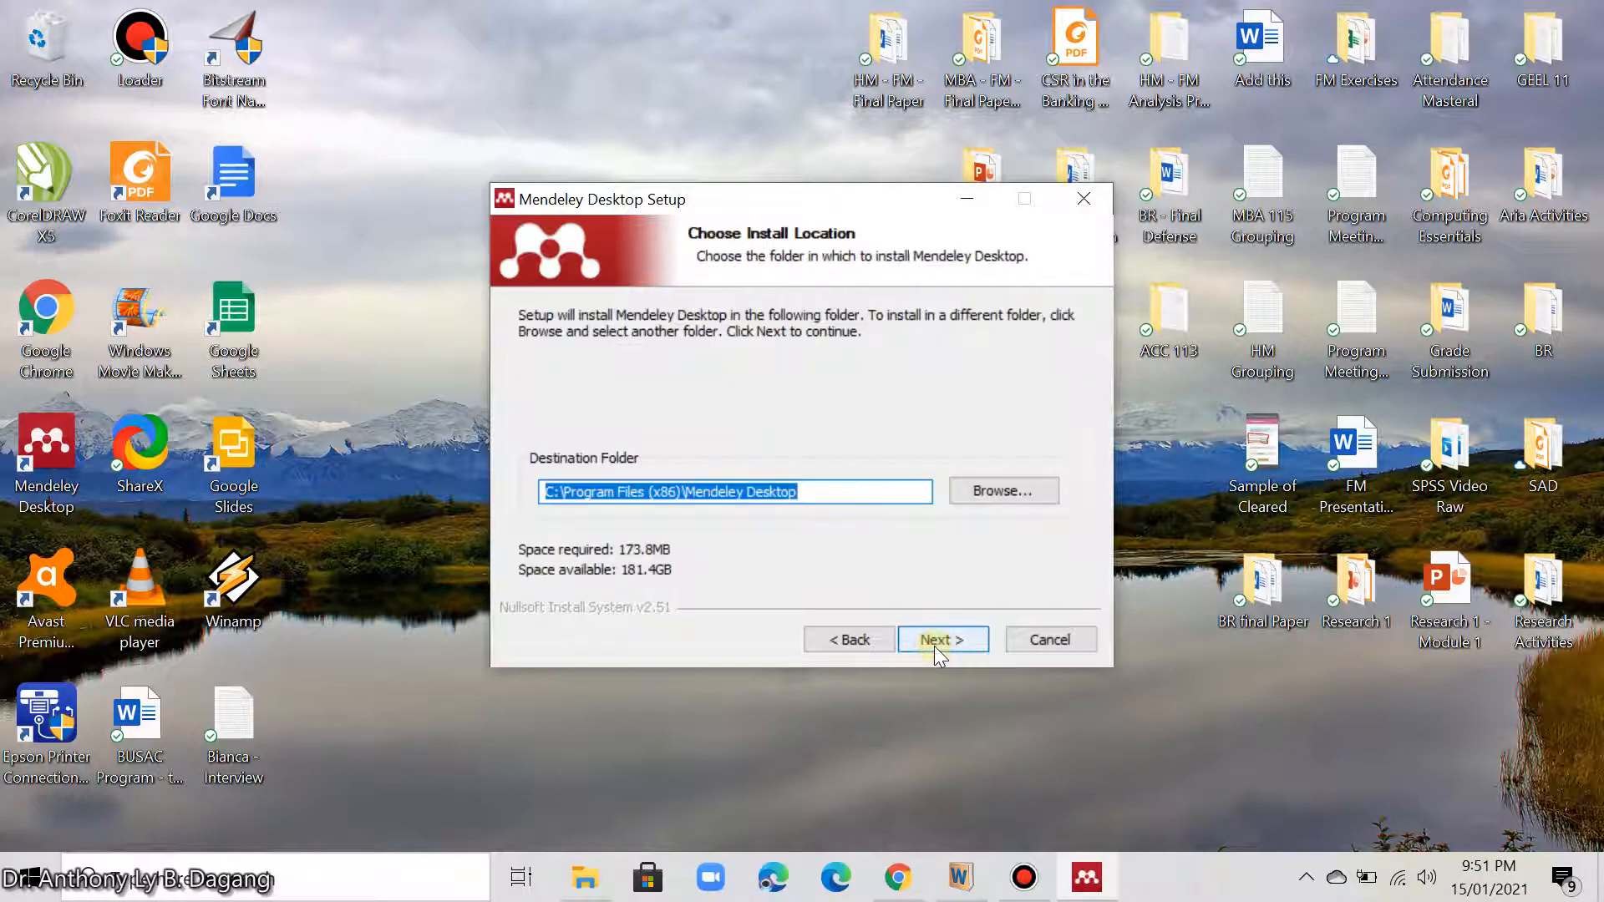
left_click(941, 640)
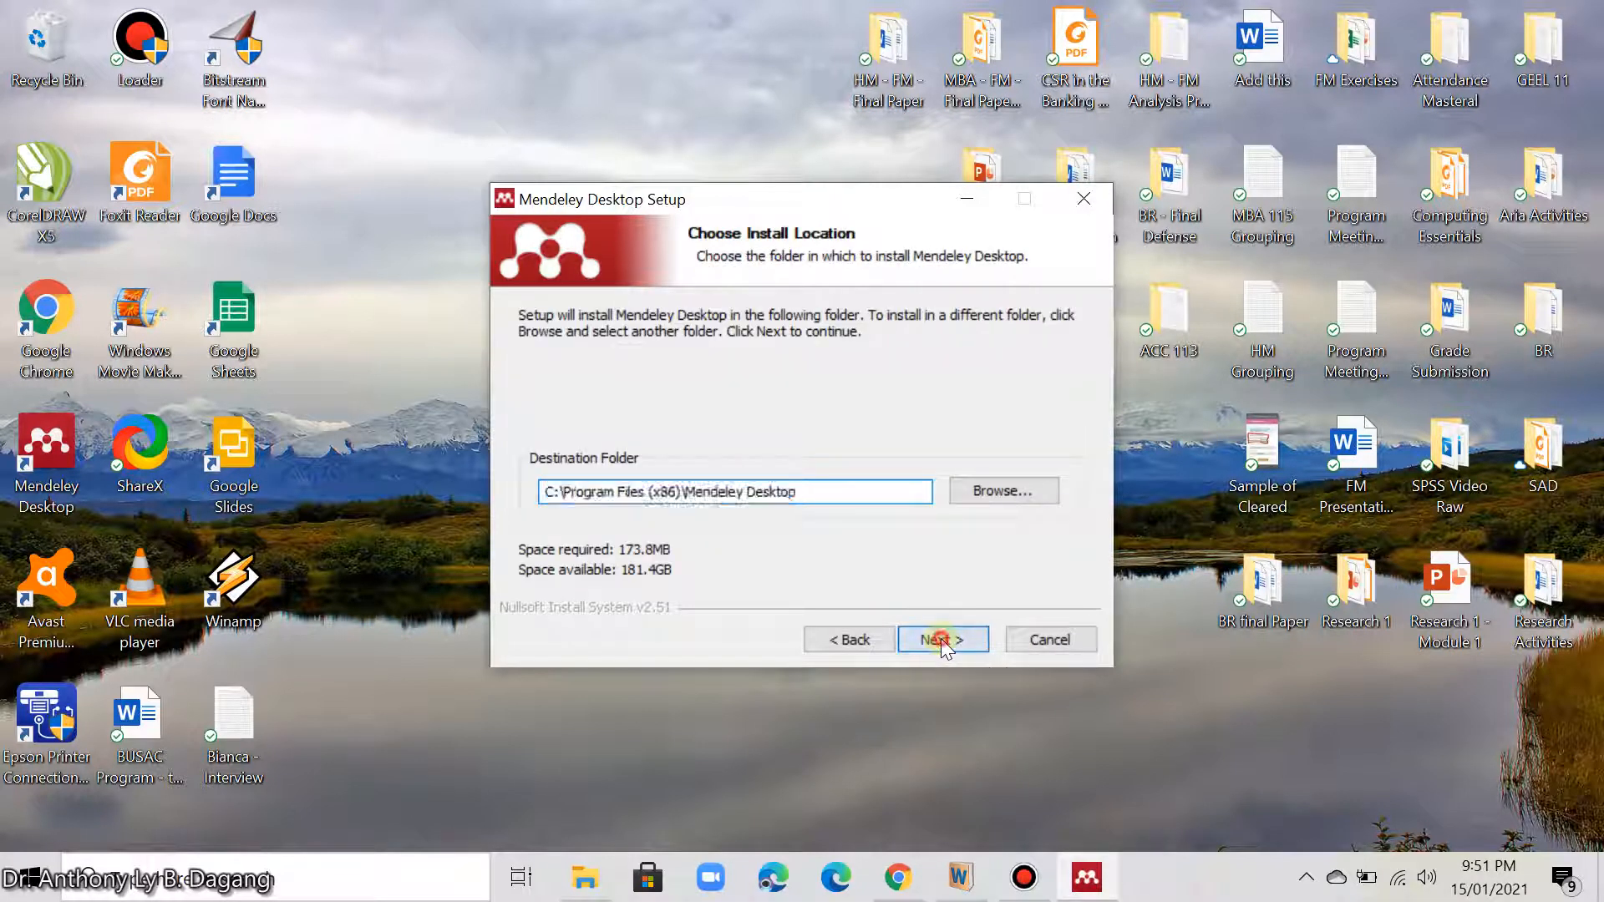
left_click(941, 640)
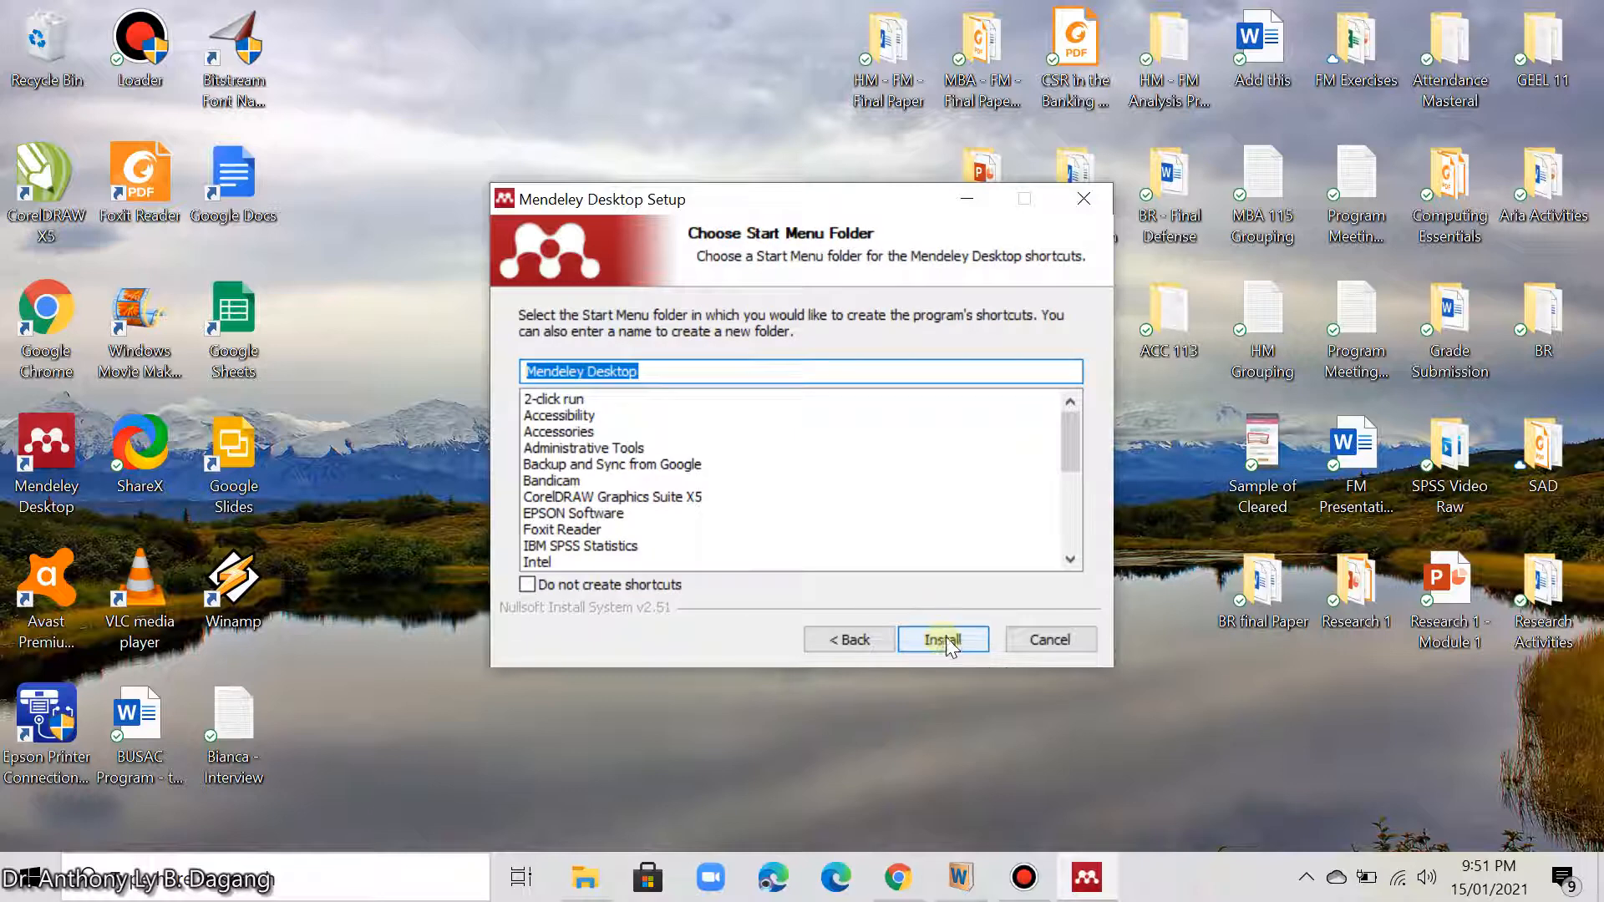
left_click(941, 640)
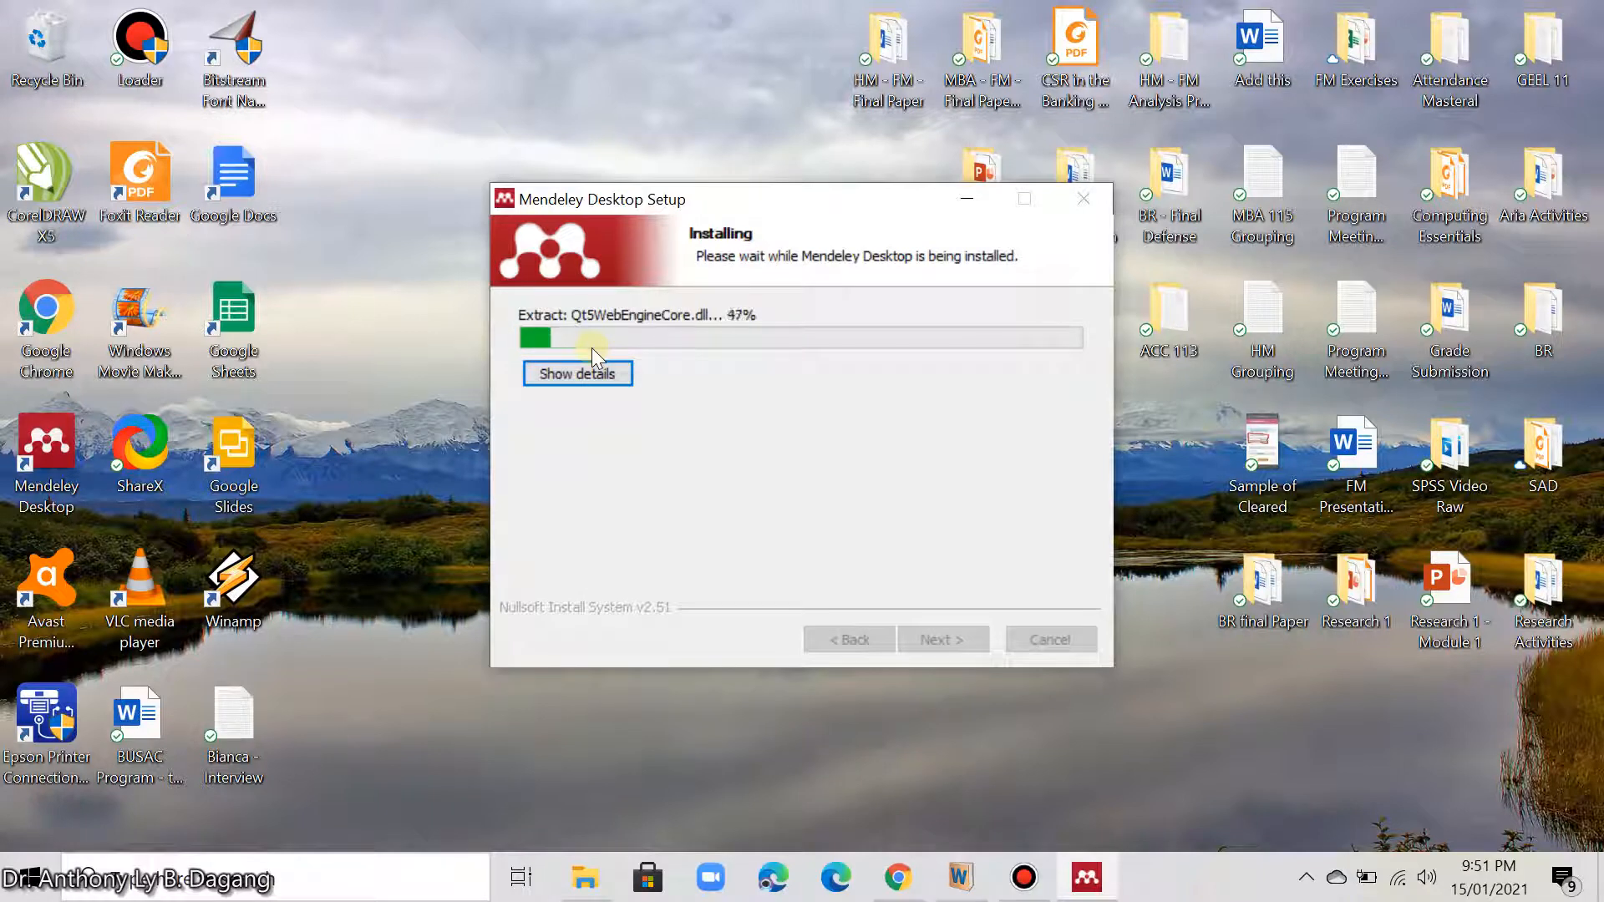
mouse_move(730, 395)
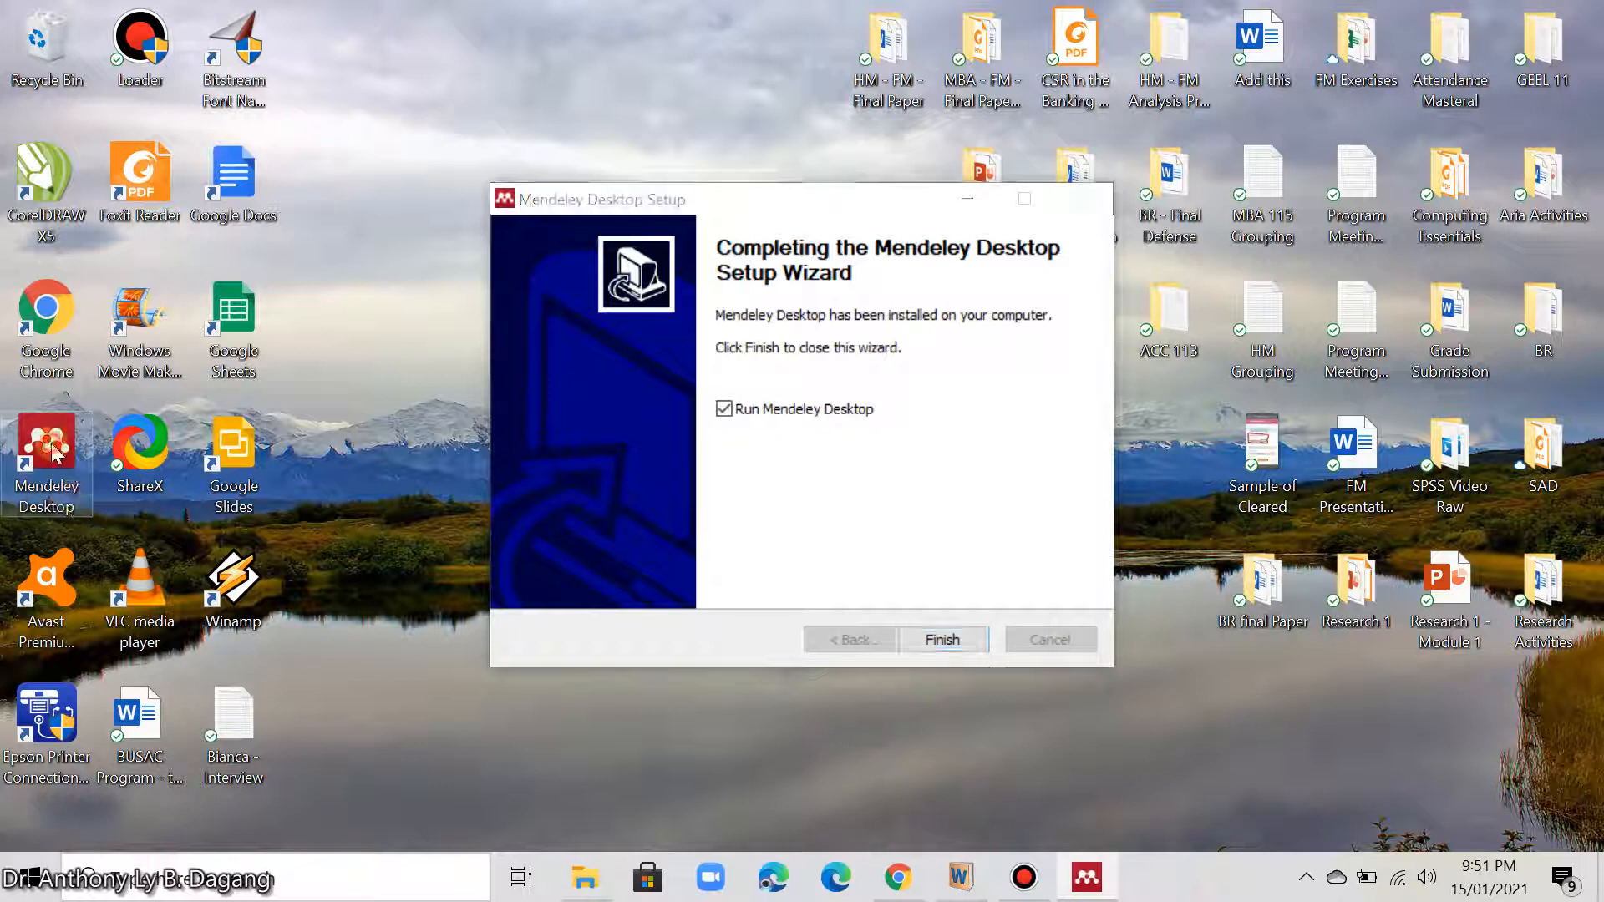
mouse_move(883, 516)
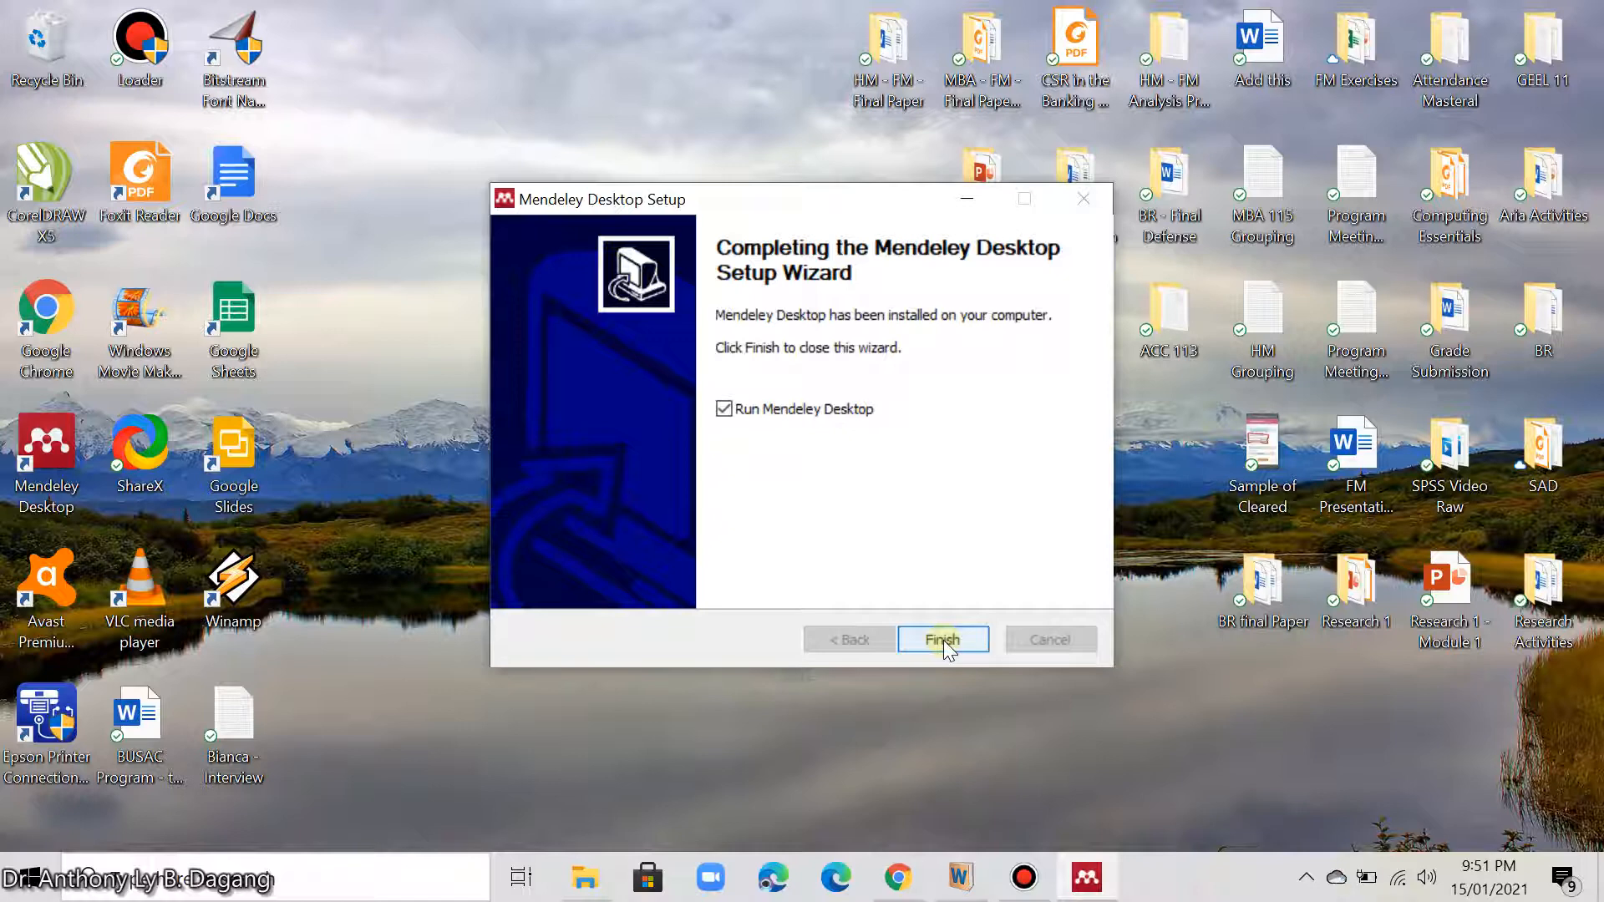
Finish the setup wizard so Mendeley Desktop launches to its Welcome sign-in window
left_click(943, 640)
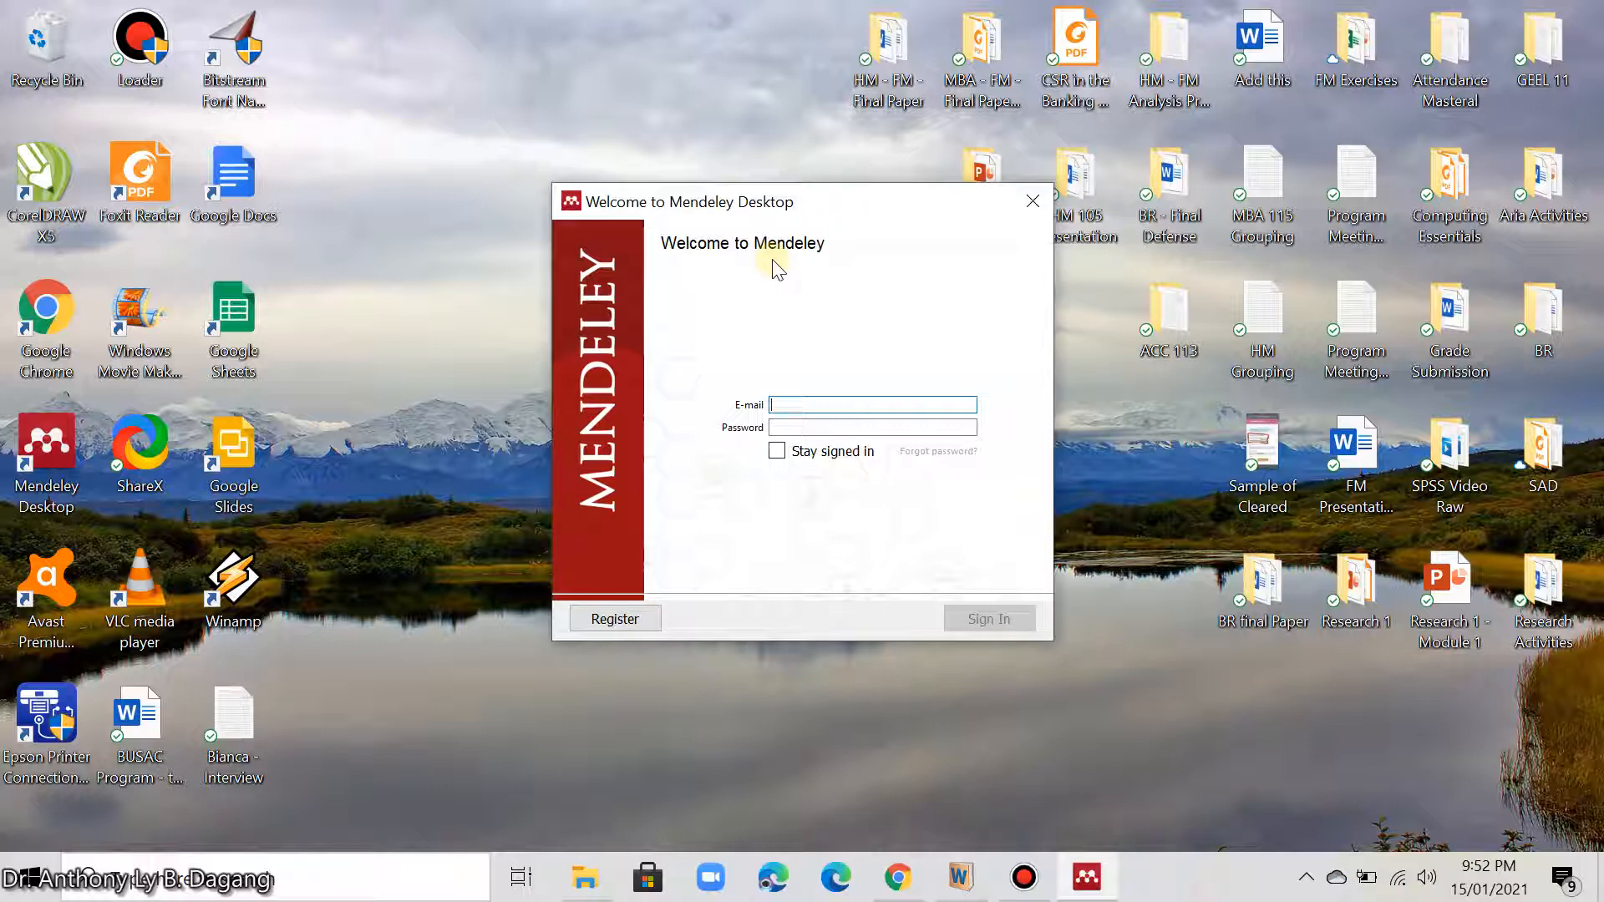
mouse_move(799, 226)
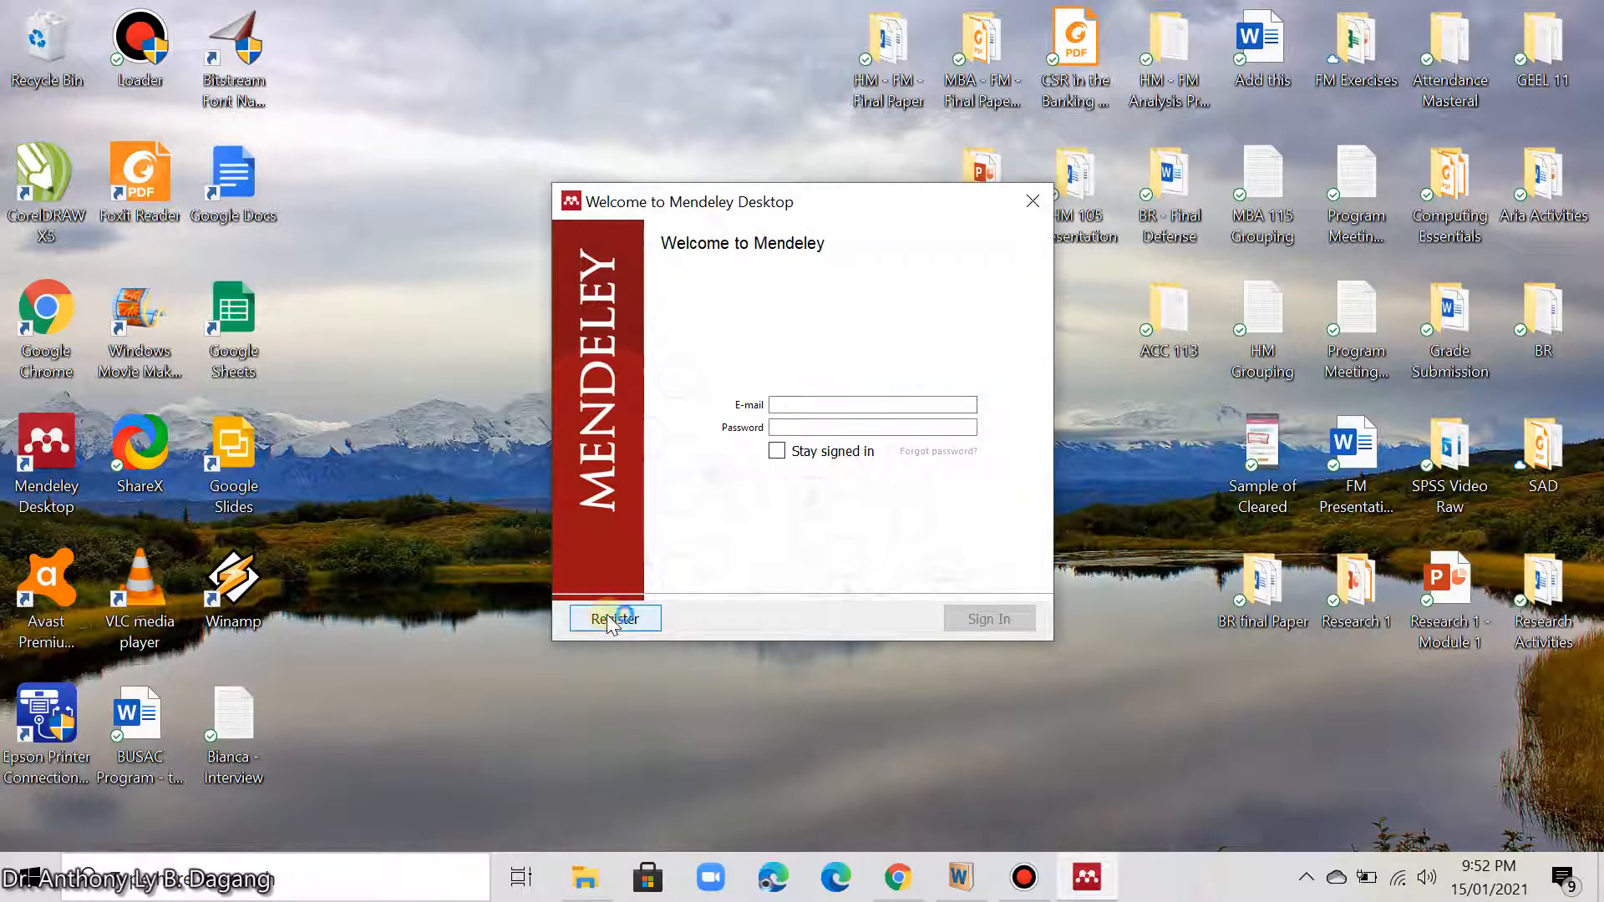
Choose Register, opening the Elsevier ID welcome page in the browser
left_click(614, 618)
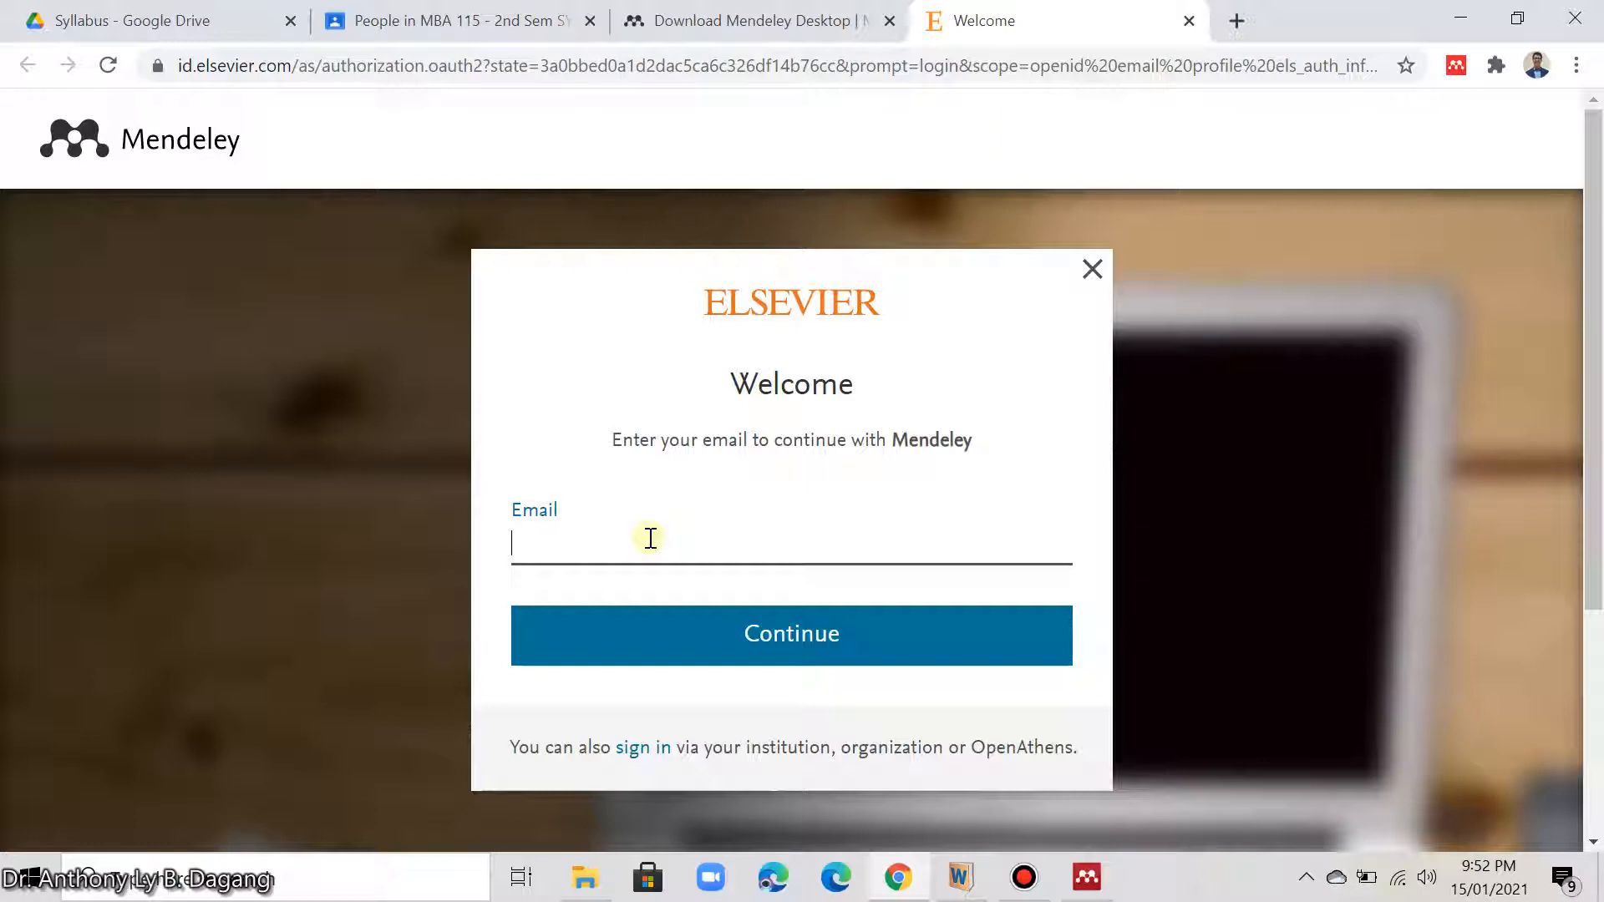
mouse_move(602, 603)
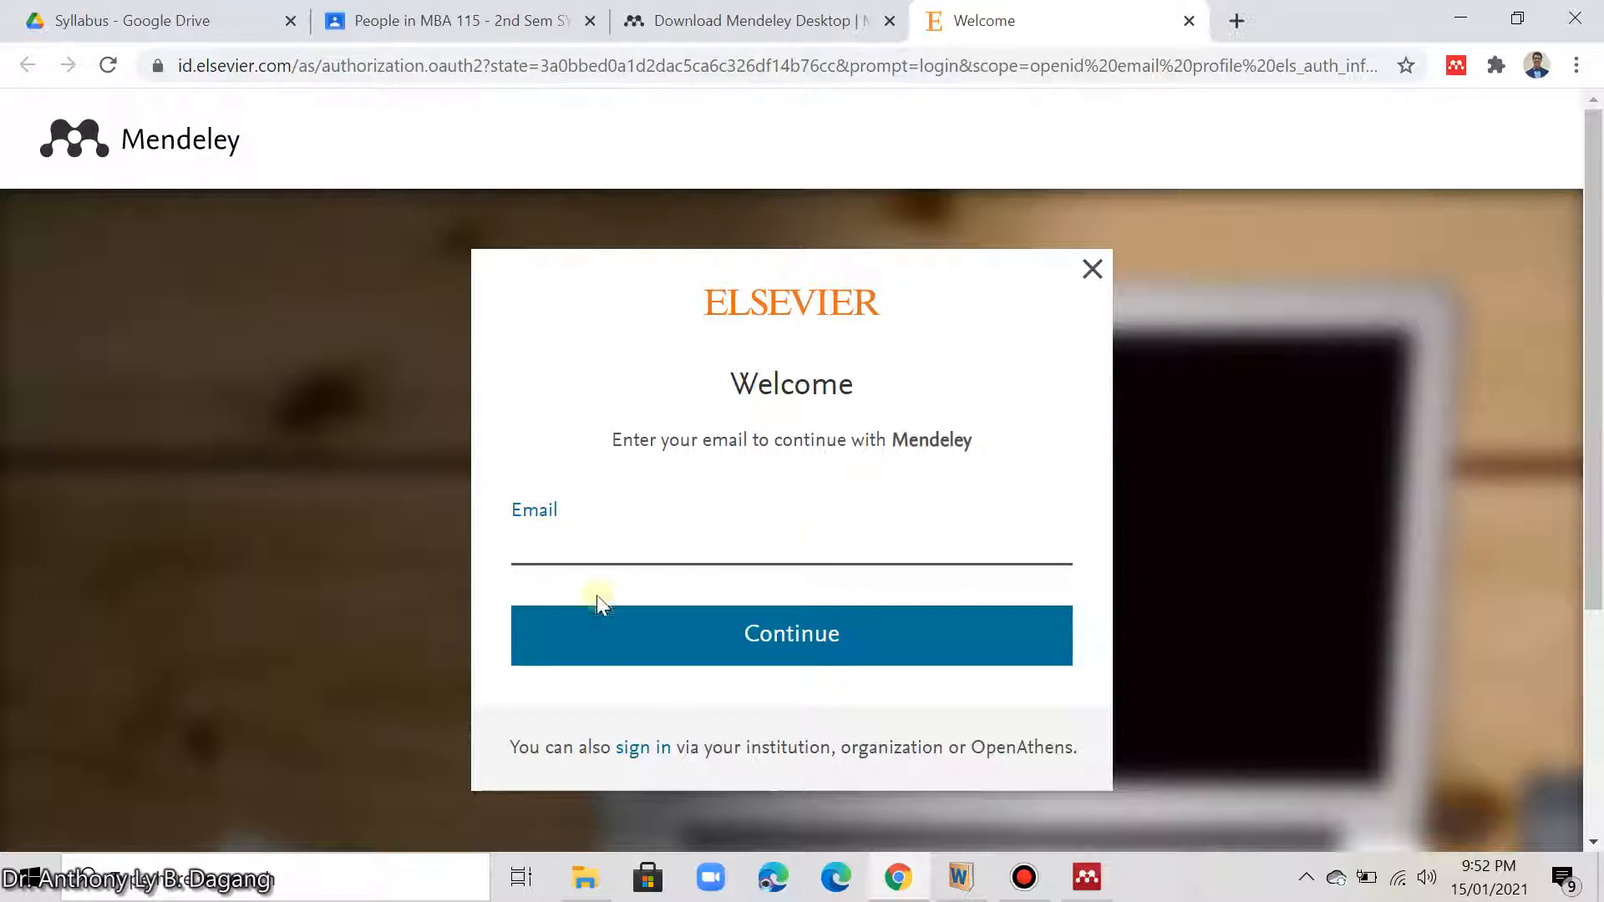
mouse_move(832, 404)
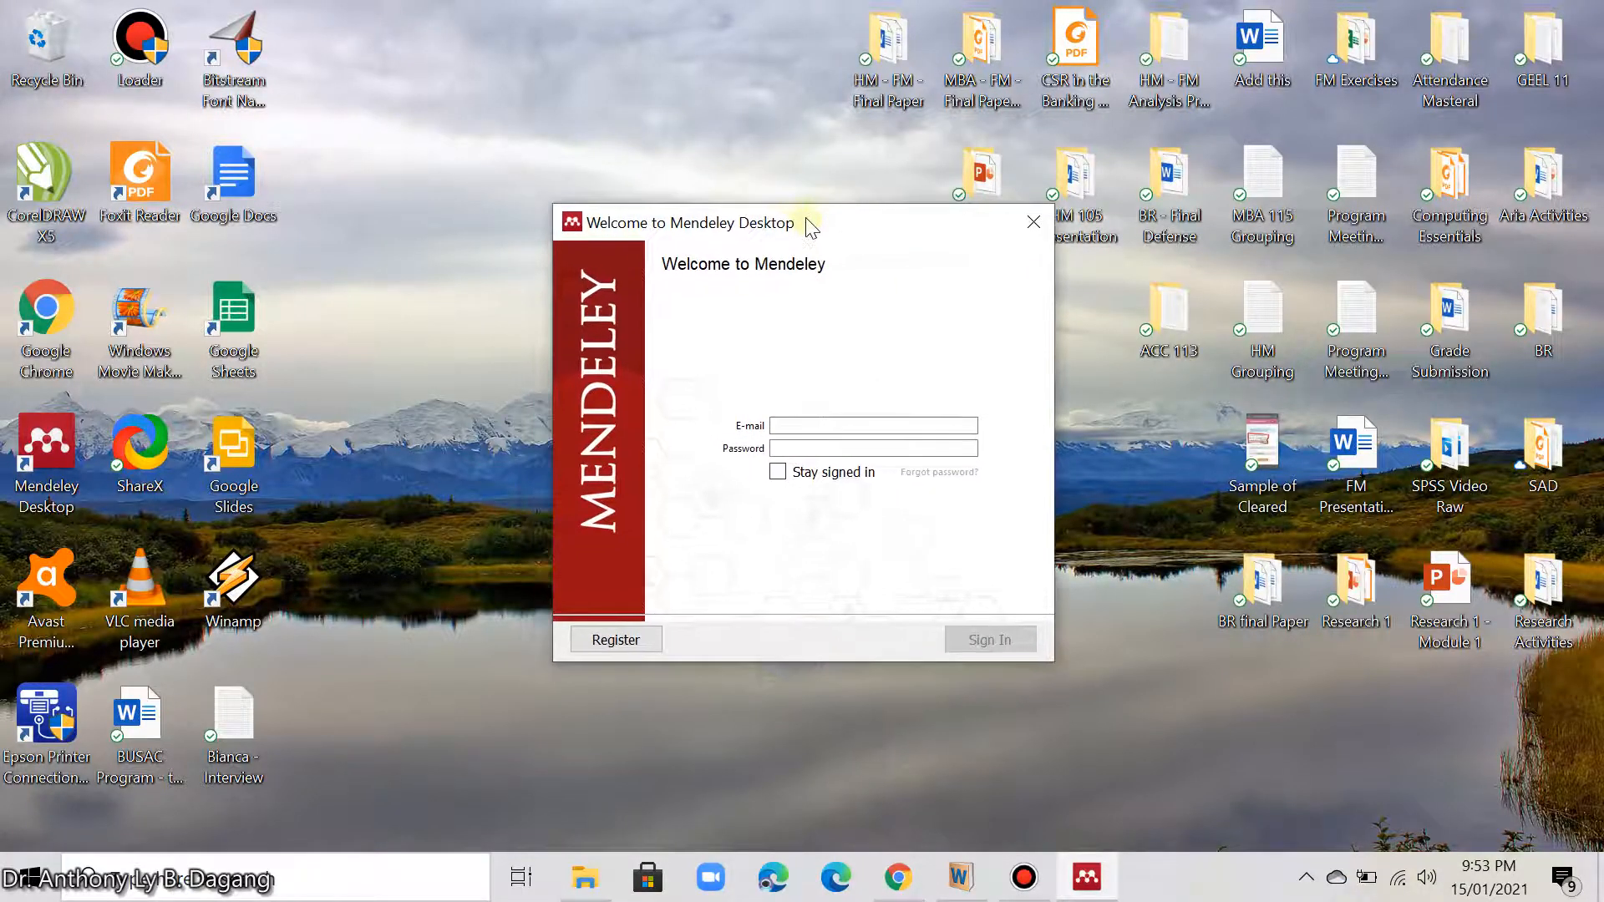
left_click(872, 426)
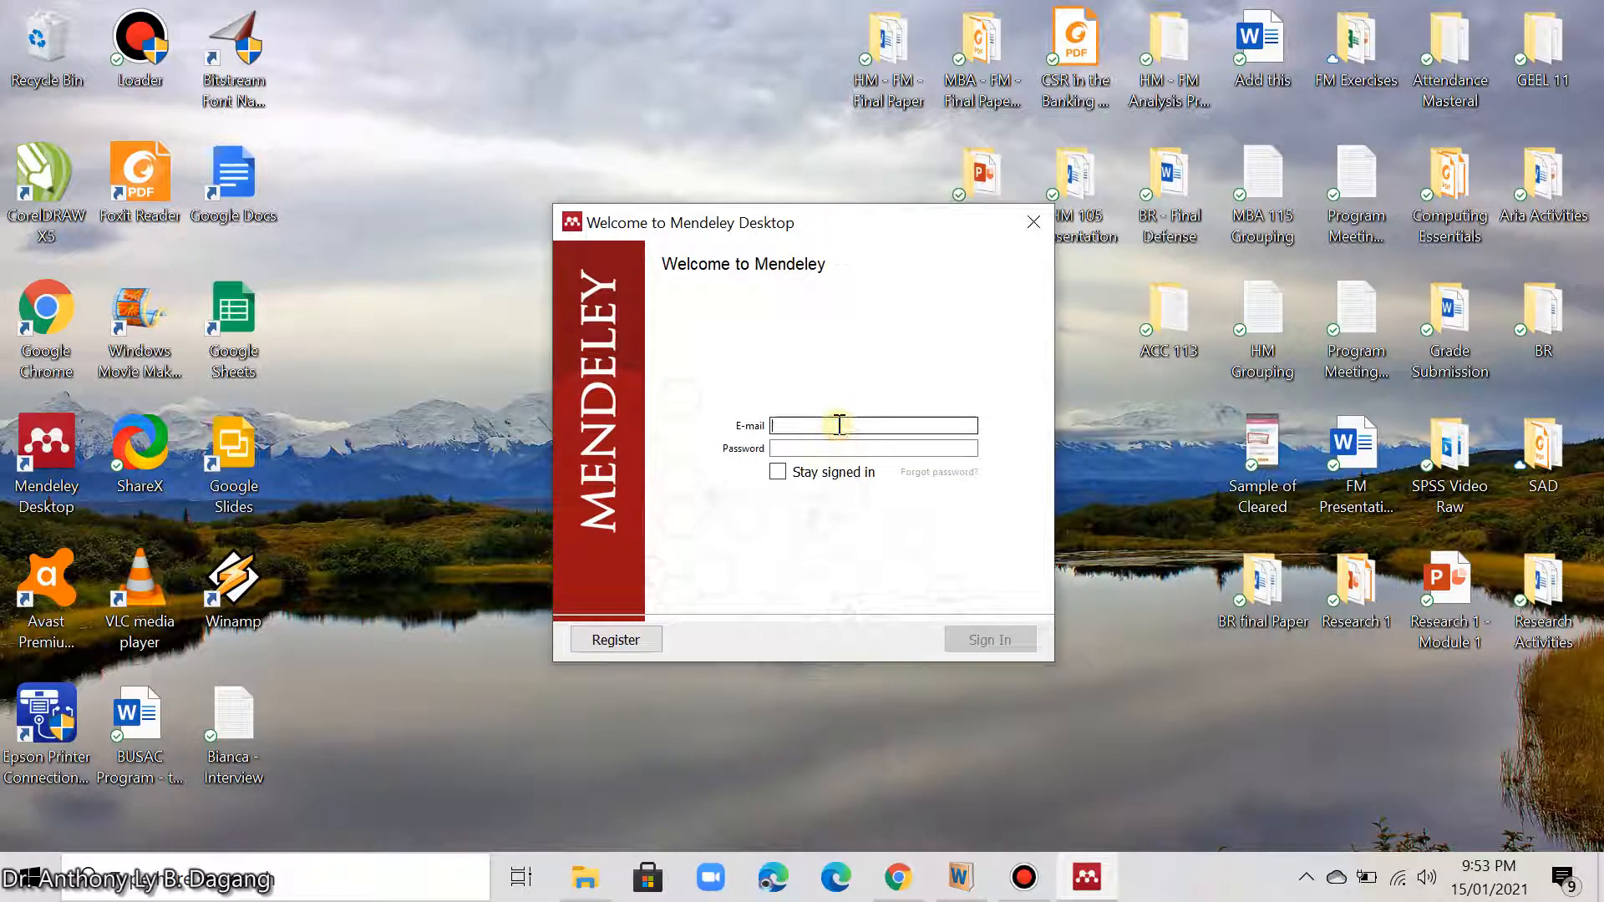
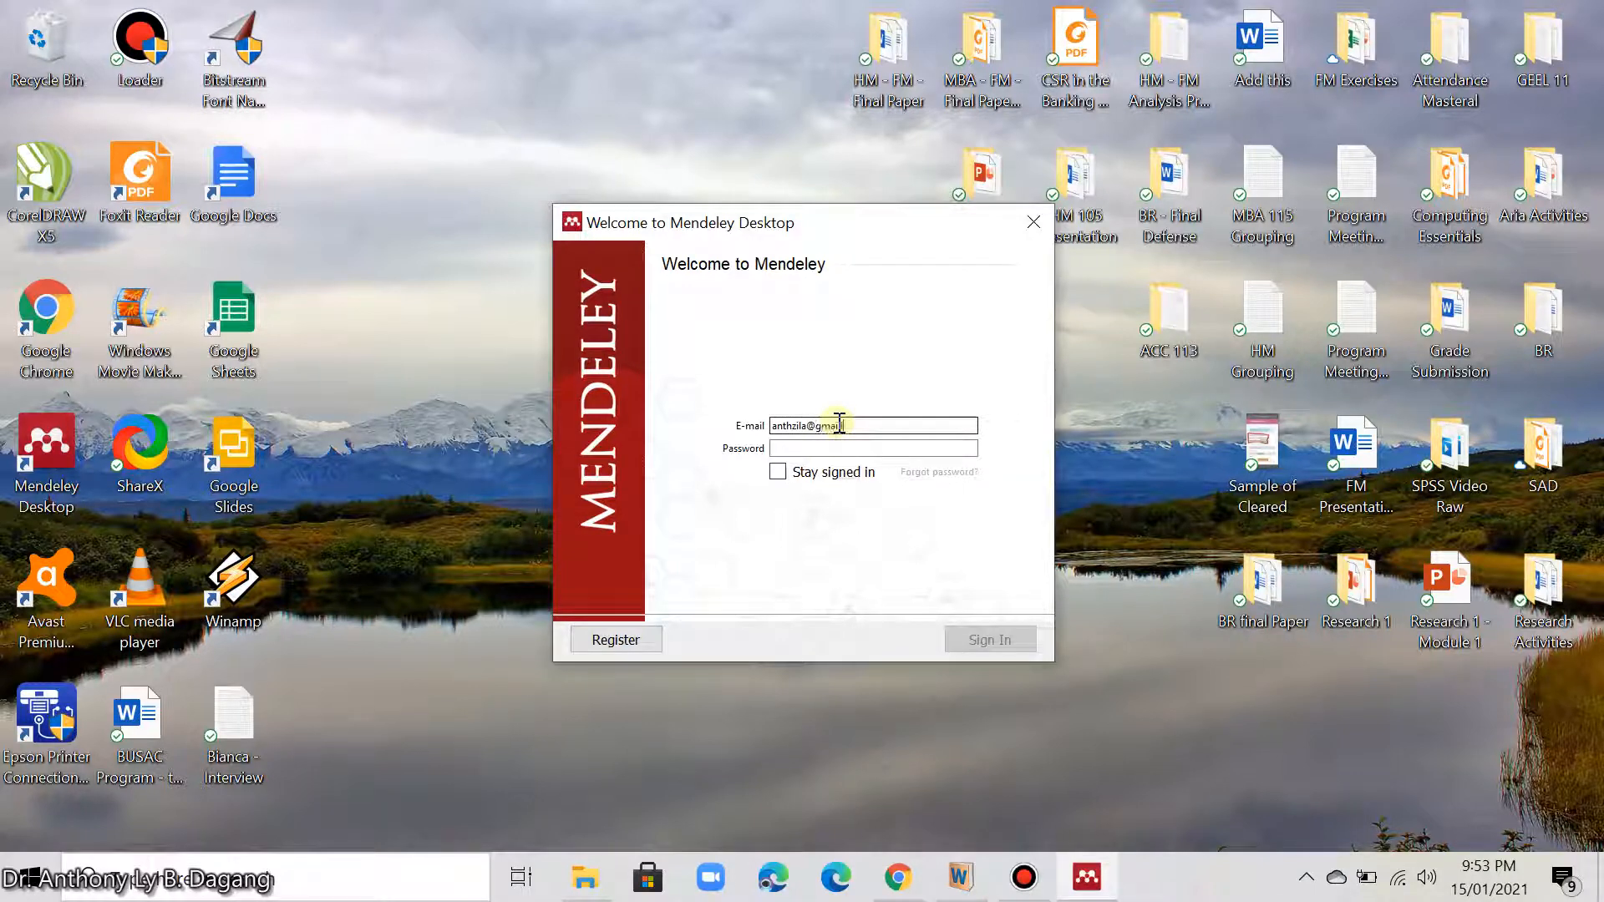
mouse_move(977, 371)
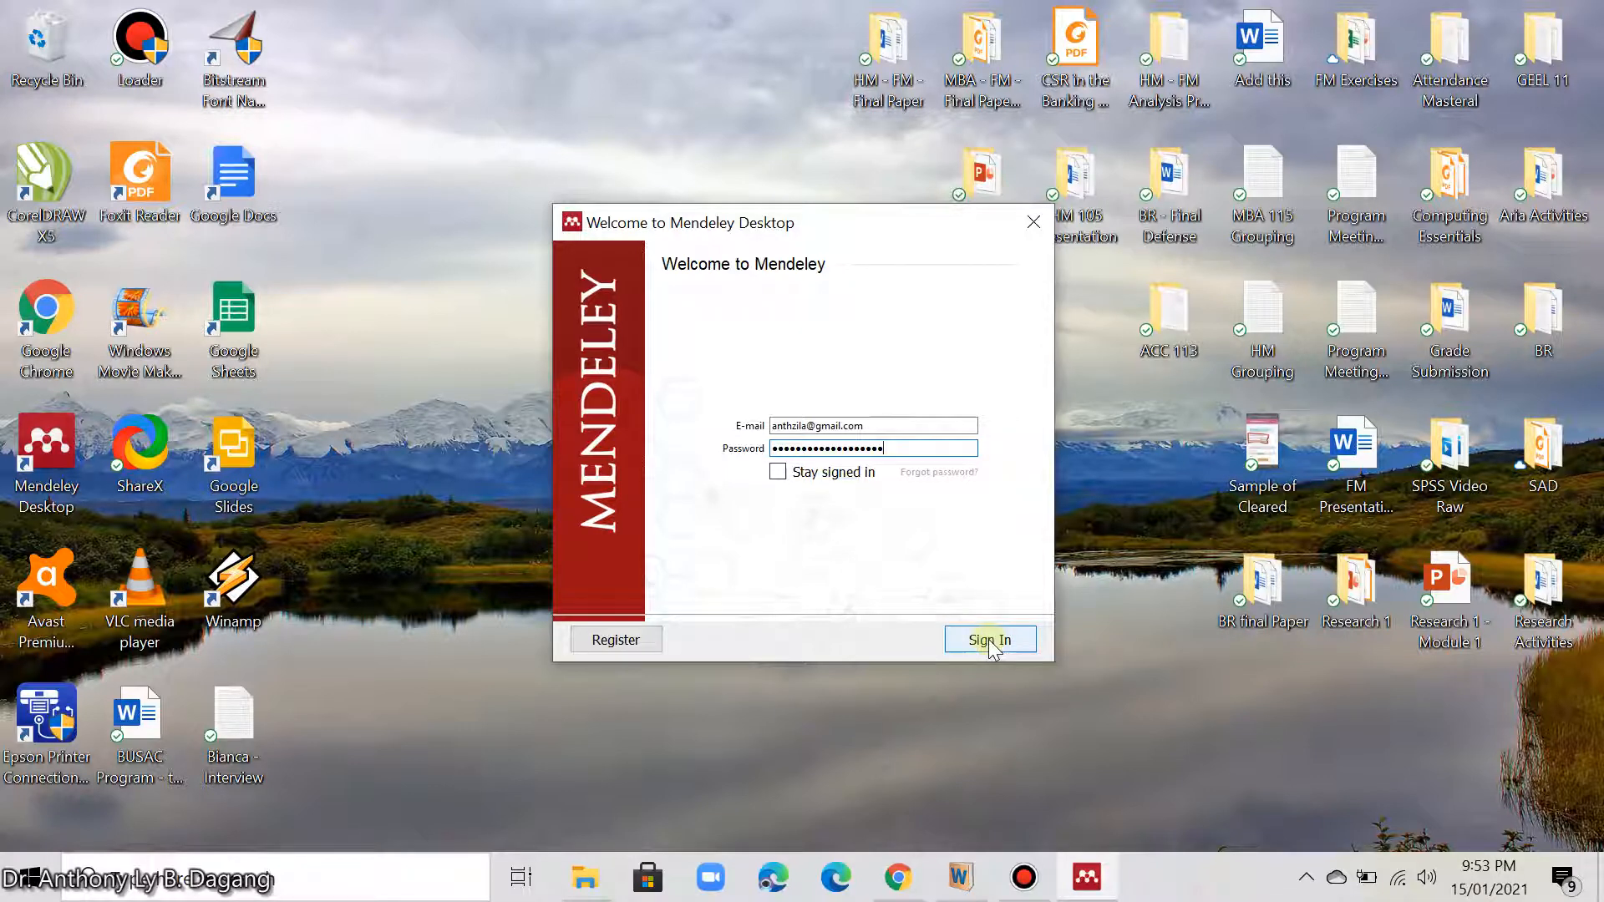
left_click(987, 640)
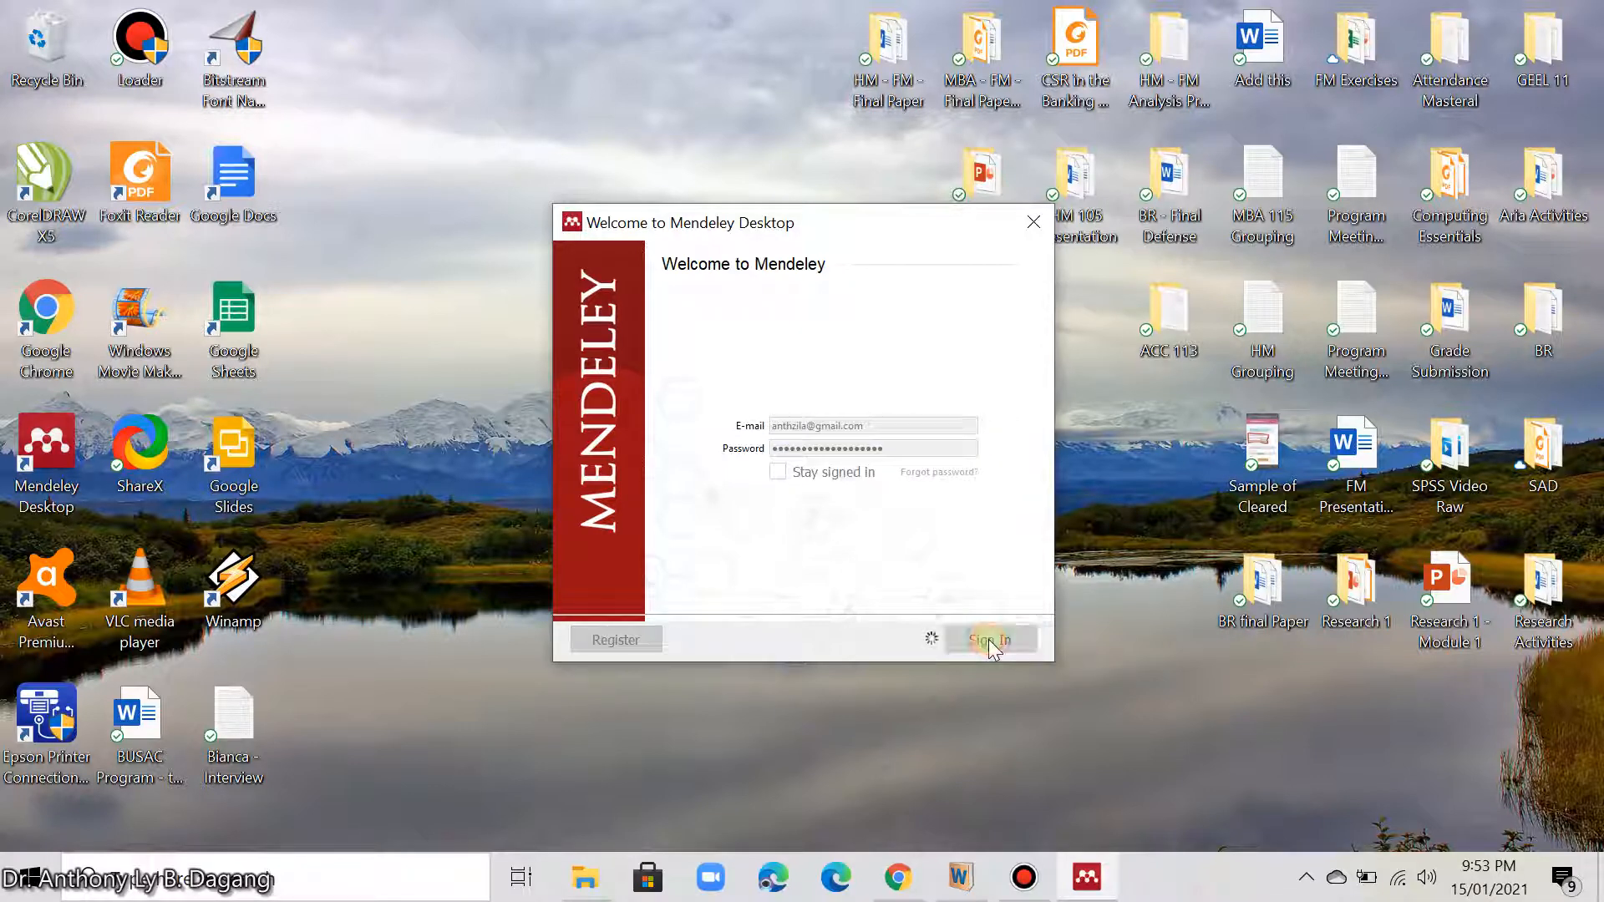
left_click(988, 640)
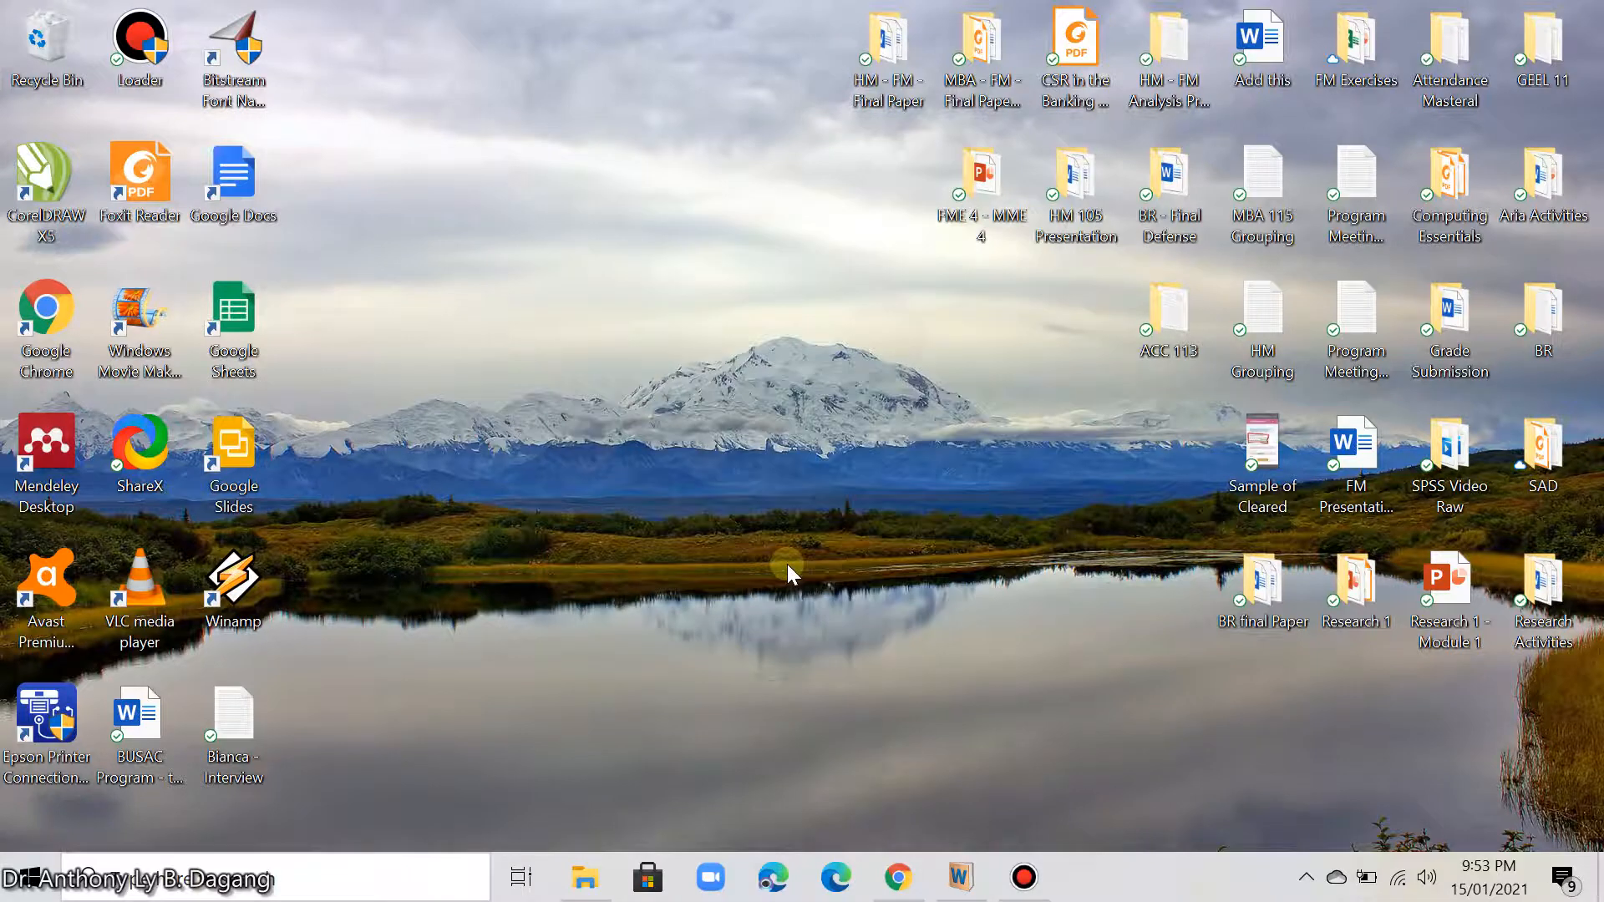
Launch Mendeley Desktop and dismiss the Welcome message and tour tips to reach All Documents
double_click(47, 444)
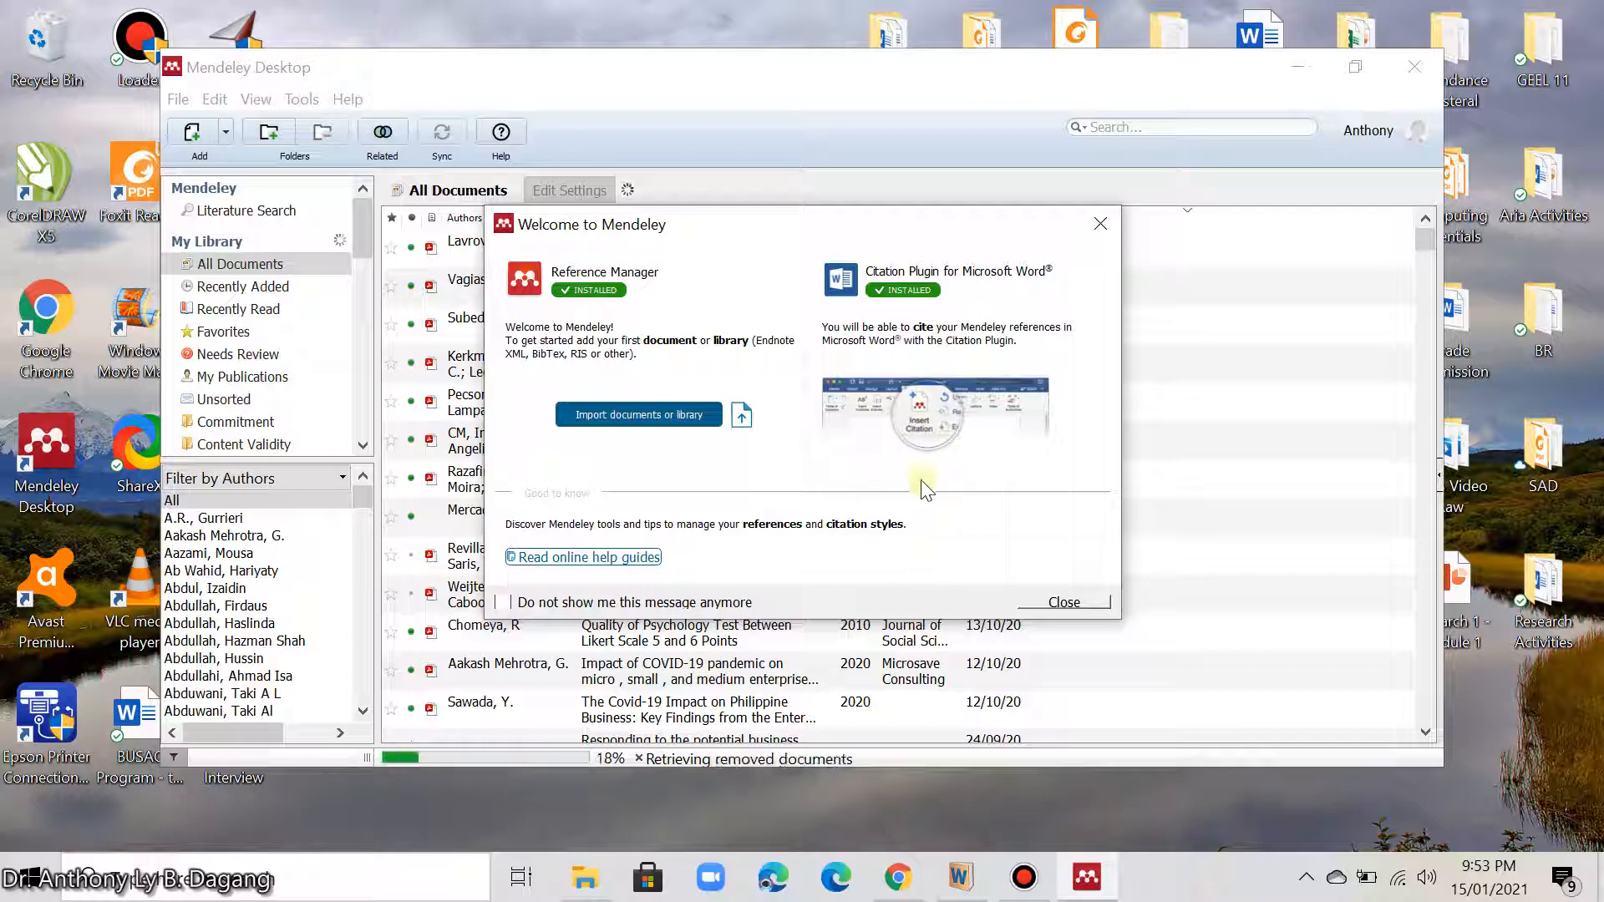
mouse_move(675, 264)
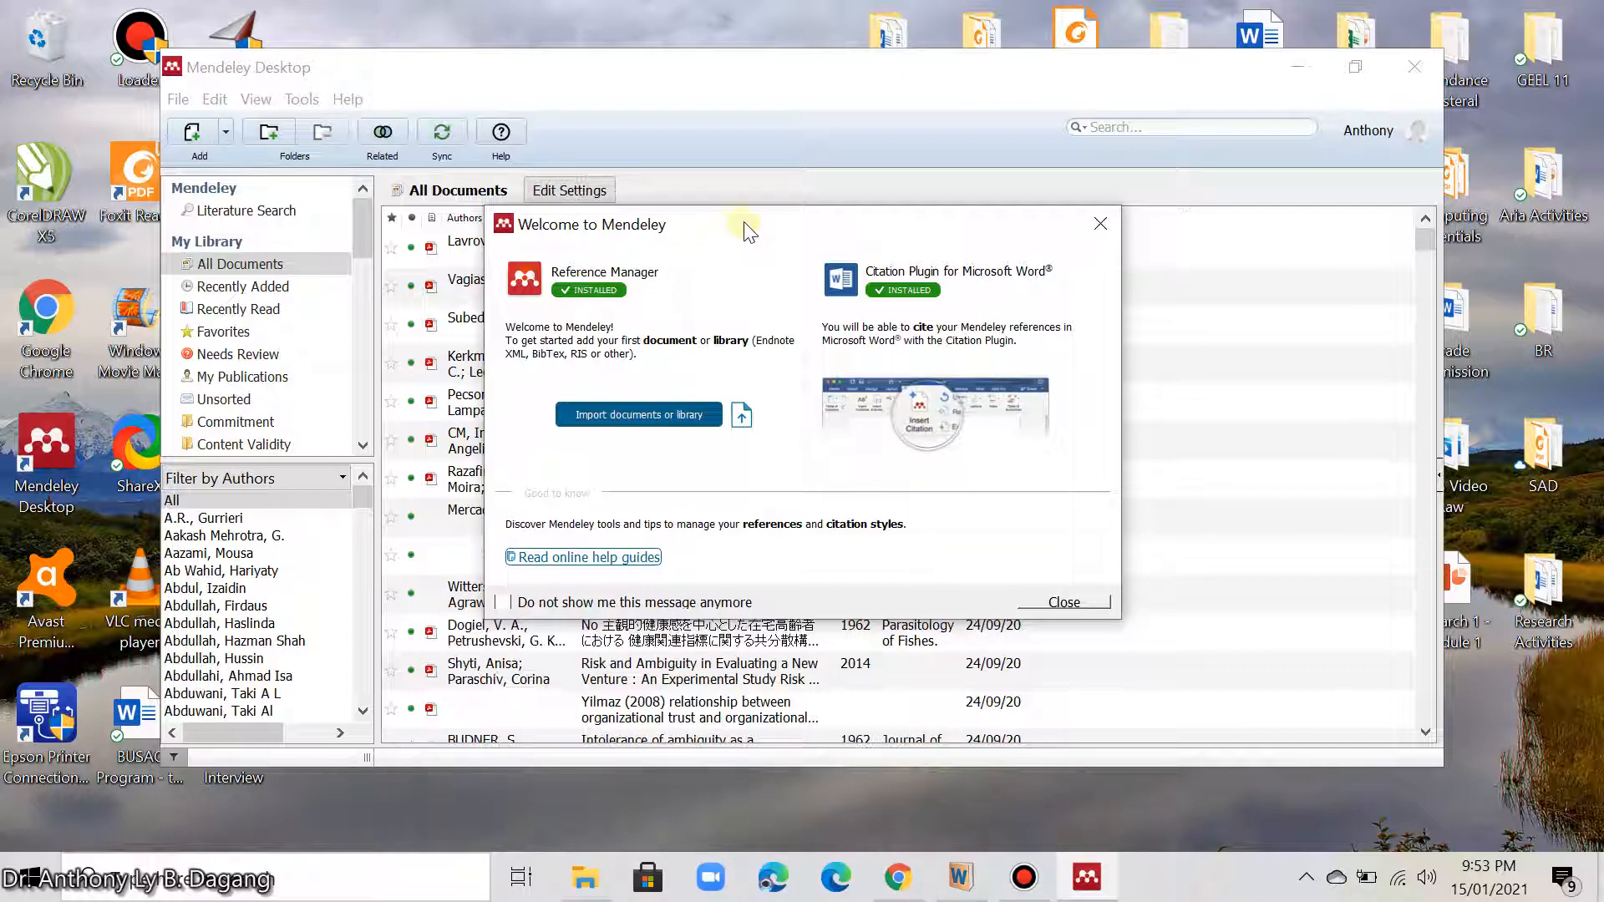
mouse_move(691, 284)
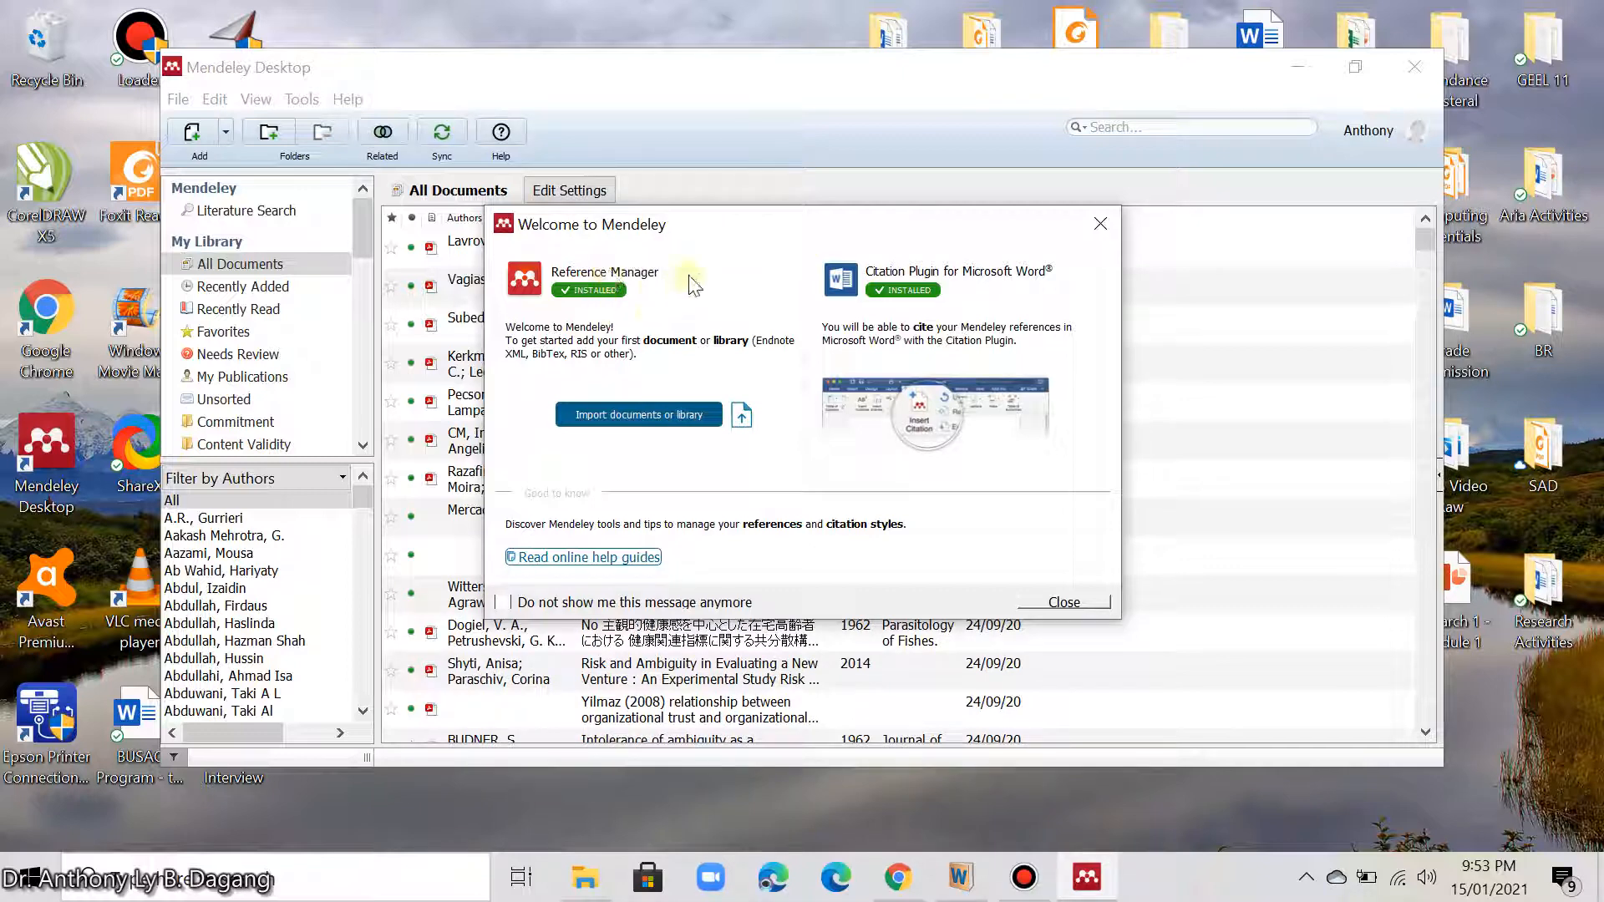
mouse_move(608, 281)
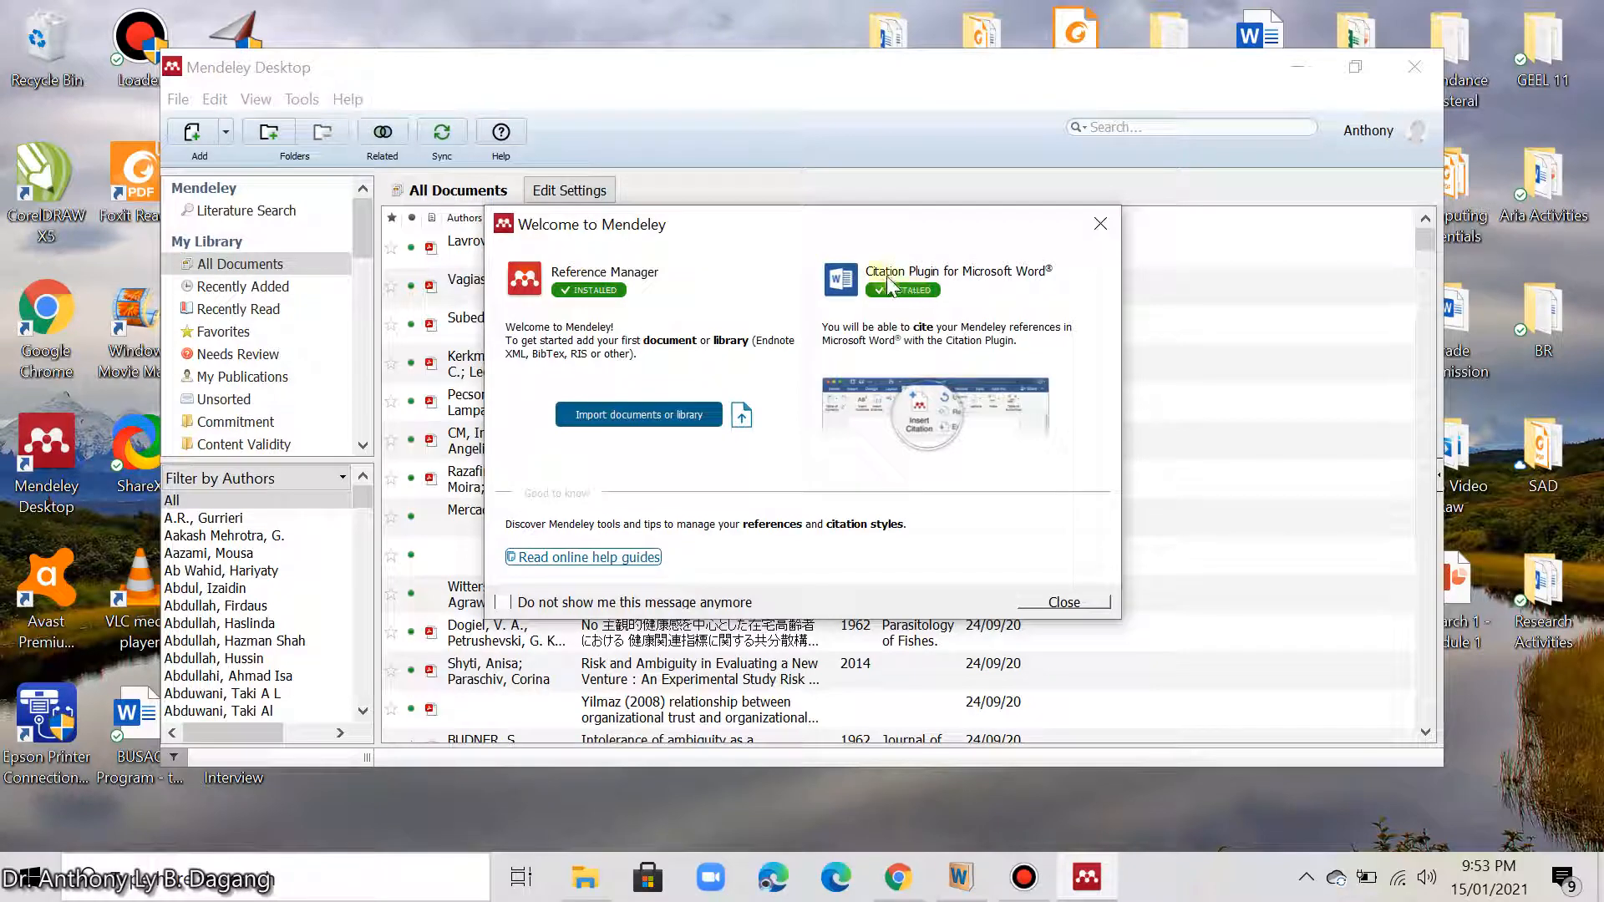
mouse_move(963, 286)
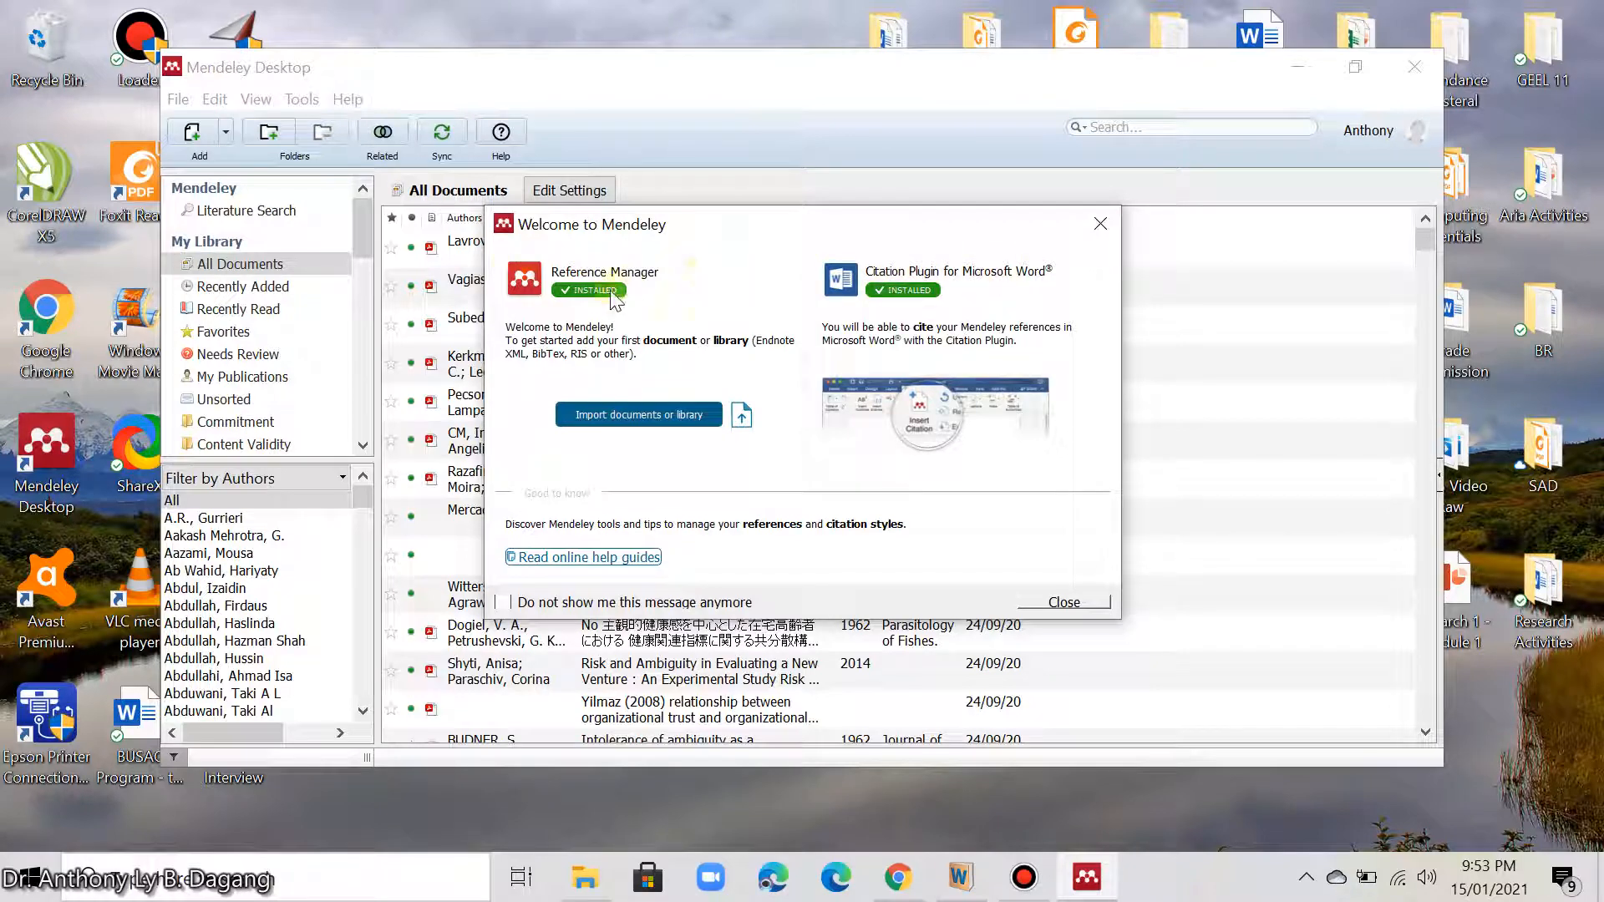
mouse_move(652, 326)
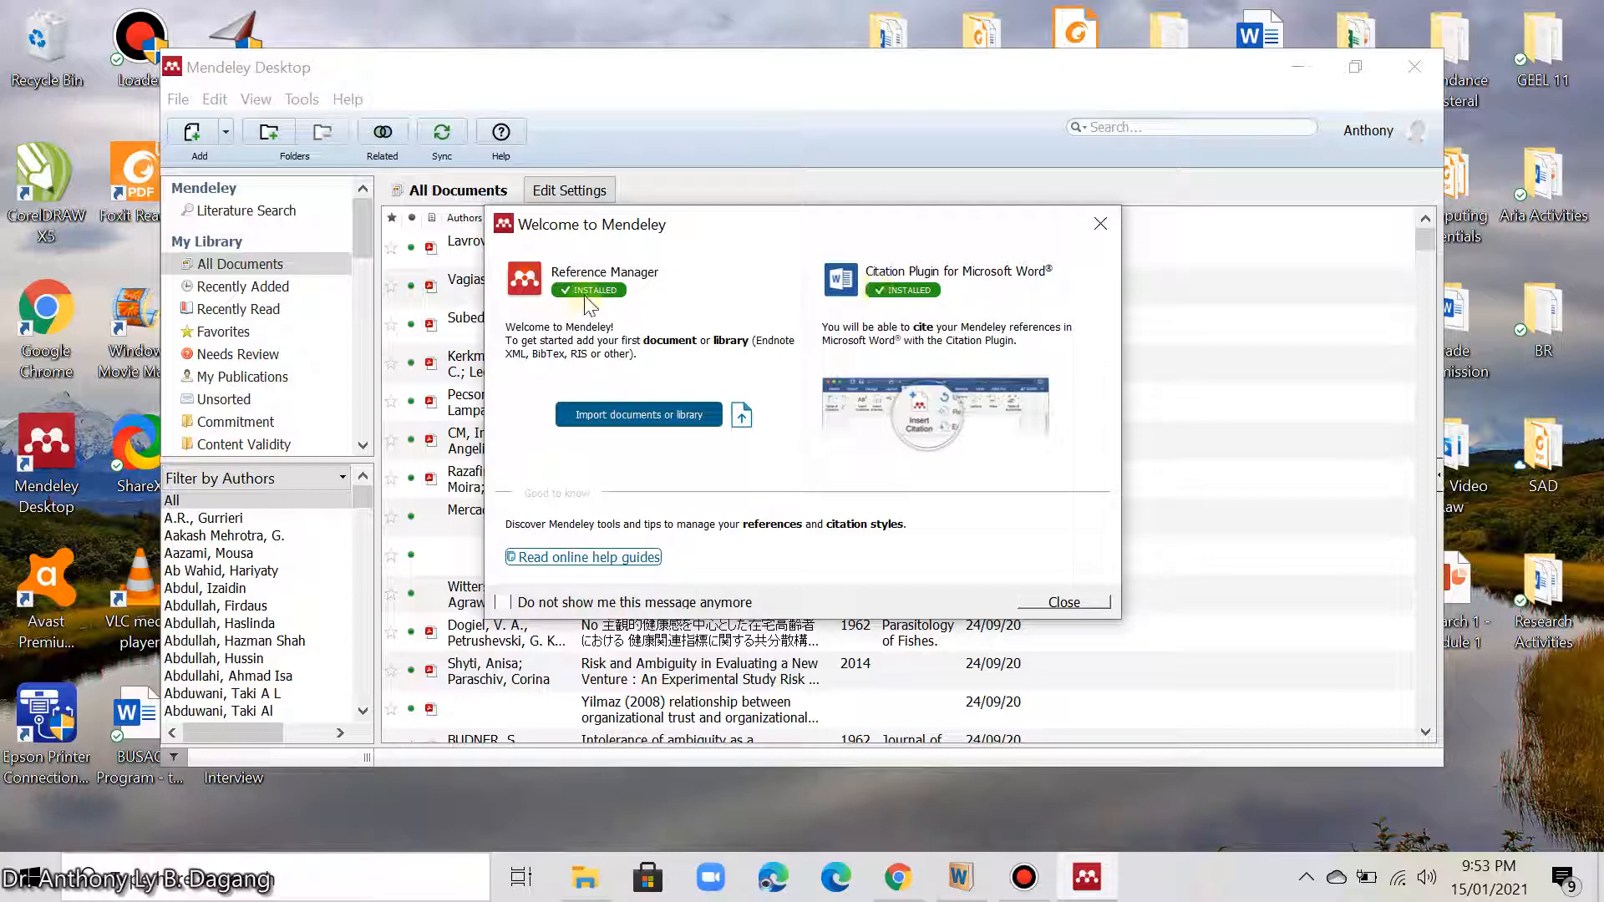
mouse_move(595, 304)
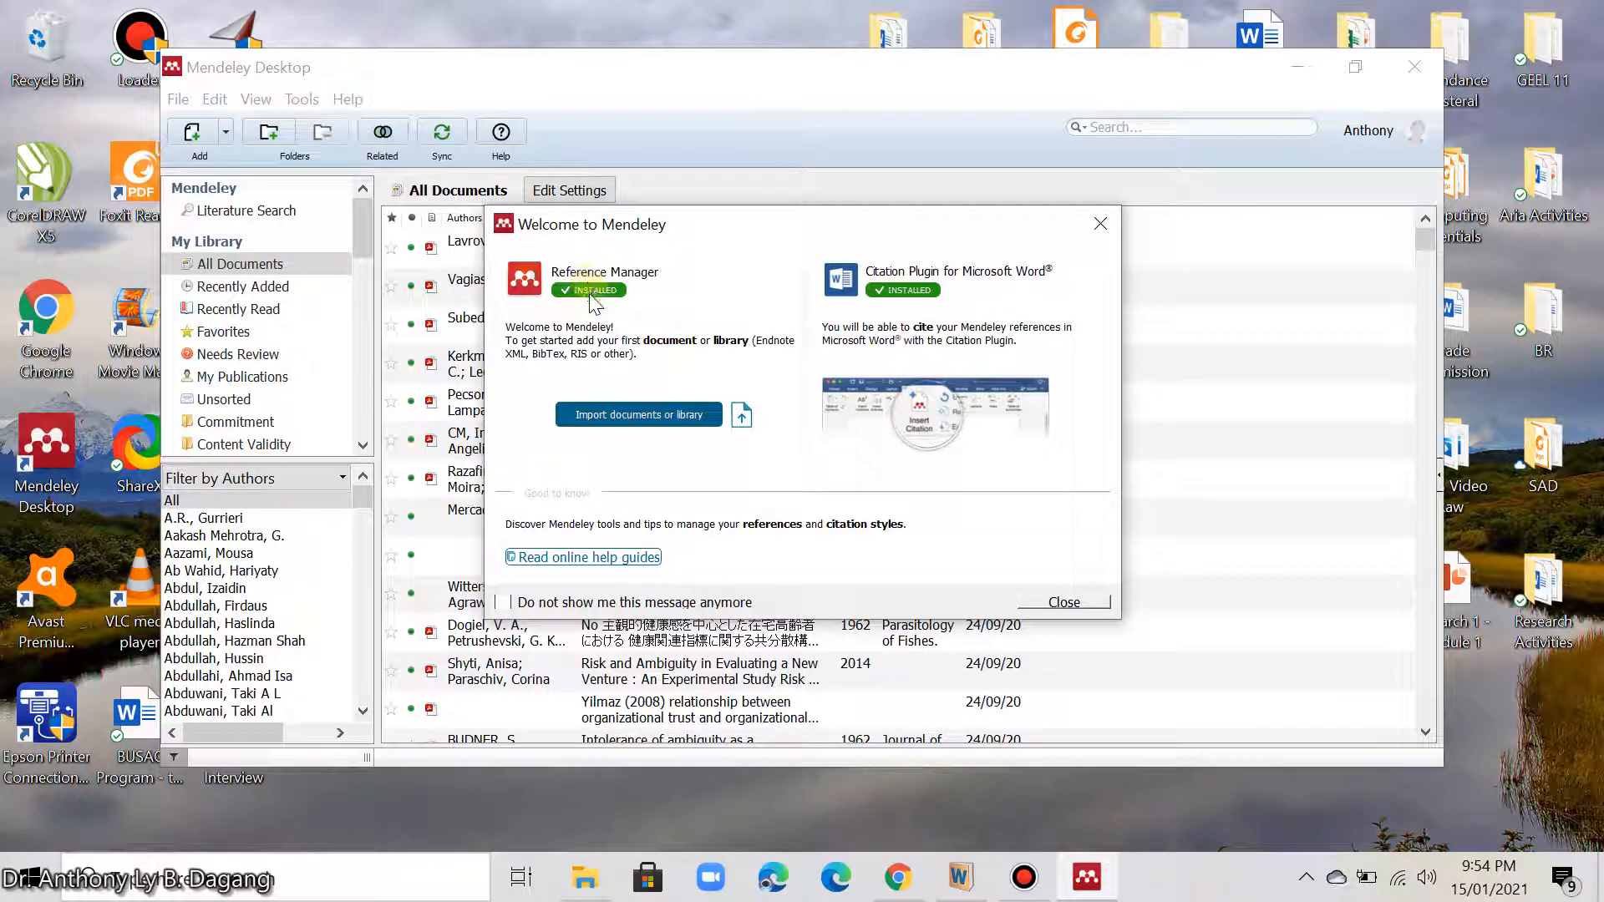
mouse_move(887, 286)
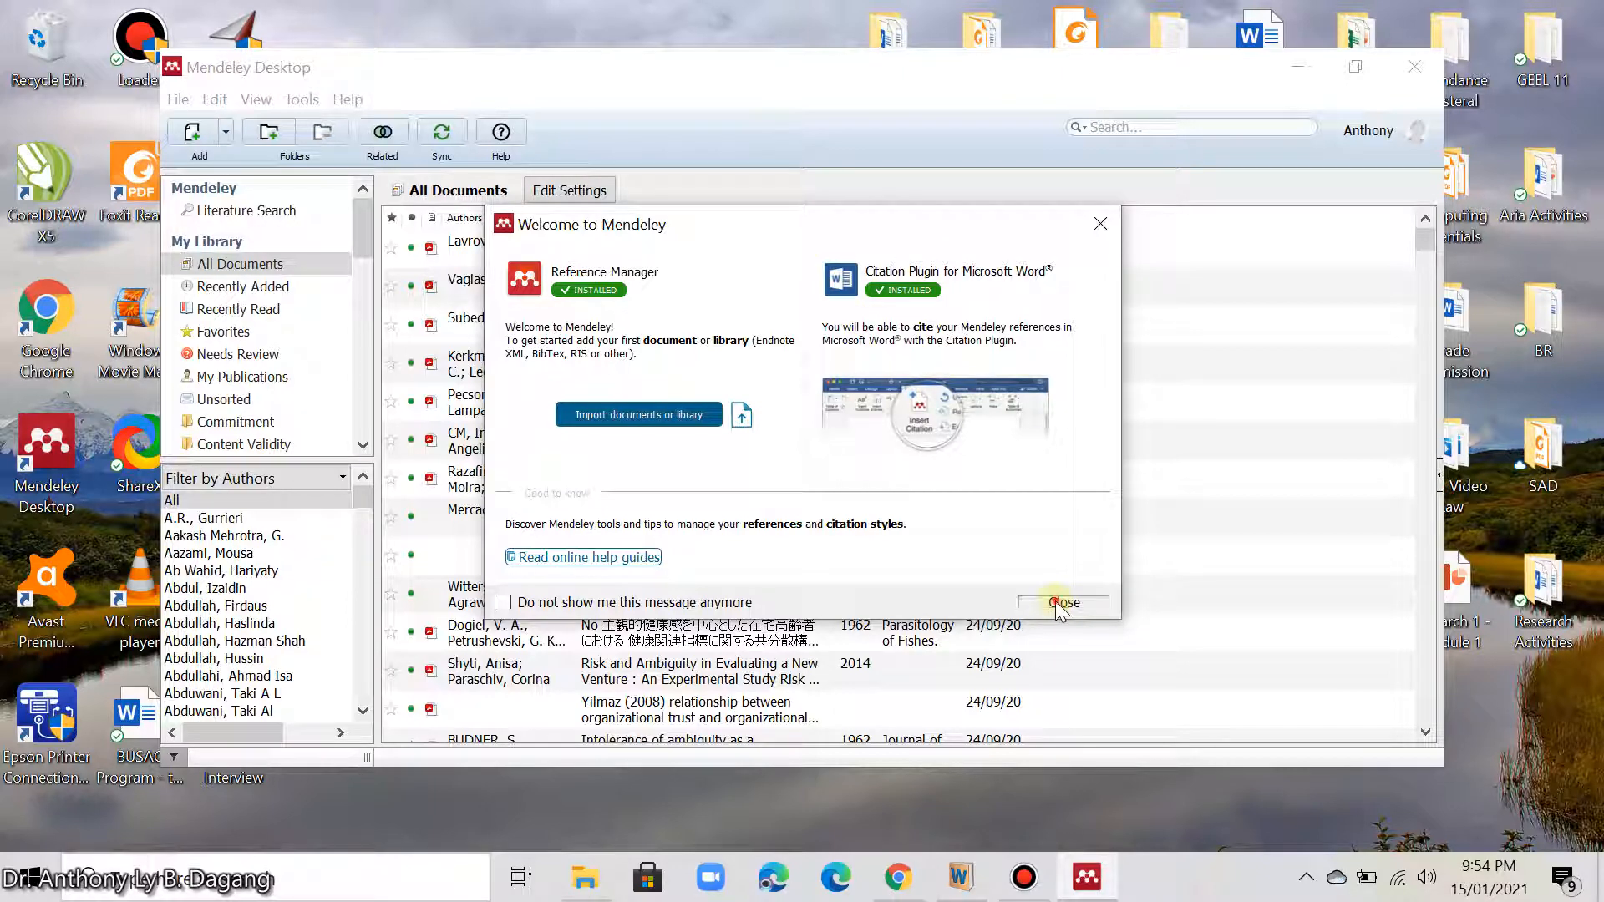
left_click(1063, 603)
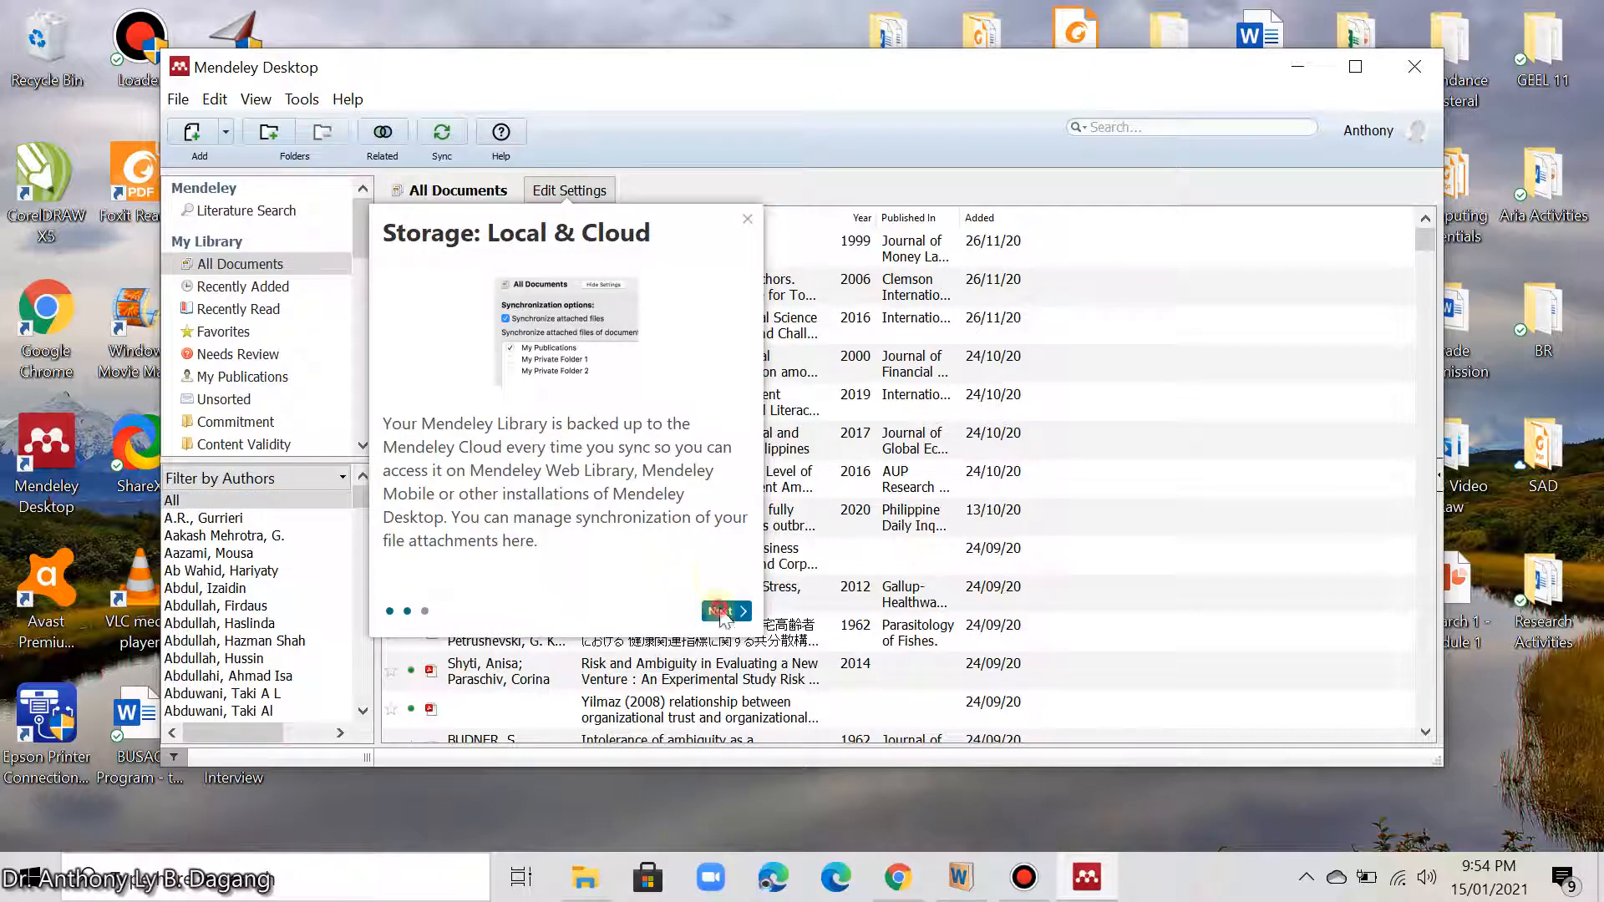
left_click(744, 611)
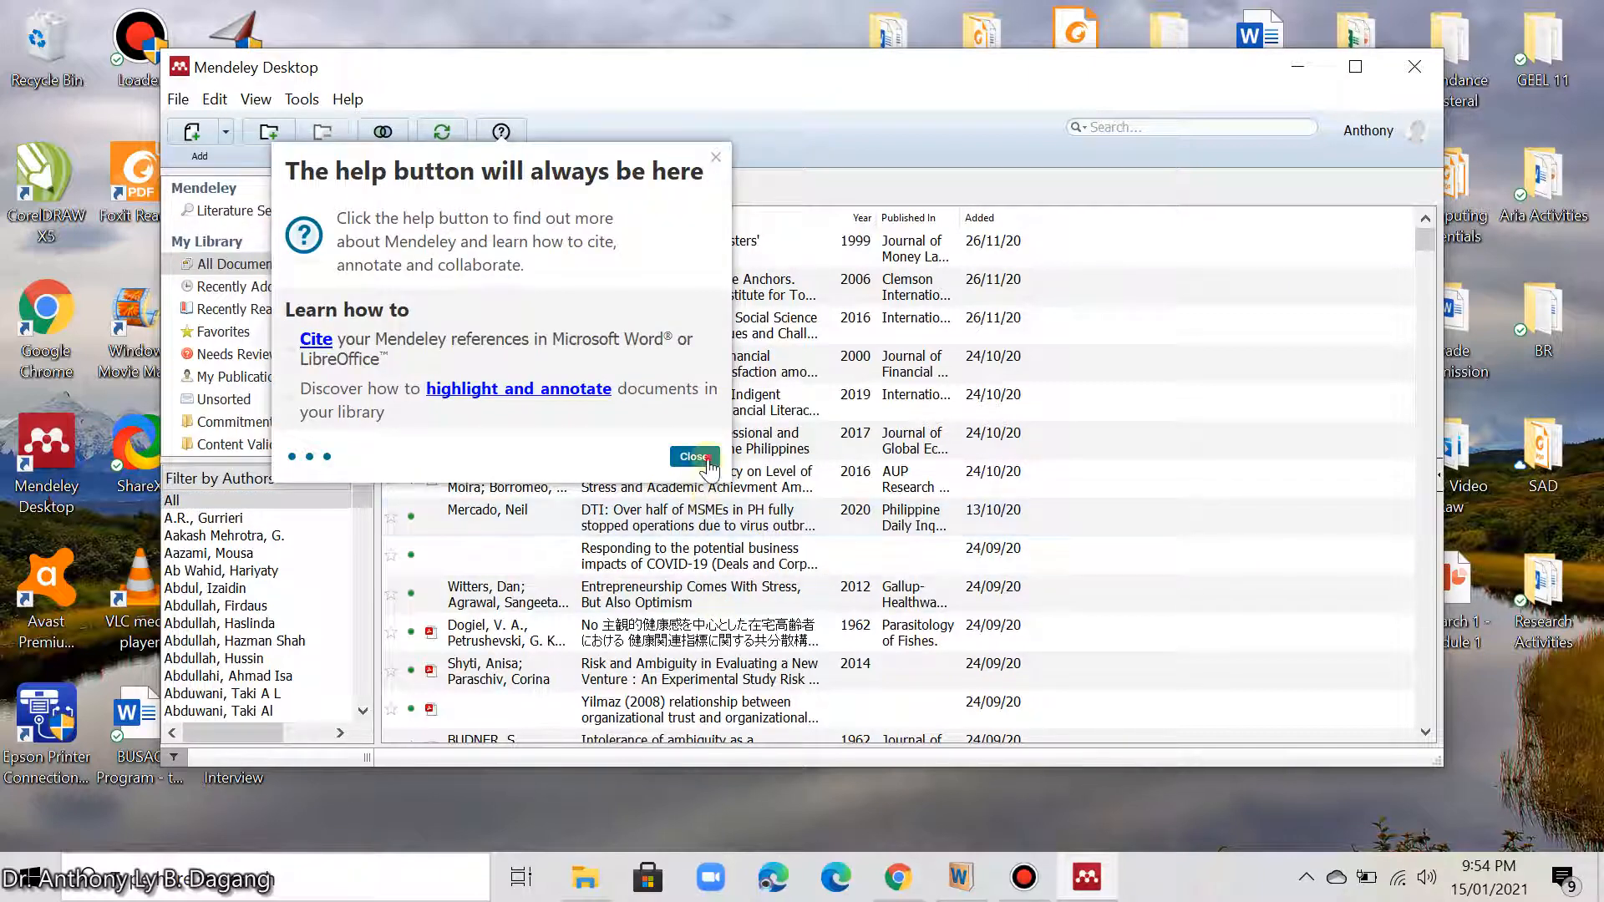
left_click(696, 457)
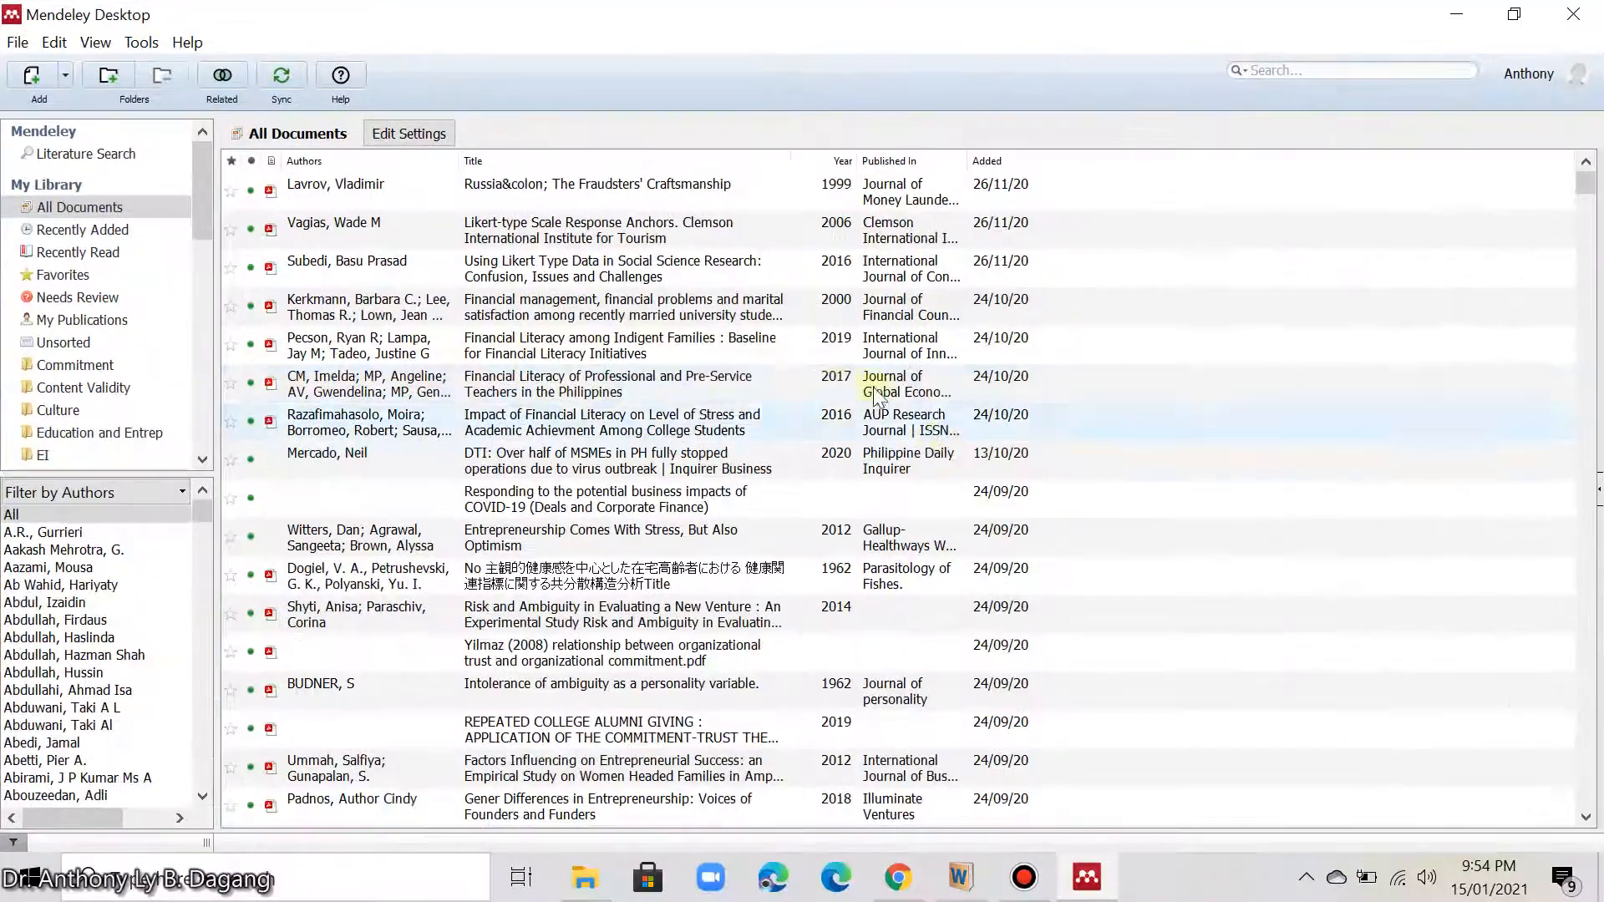
left_click(623, 308)
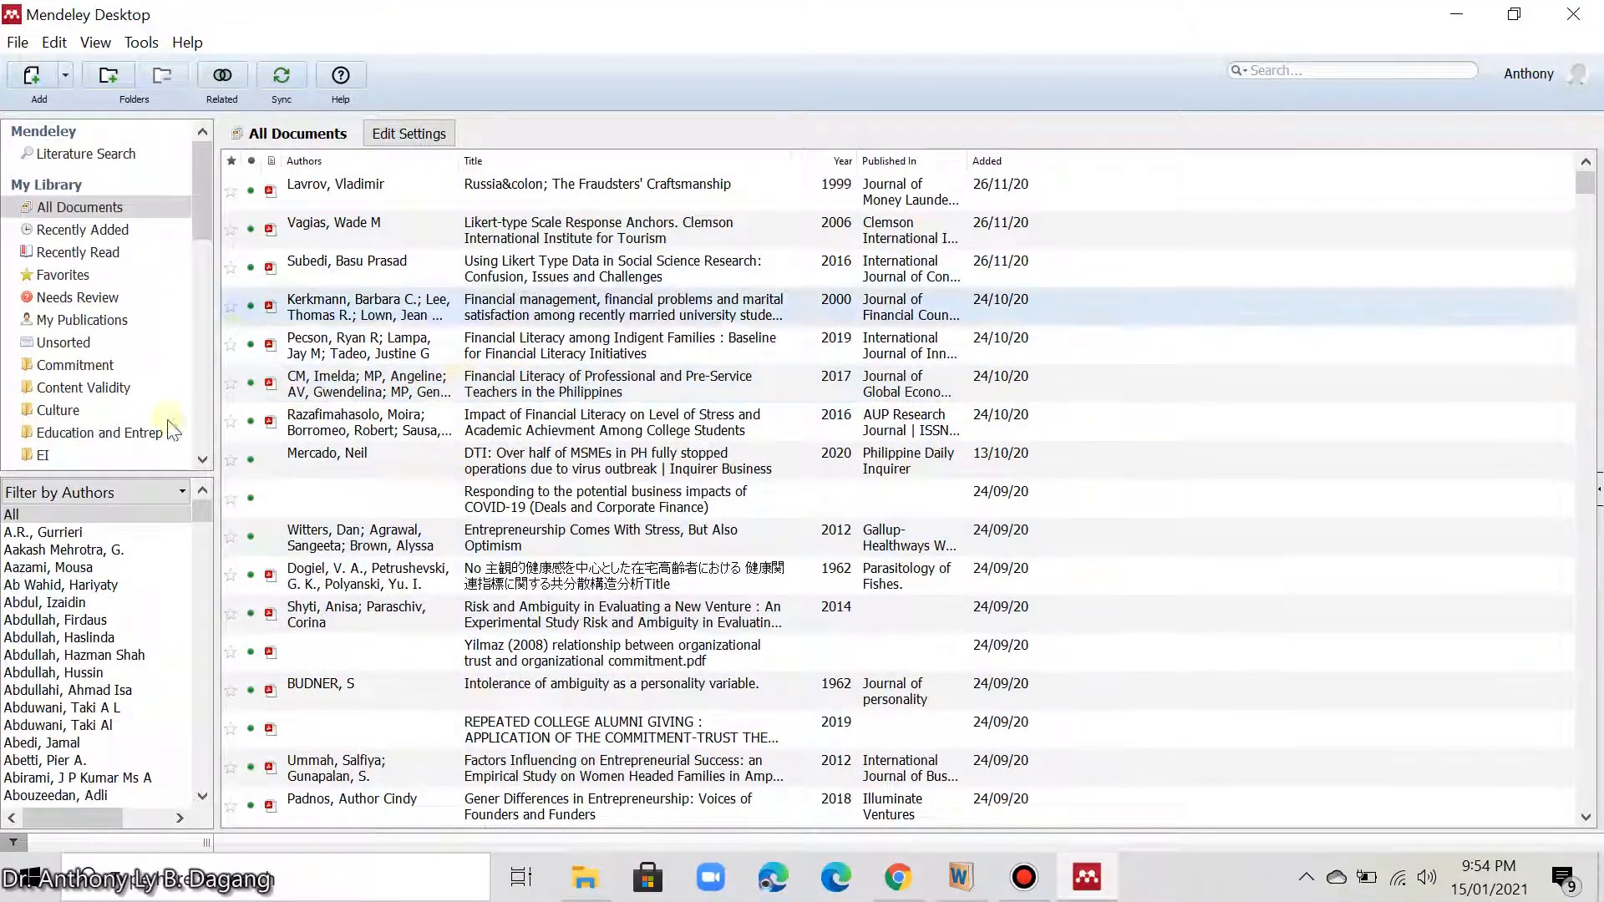
left_click(602, 536)
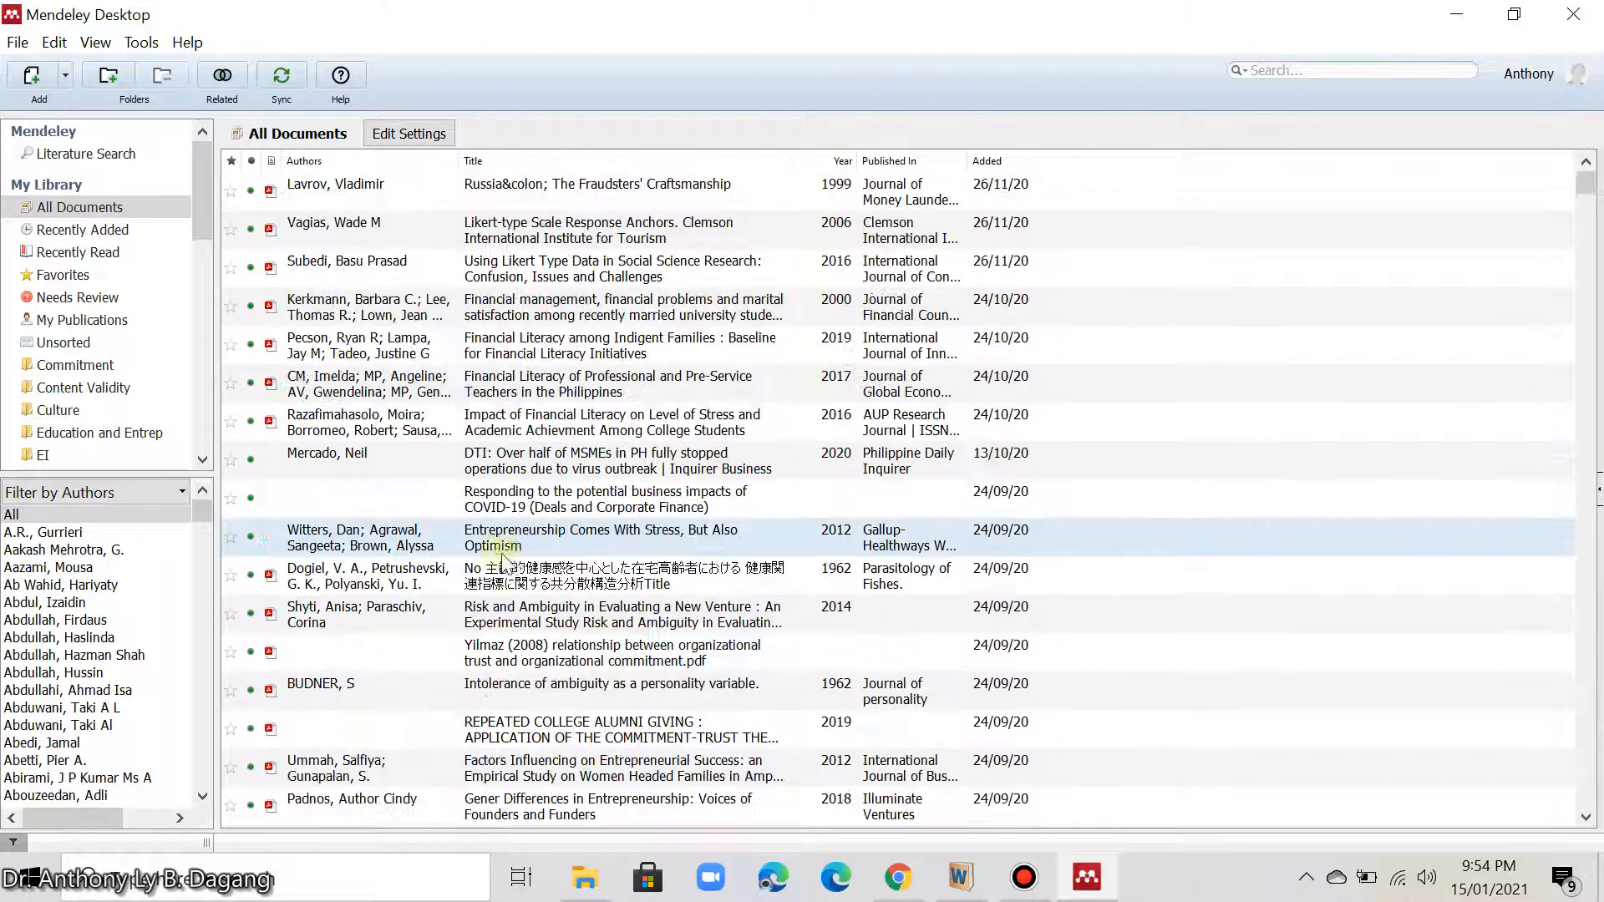
scroll("down", 3)
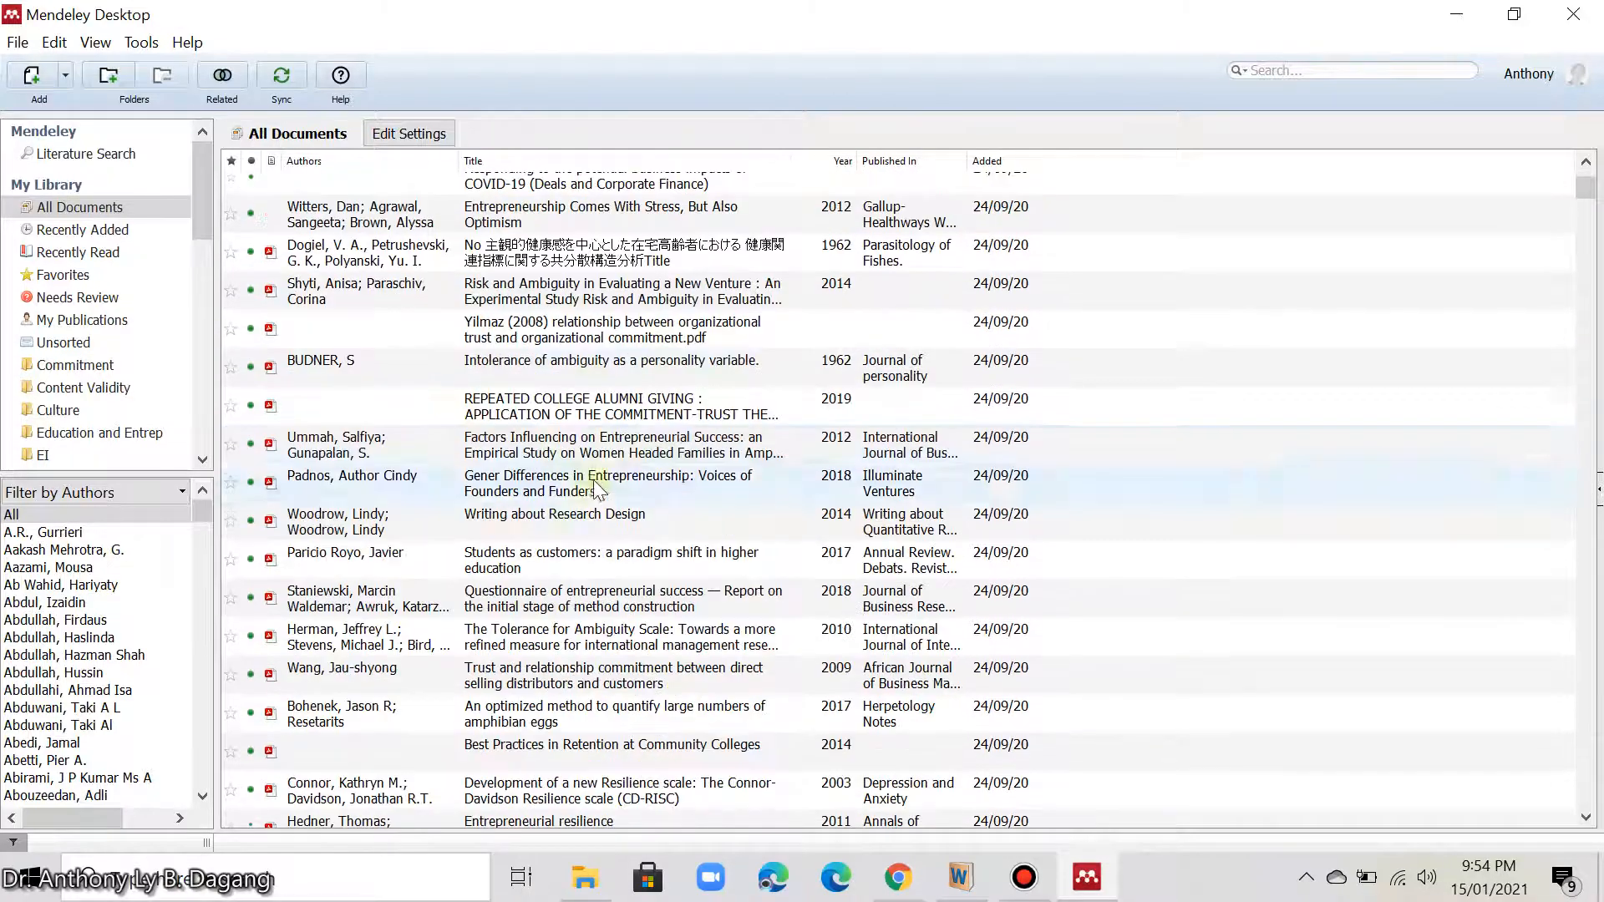
scroll("down", 3)
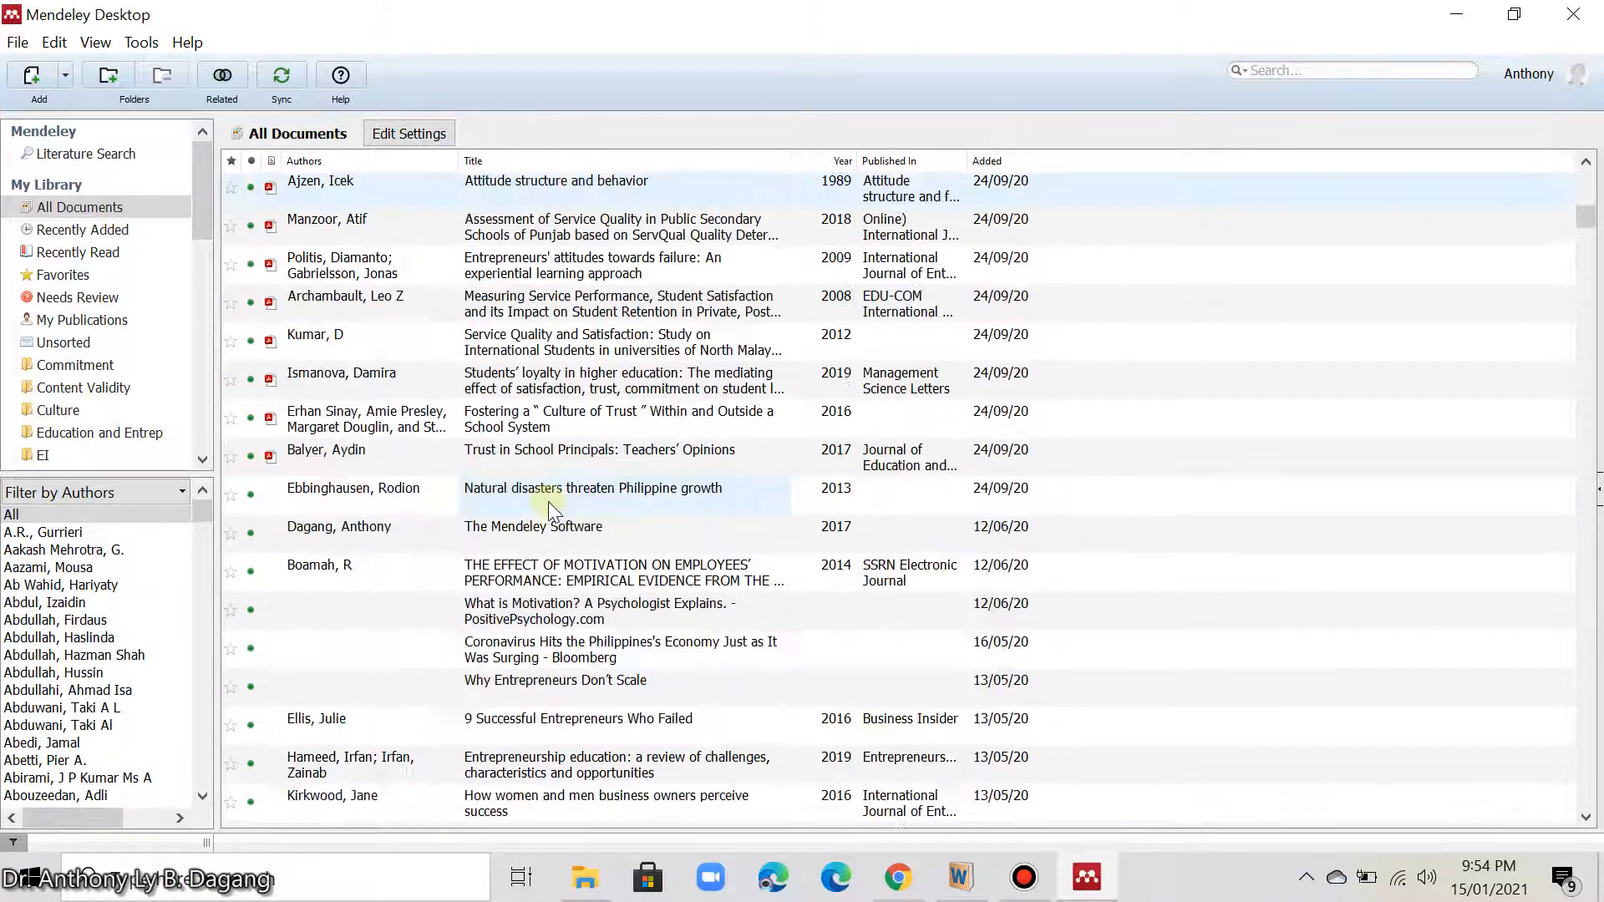
left_click(591, 488)
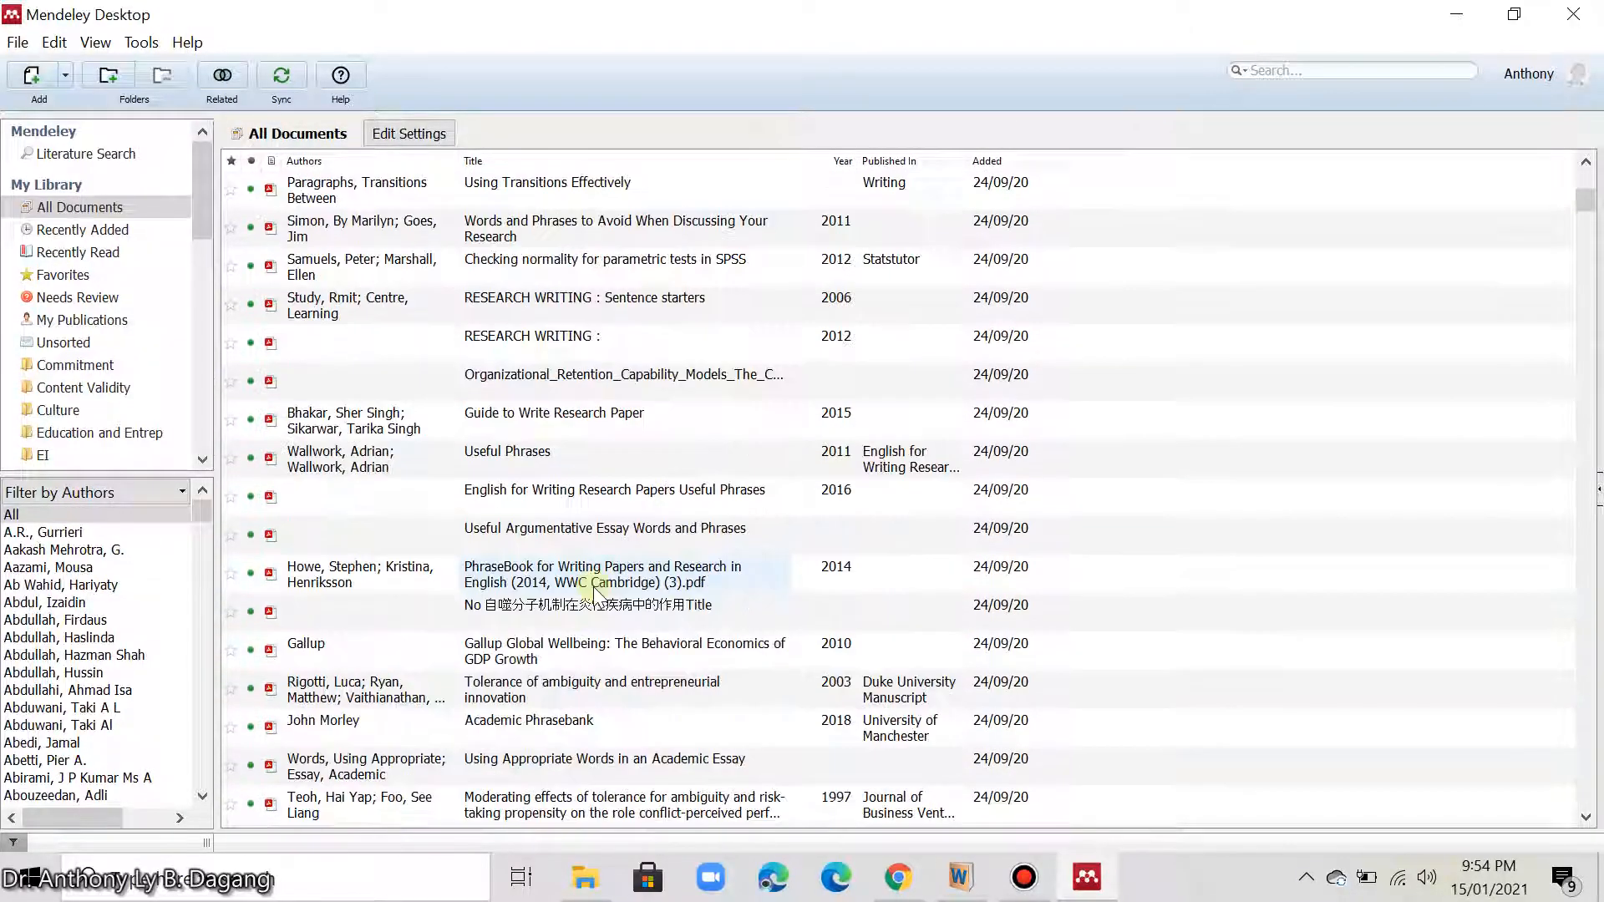
scroll("down", 3)
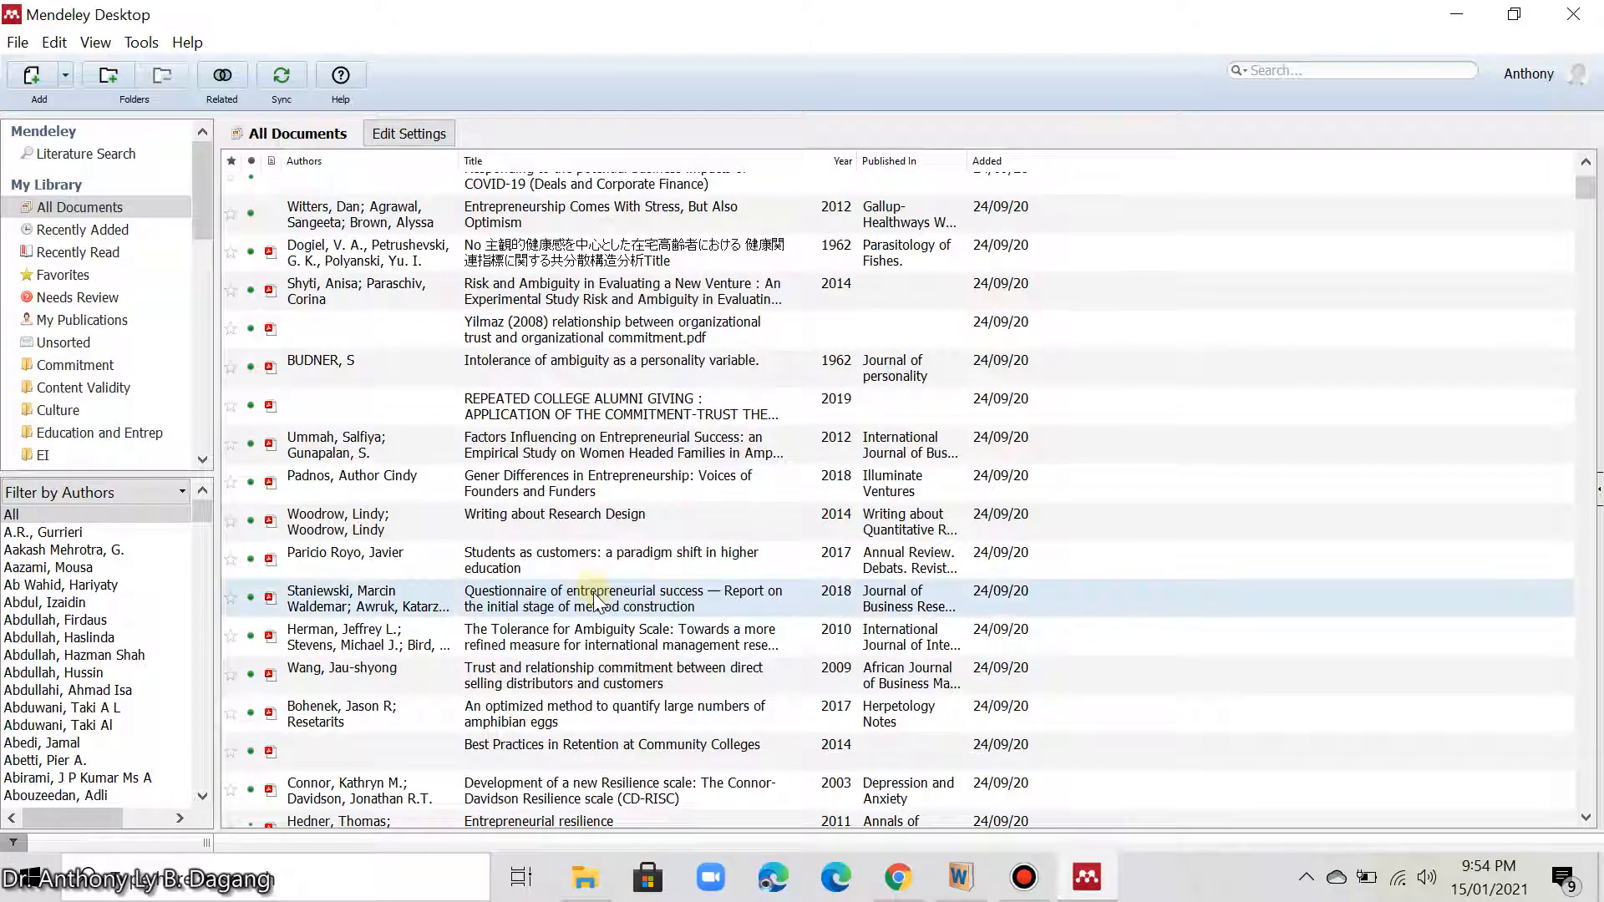
mouse_move(601, 600)
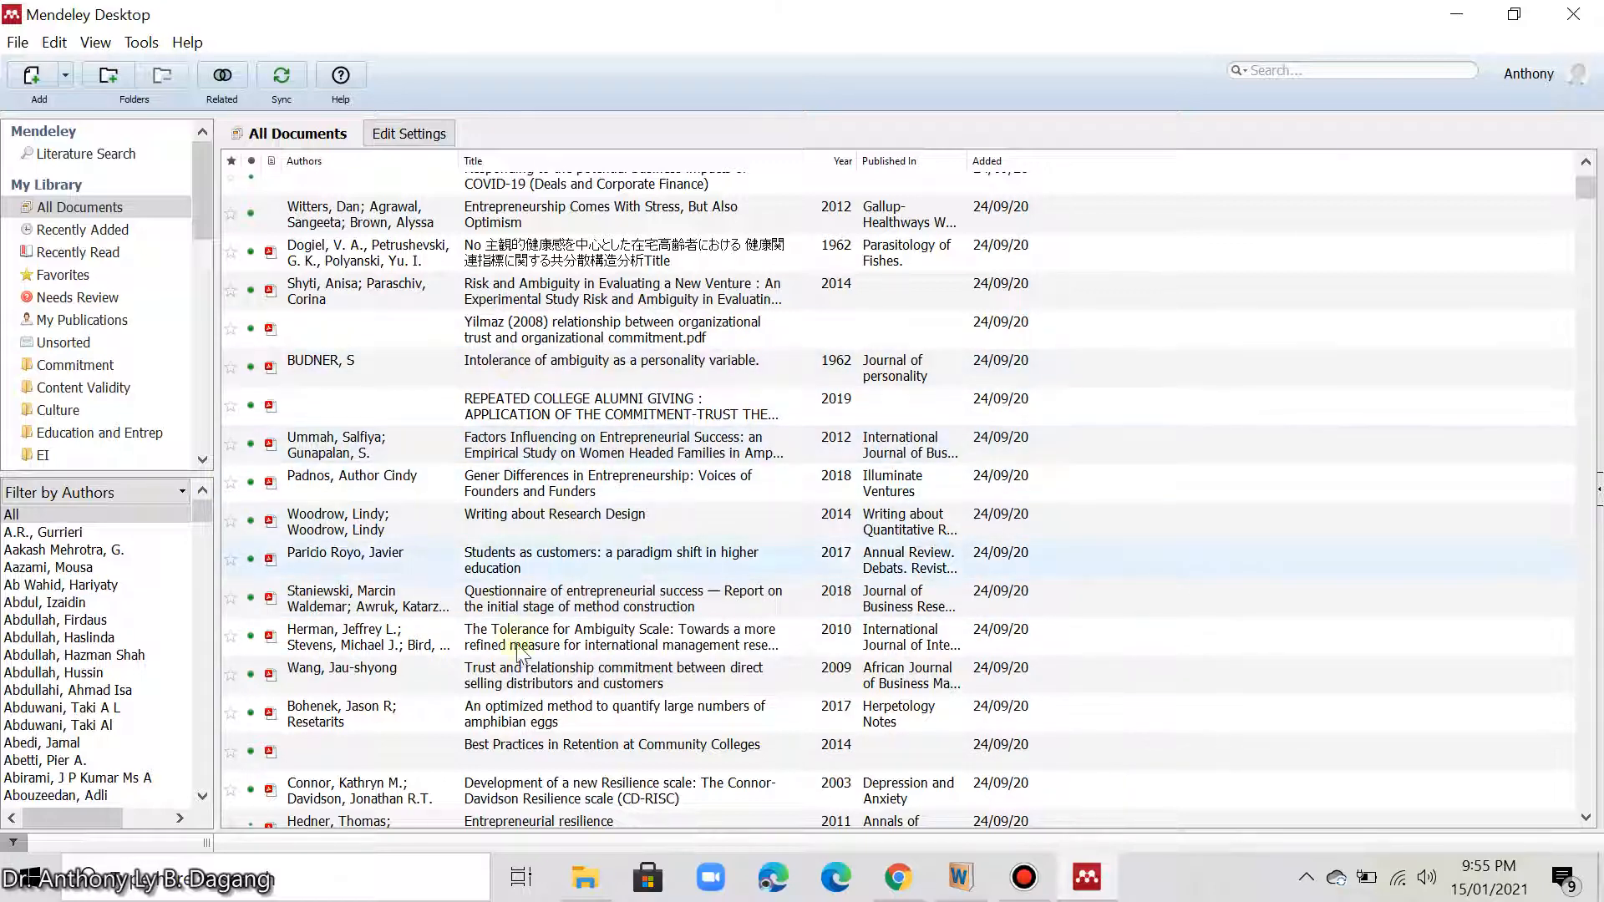
left_click(599, 668)
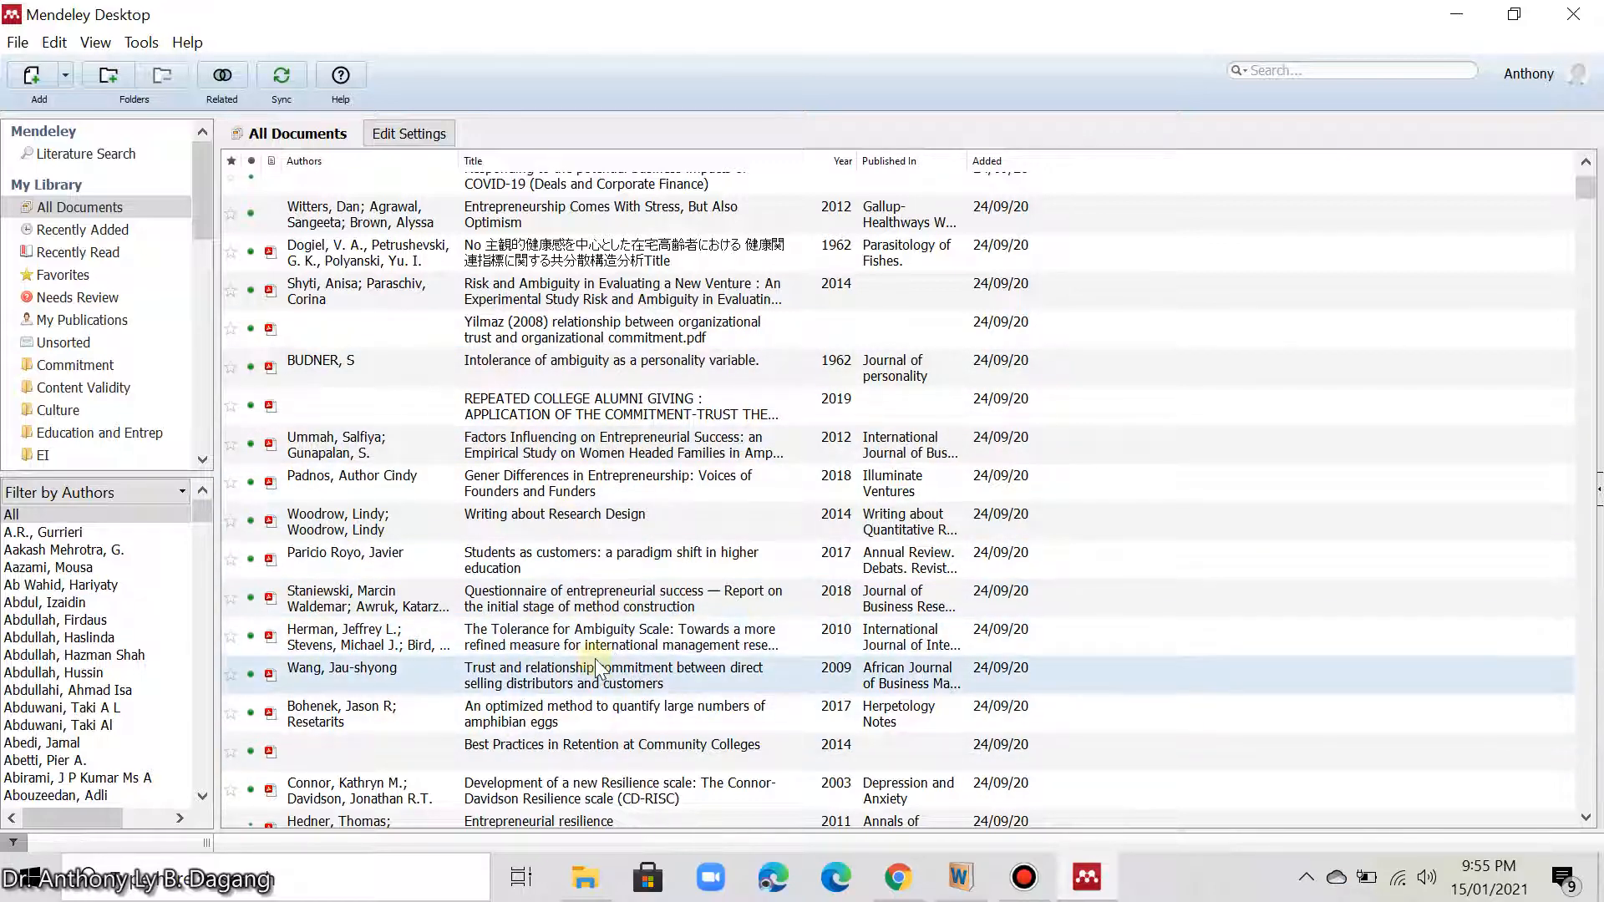
mouse_move(601, 670)
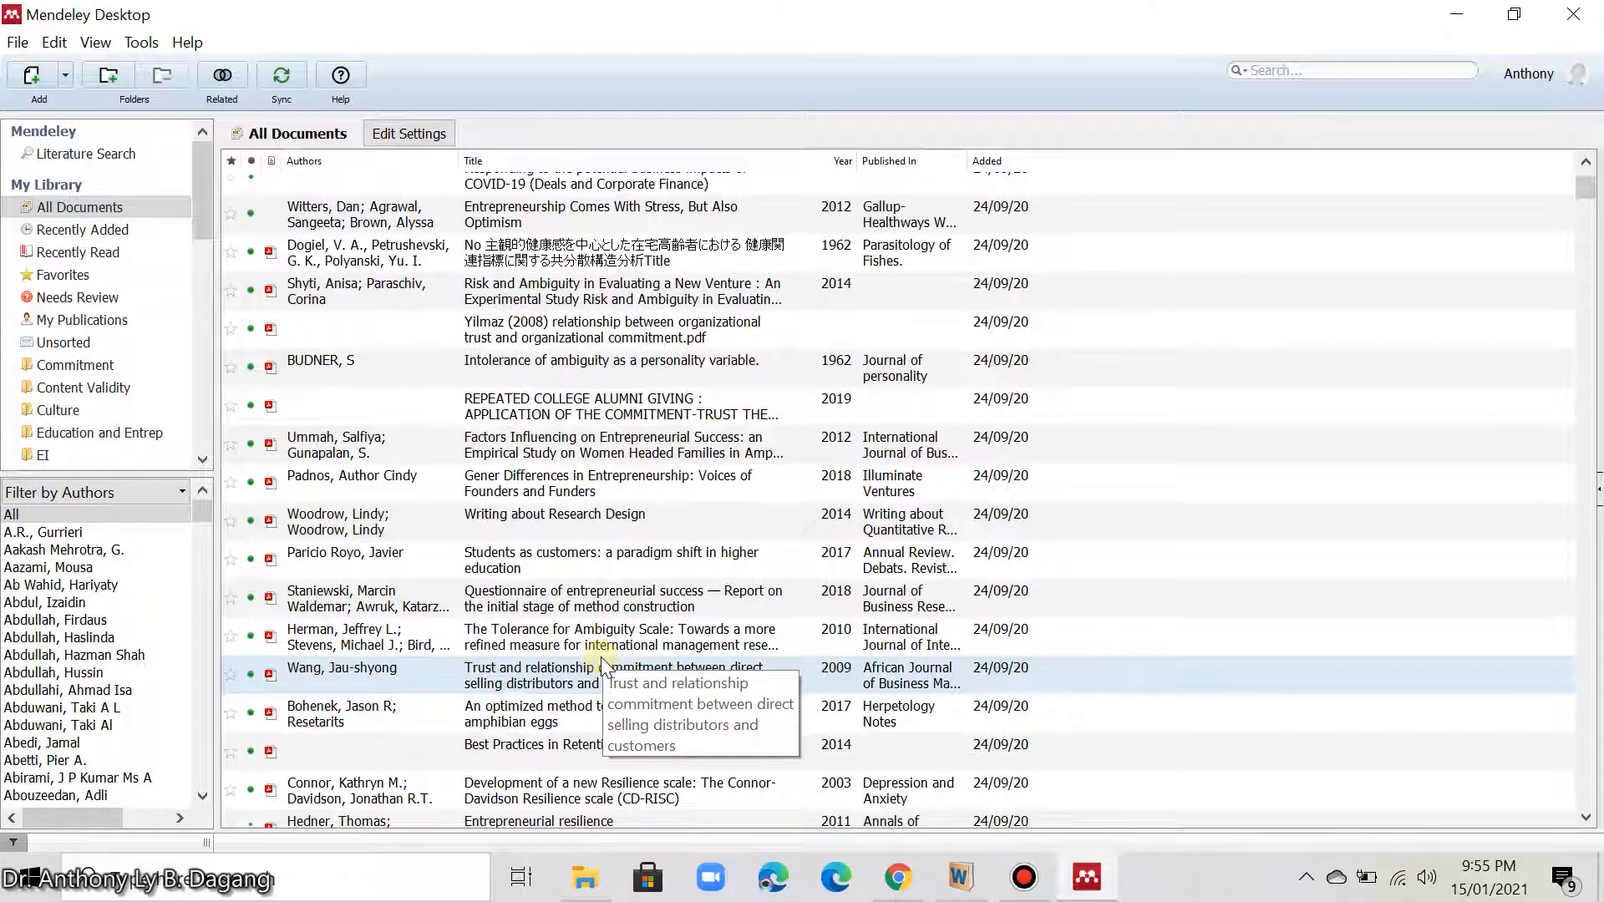
left_click(613, 560)
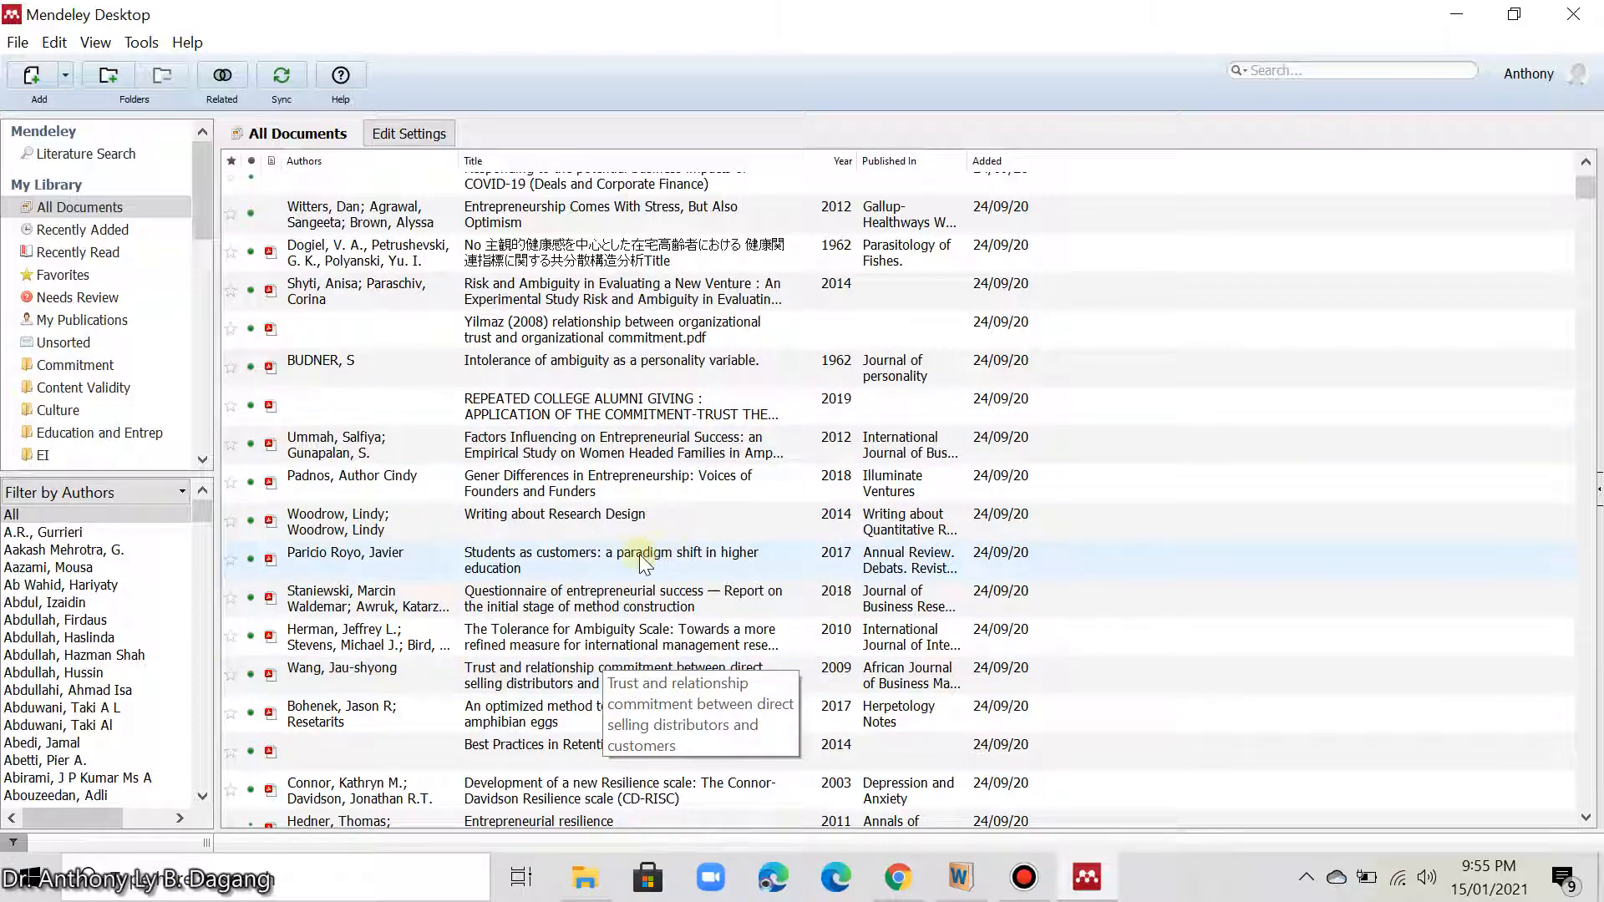